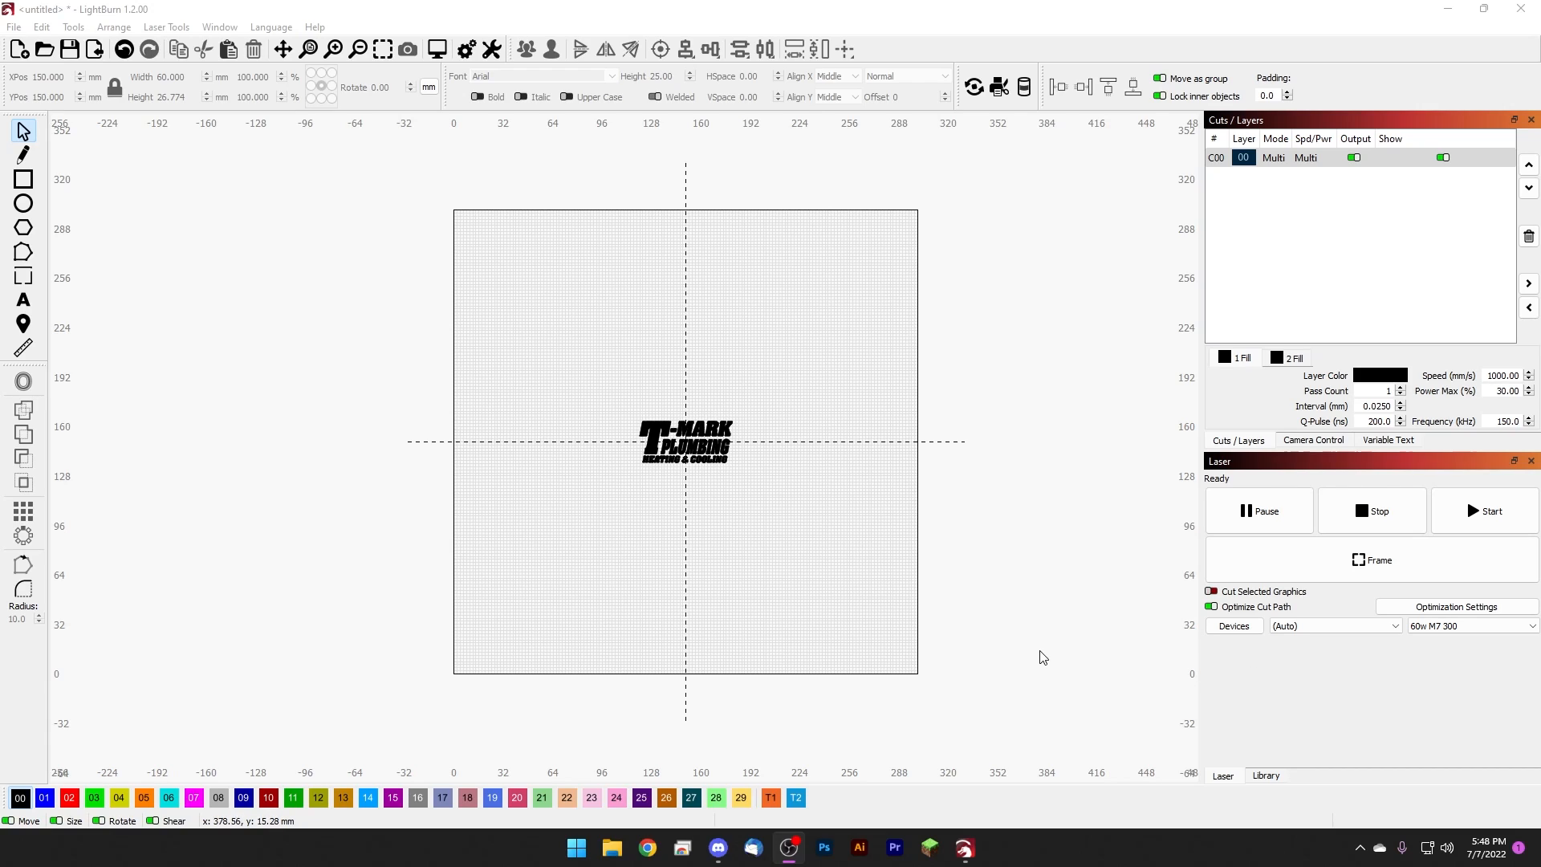
mouse_move(1011, 174)
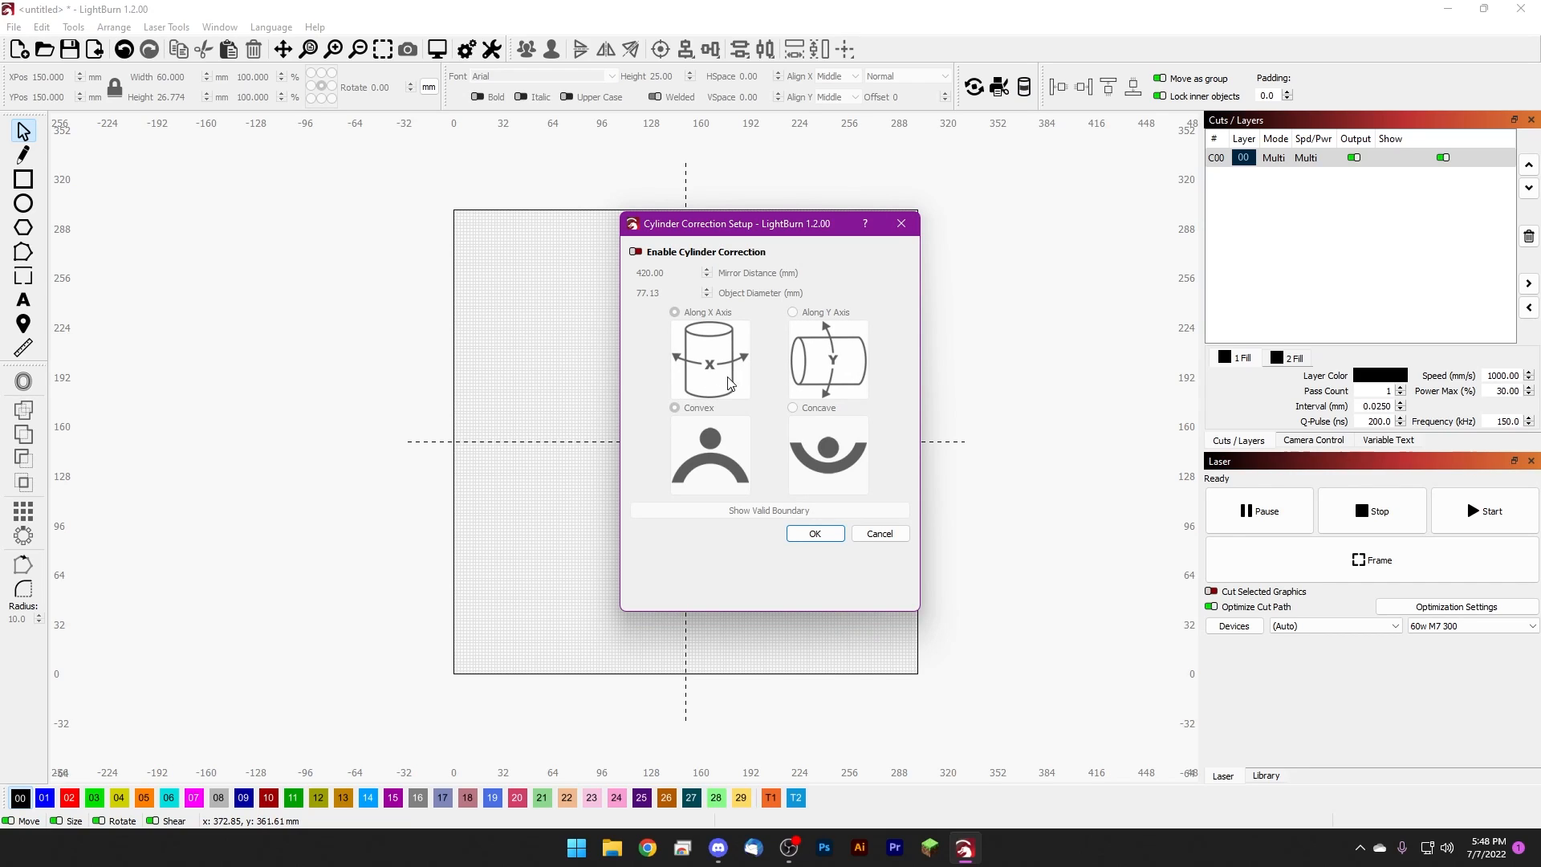
mouse_move(745, 385)
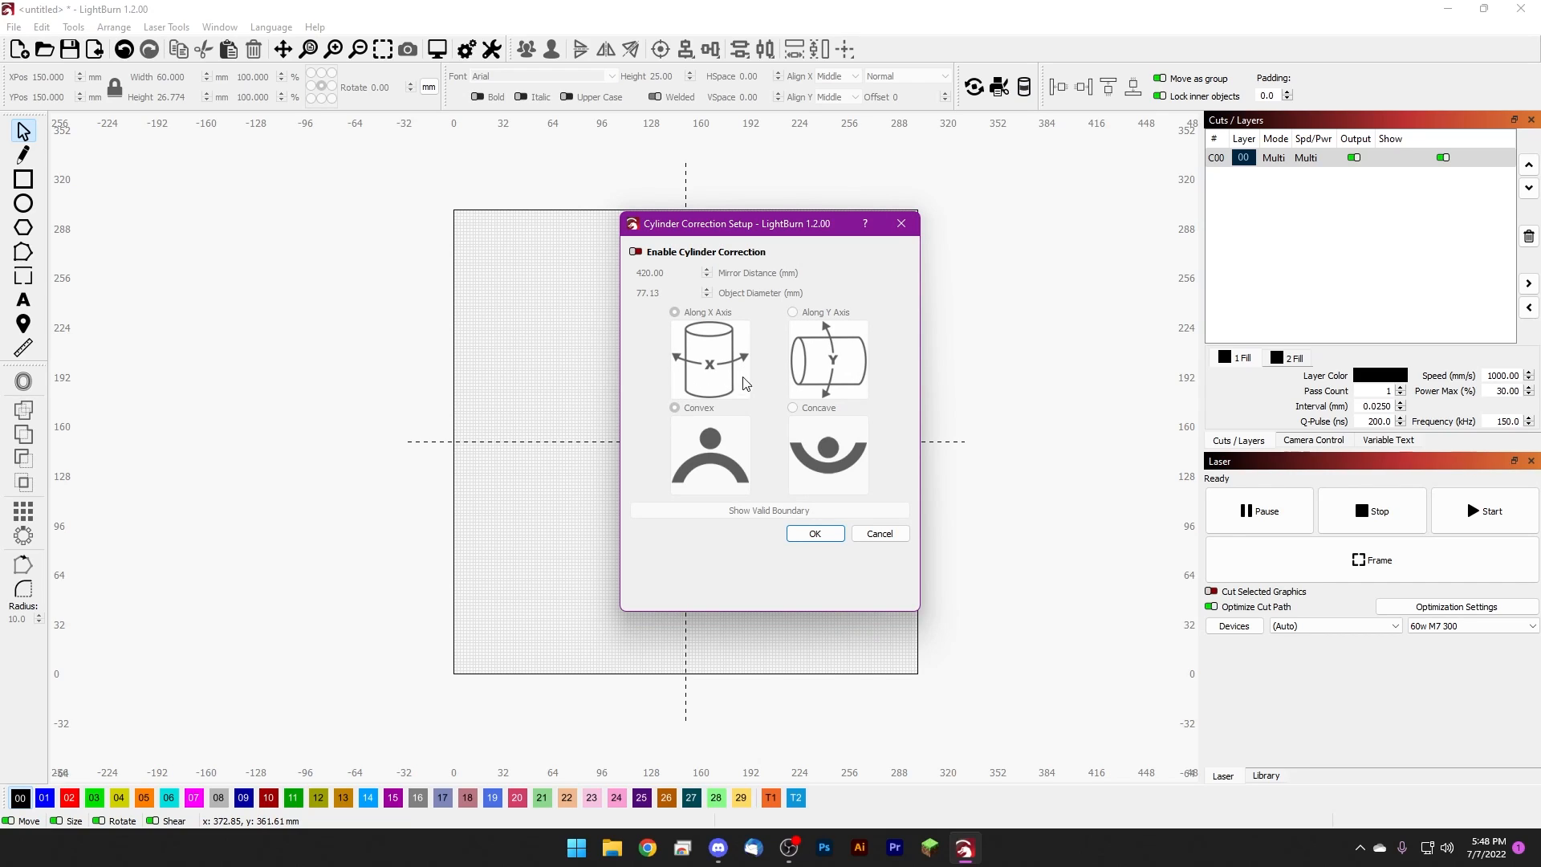
mouse_move(722, 376)
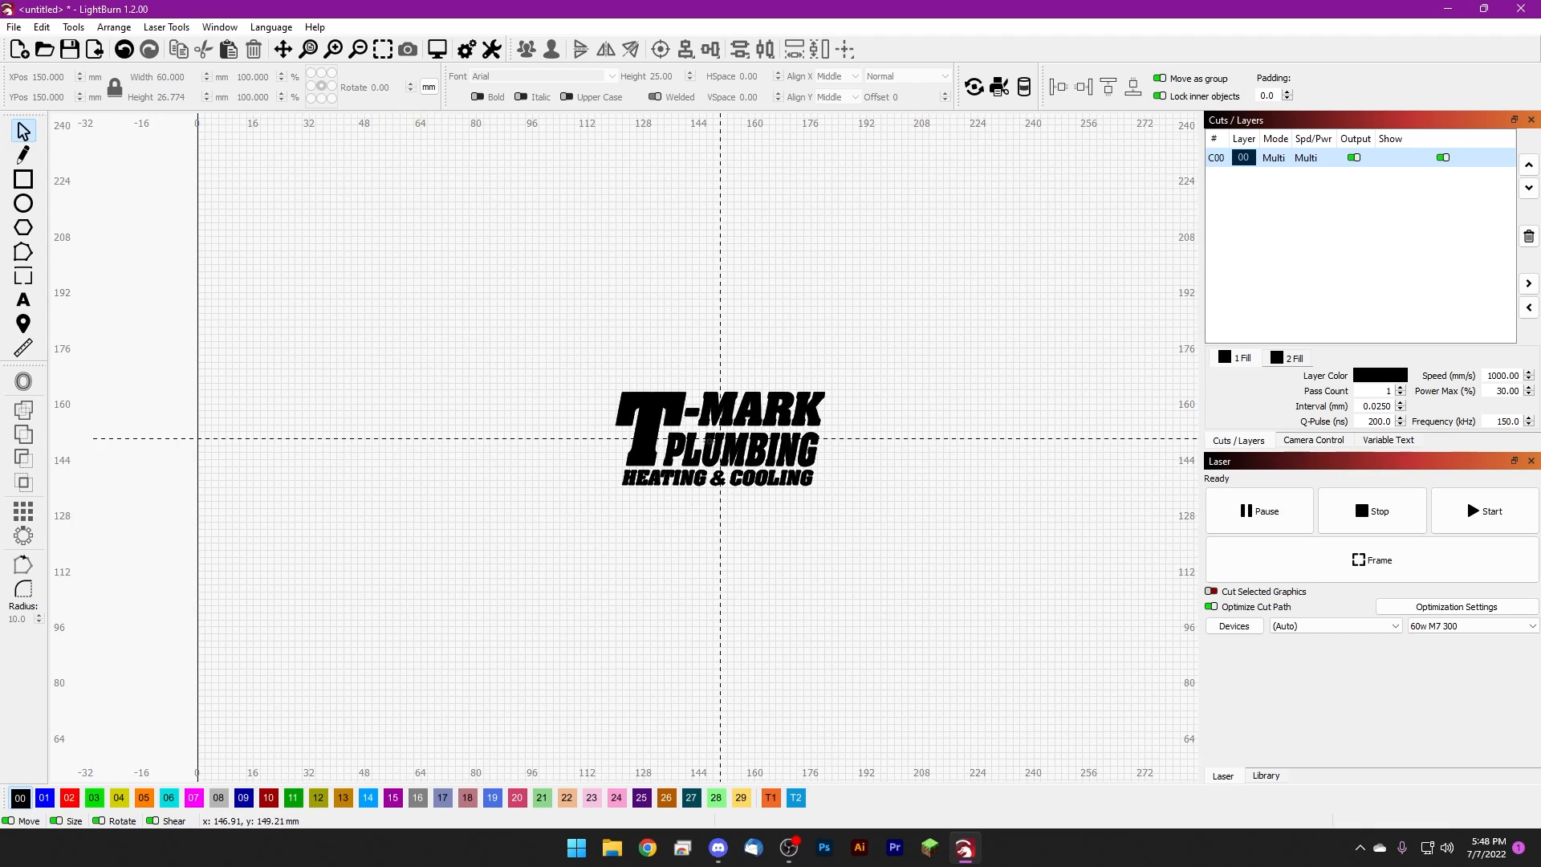
- Select the T-Mark Plumbing logo and squash it narrower horizontally
left_click(724, 449)
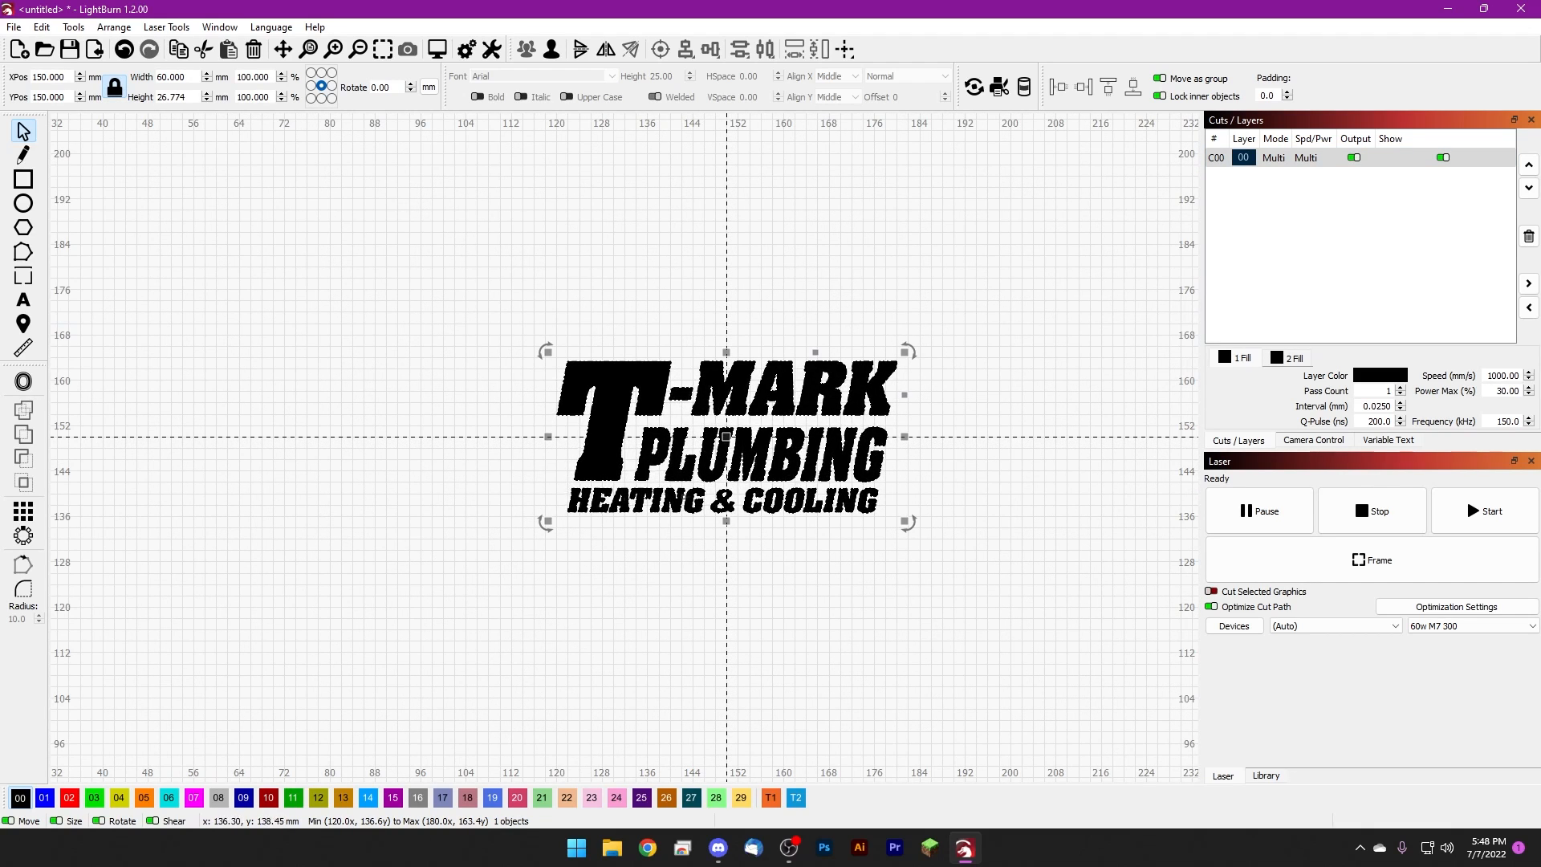
scroll("down", 3)
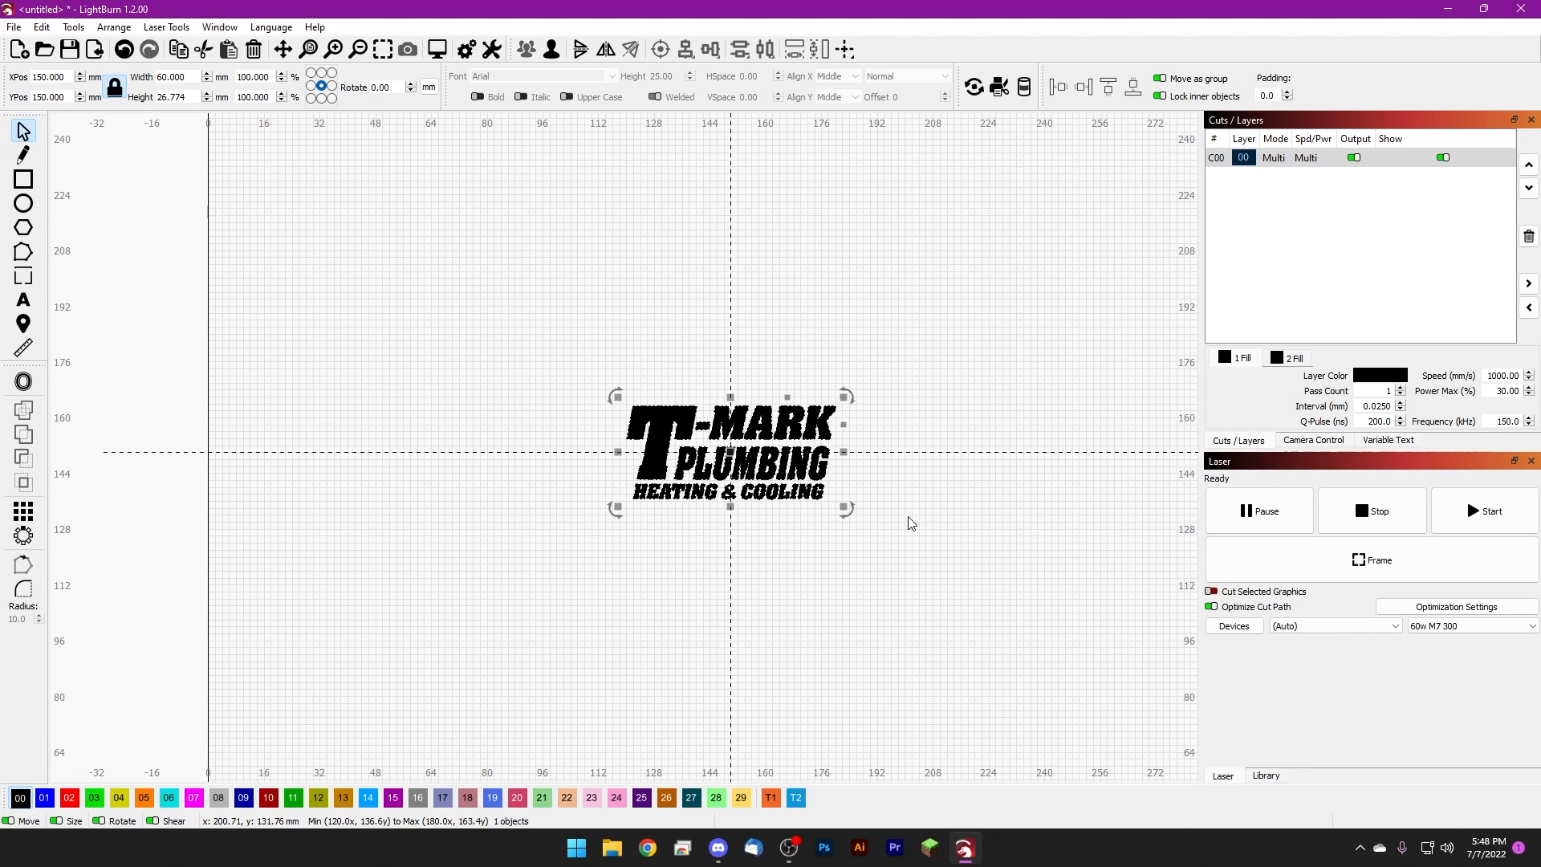
mouse_move(924, 520)
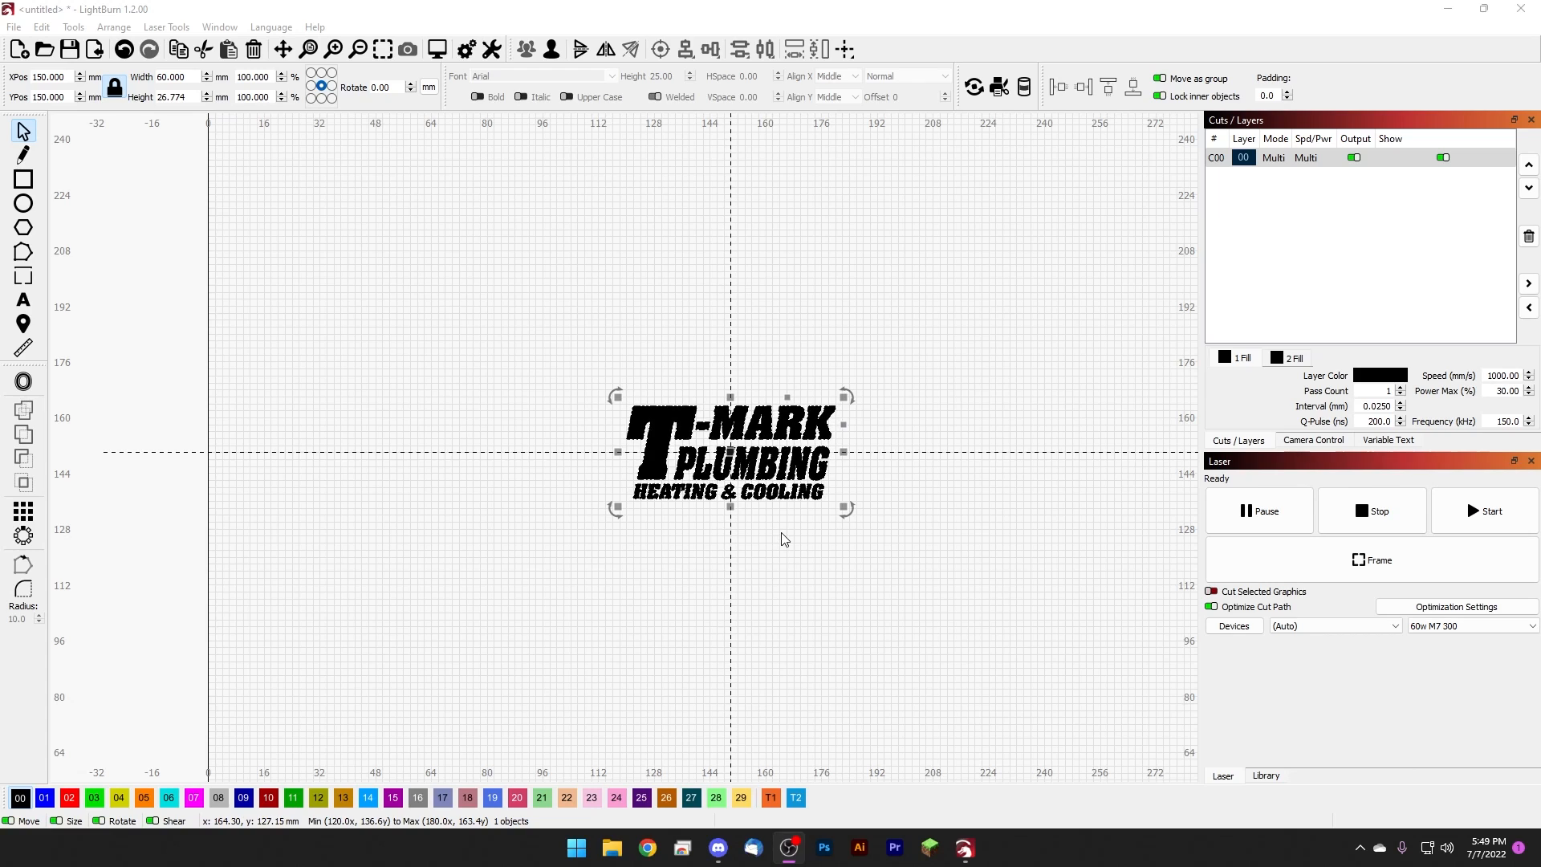
mouse_move(772, 533)
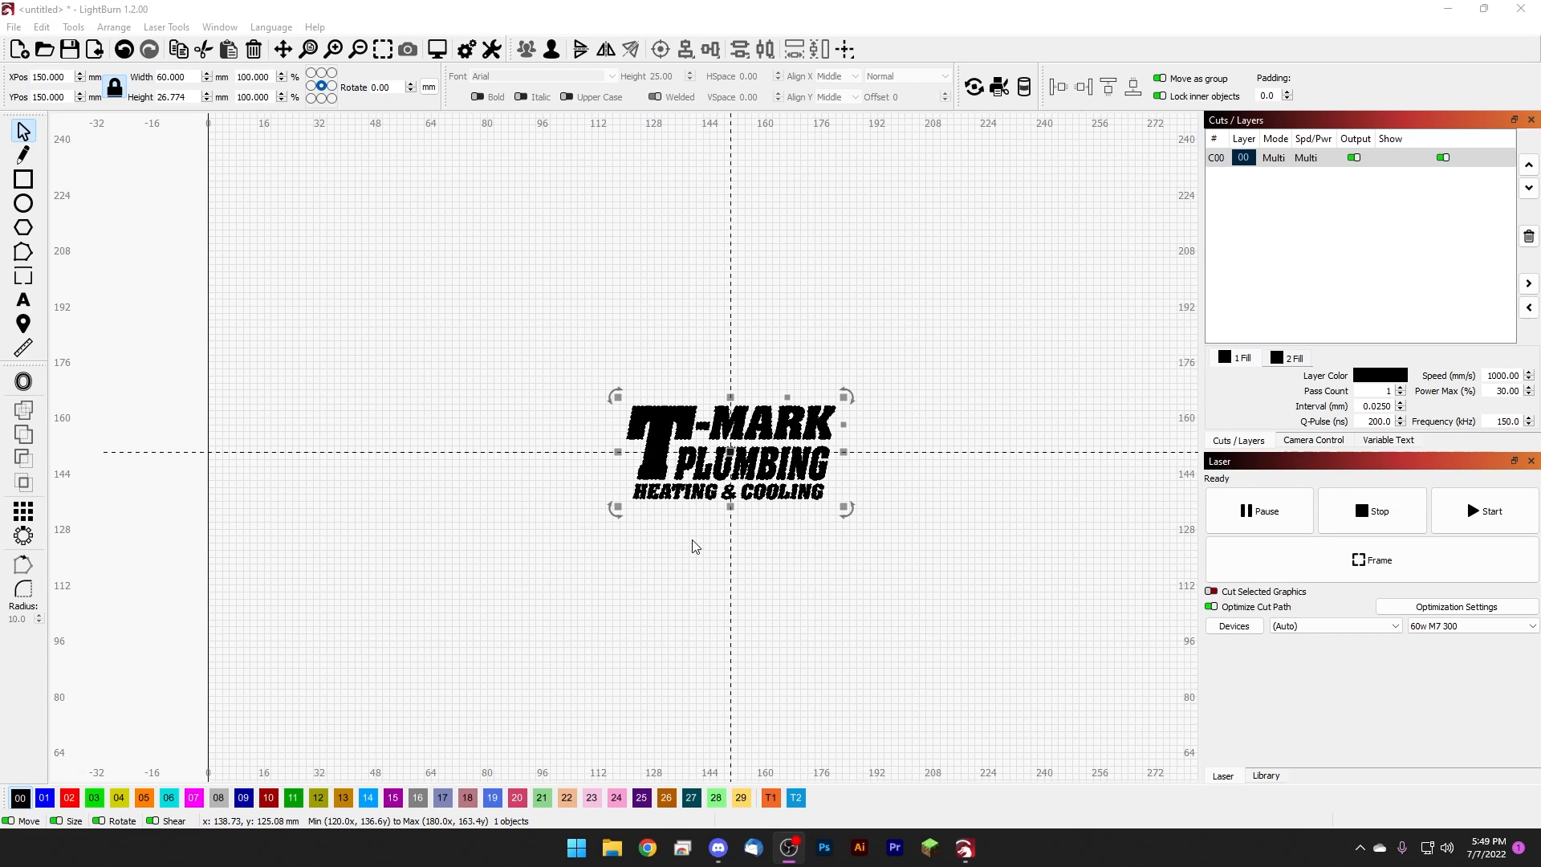
mouse_move(693, 545)
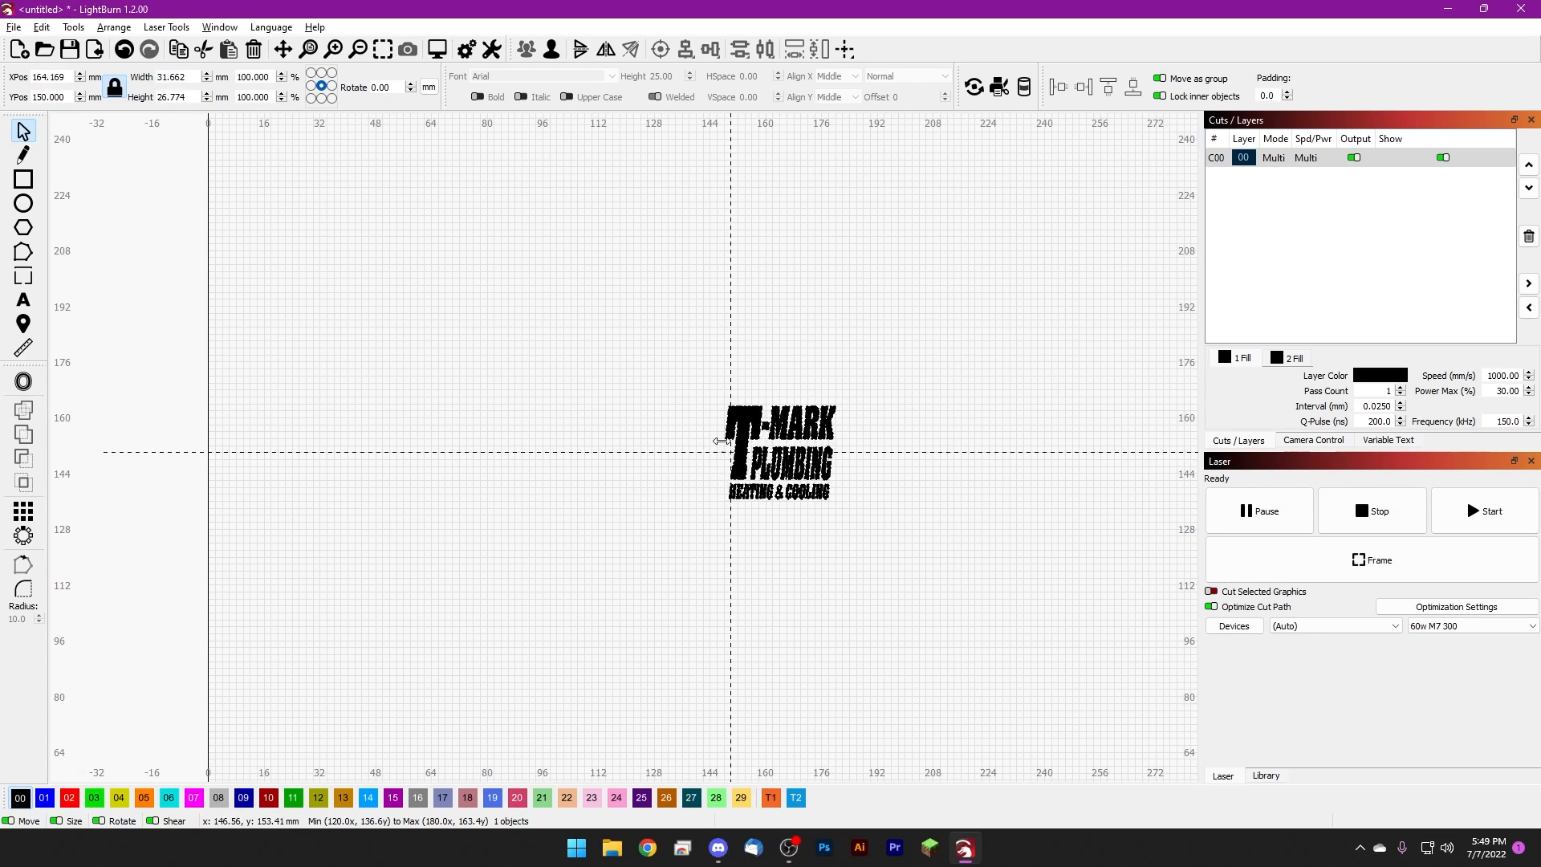
left_click_drag(720, 449, 597, 449)
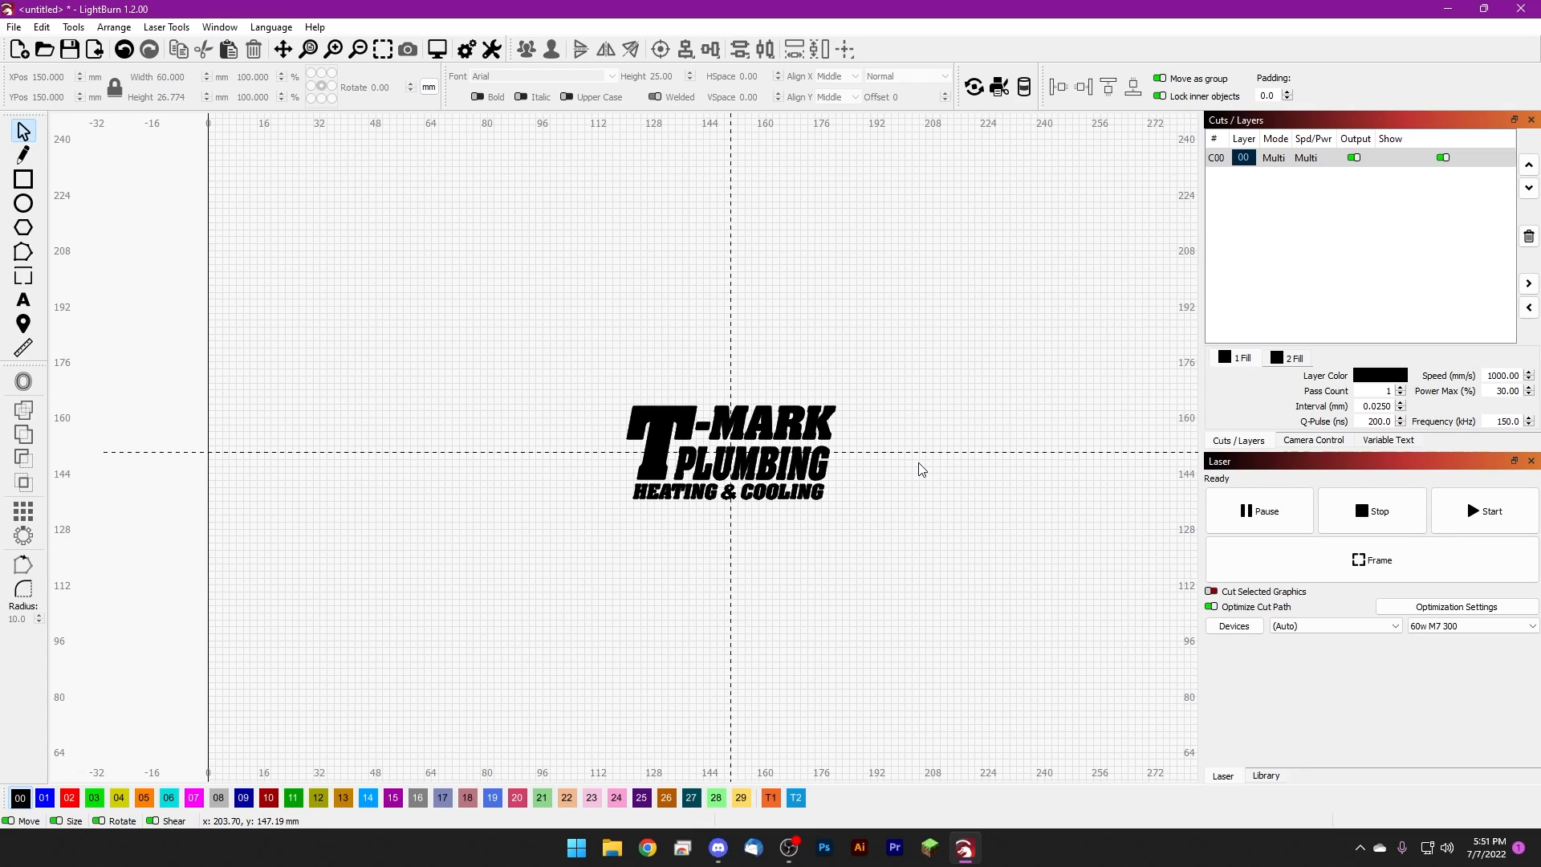
mouse_move(908, 459)
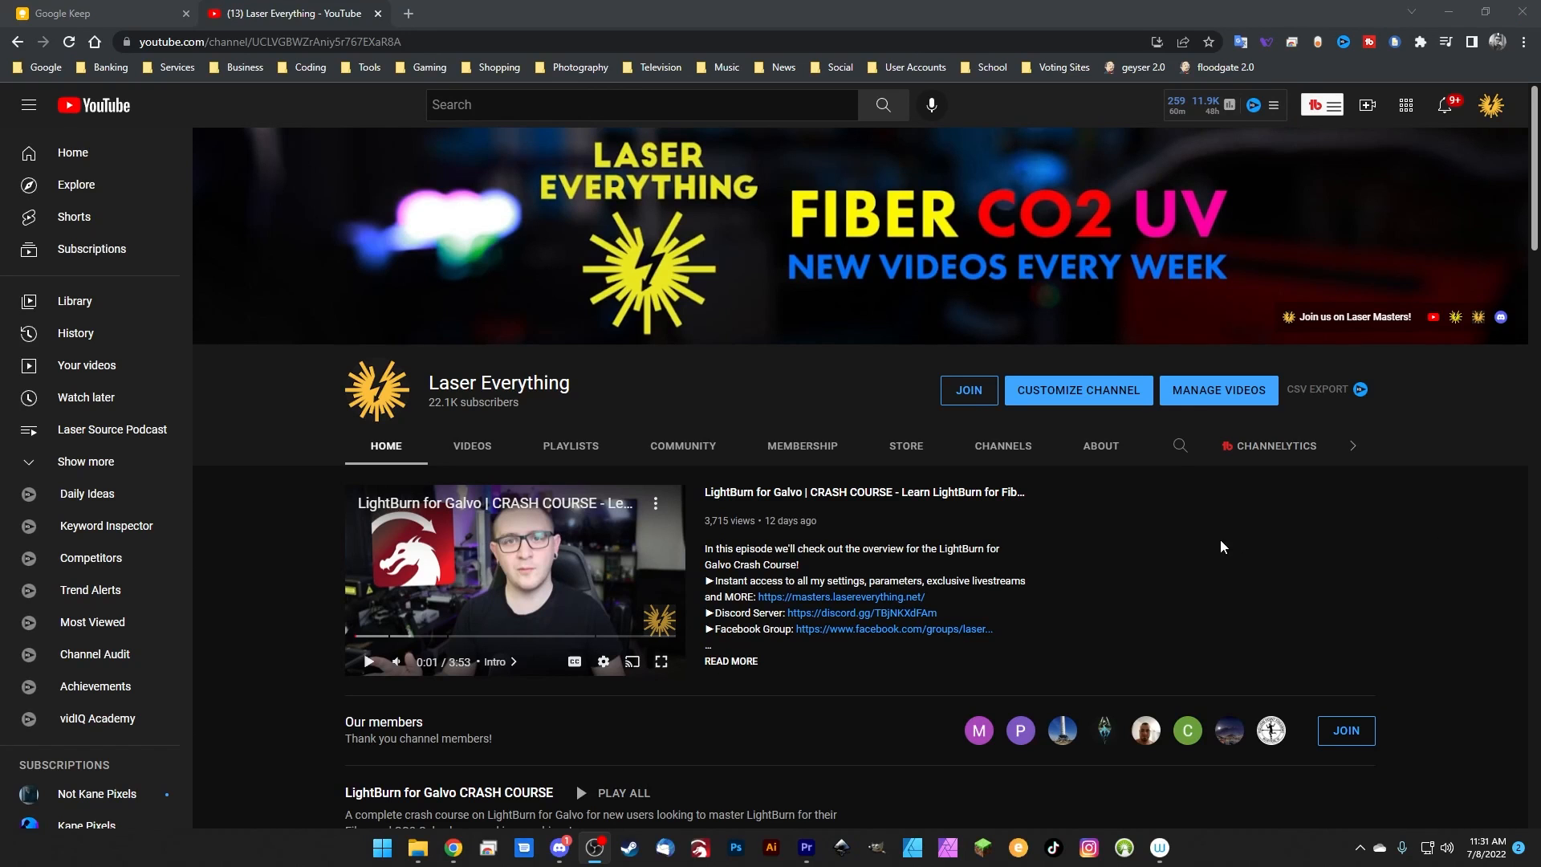
- Browse the Laser Everything 'LightBurn for Galvo CRASH COURSE' playlist's video list
scroll("down", 3)
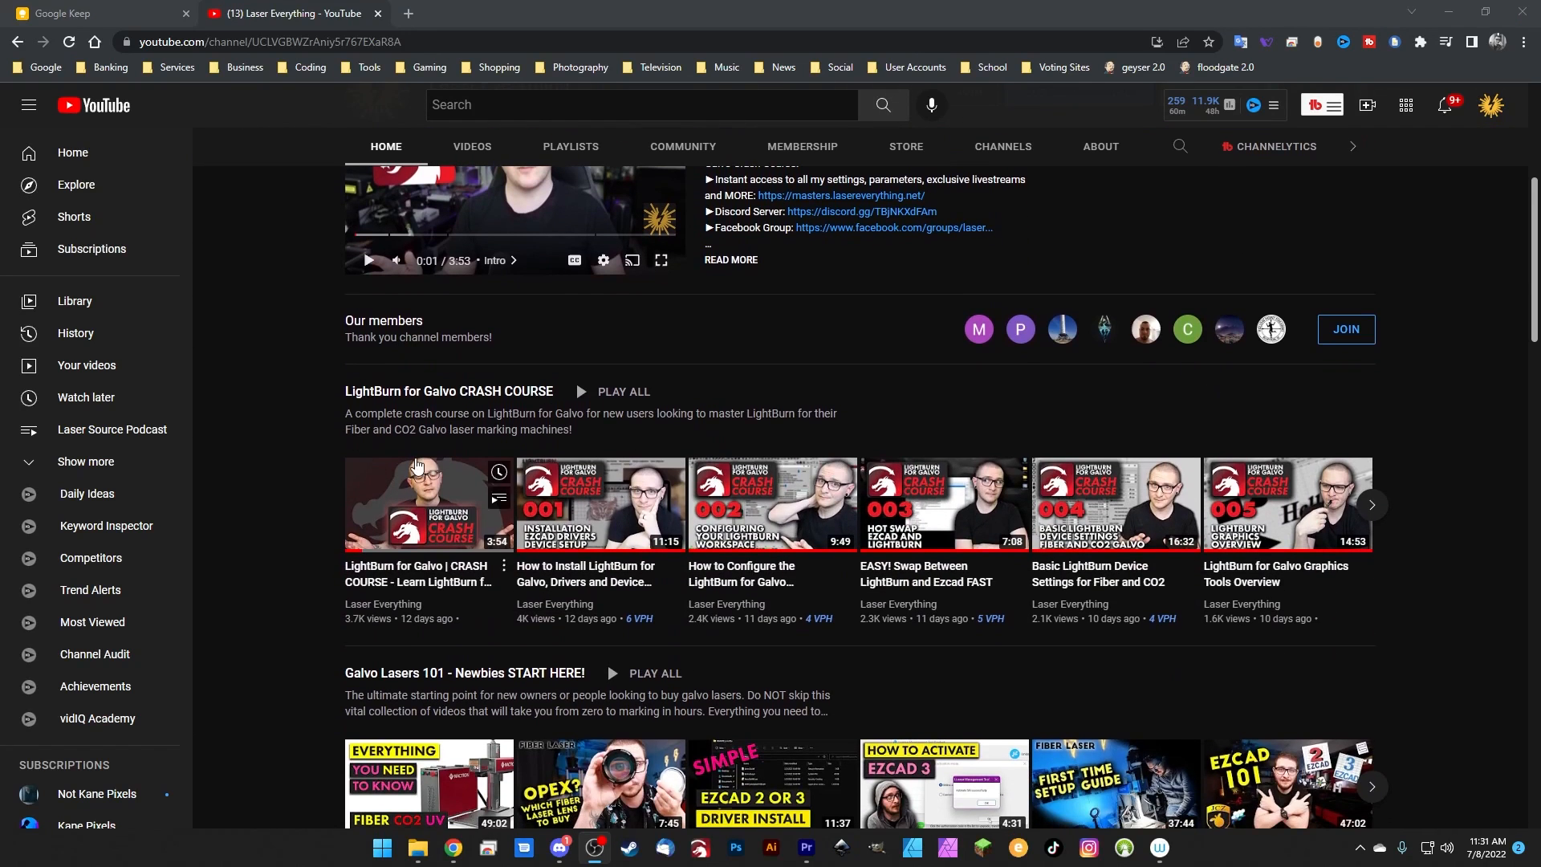
mouse_move(1312, 526)
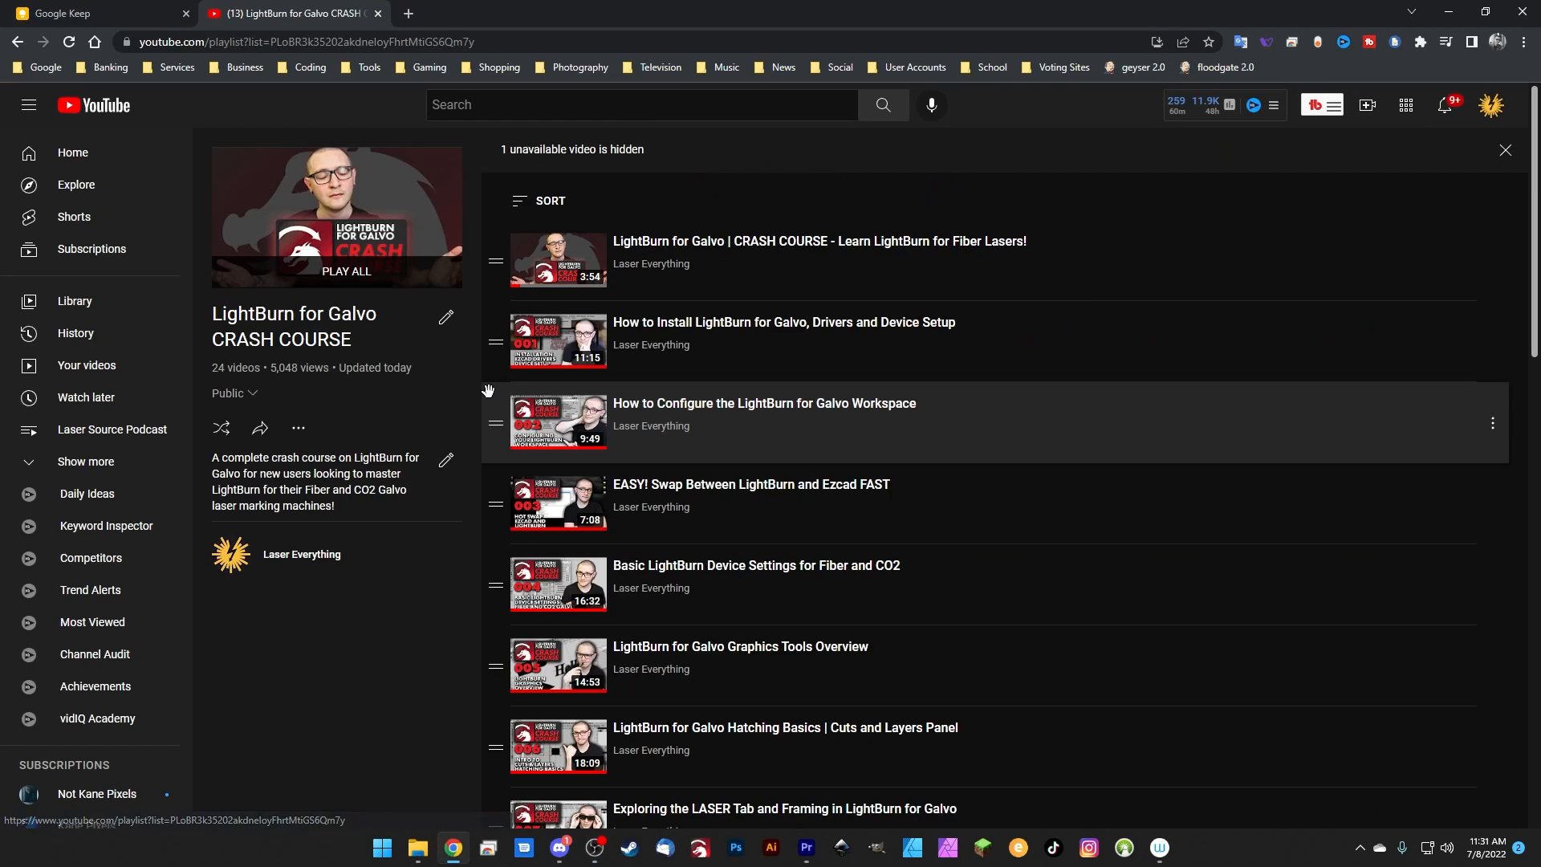
scroll("down", 3)
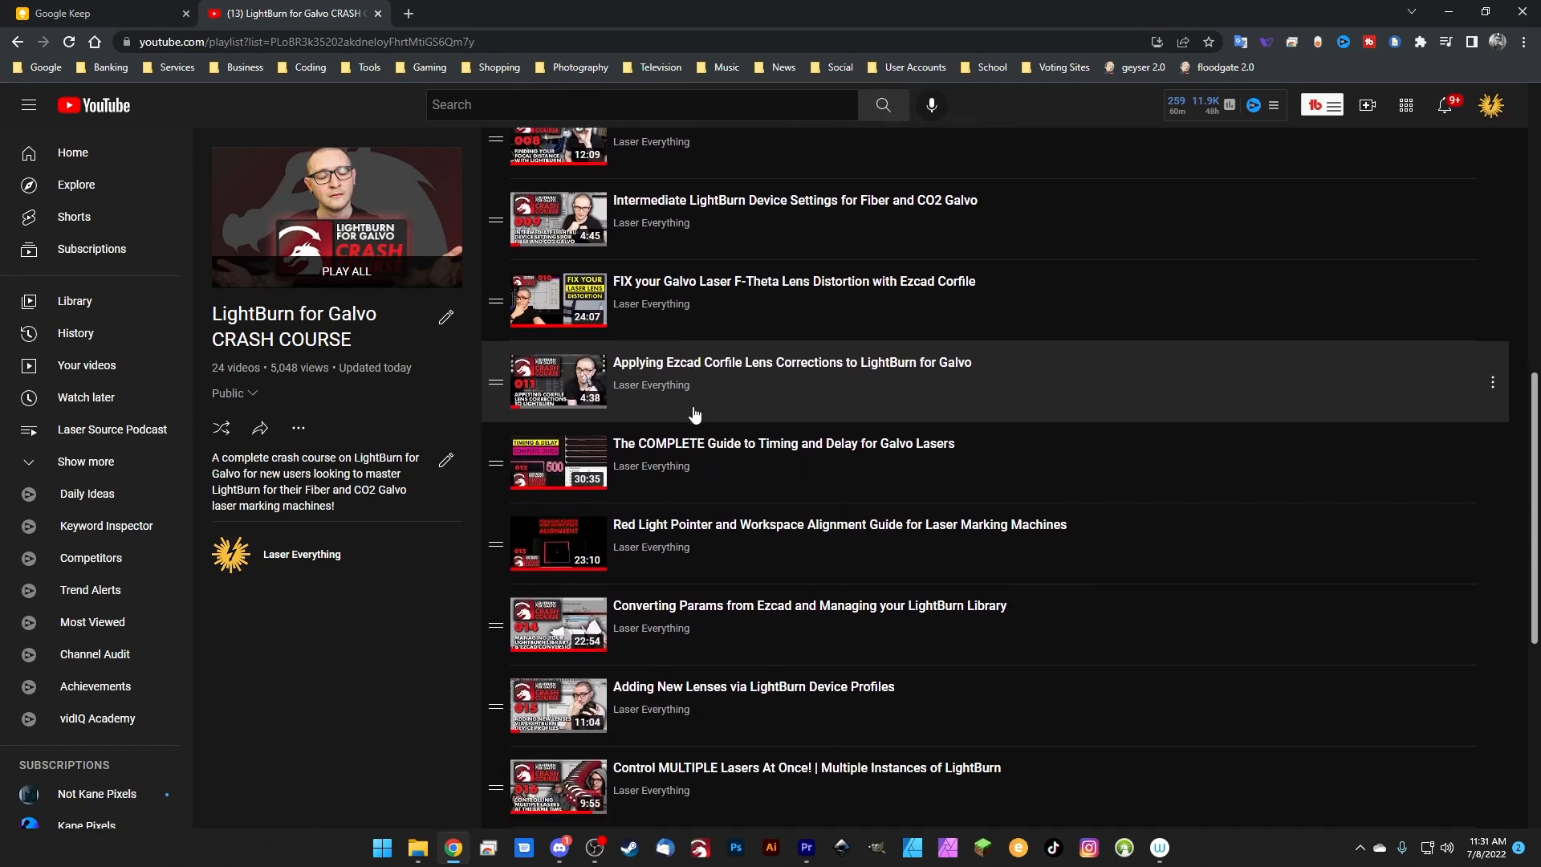
scroll("down", 3)
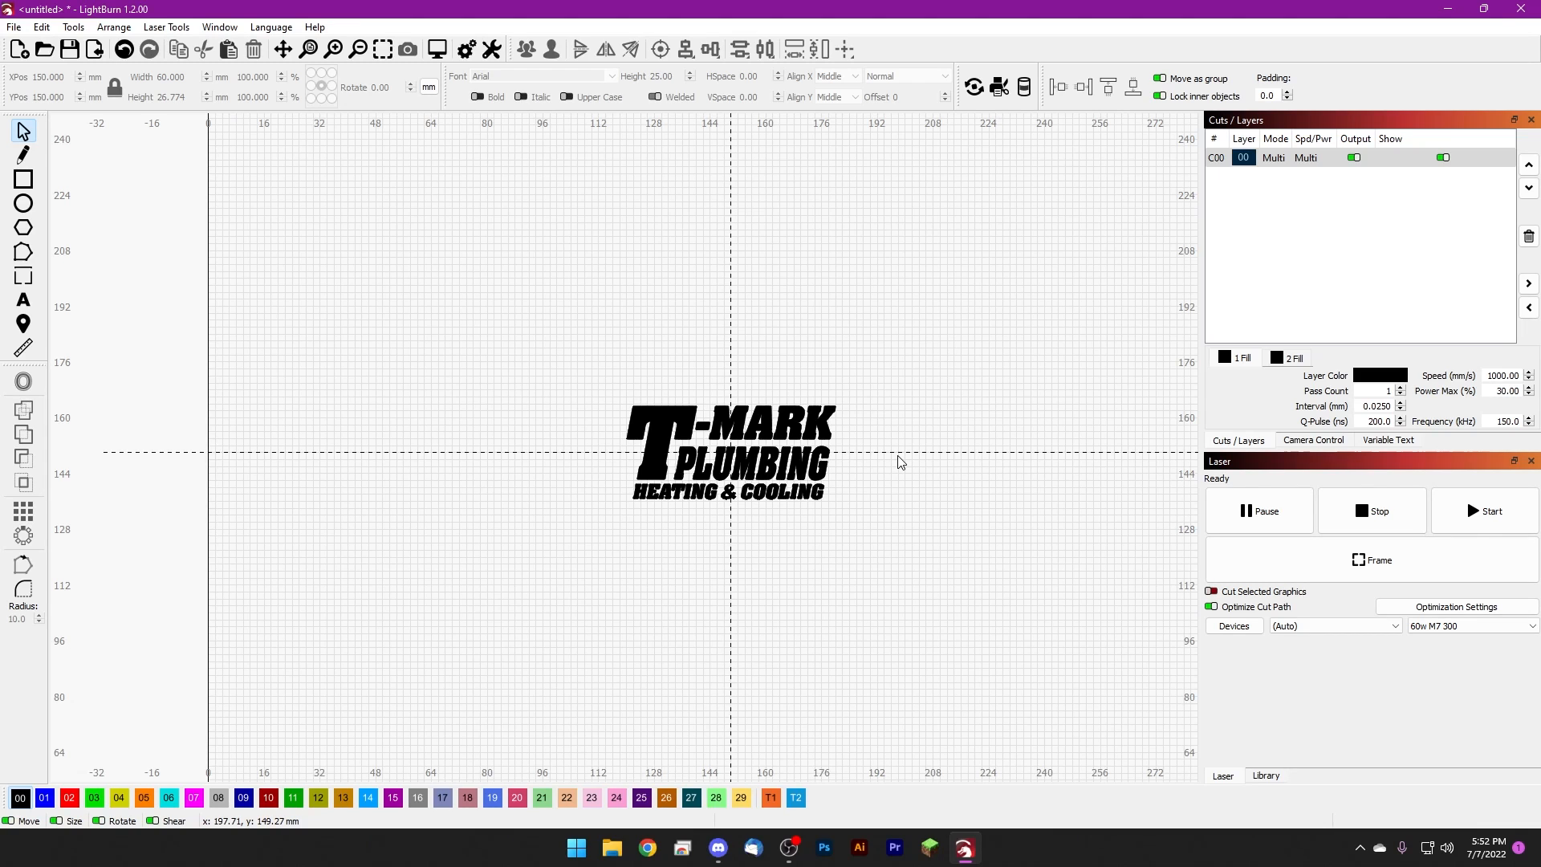
mouse_move(898, 459)
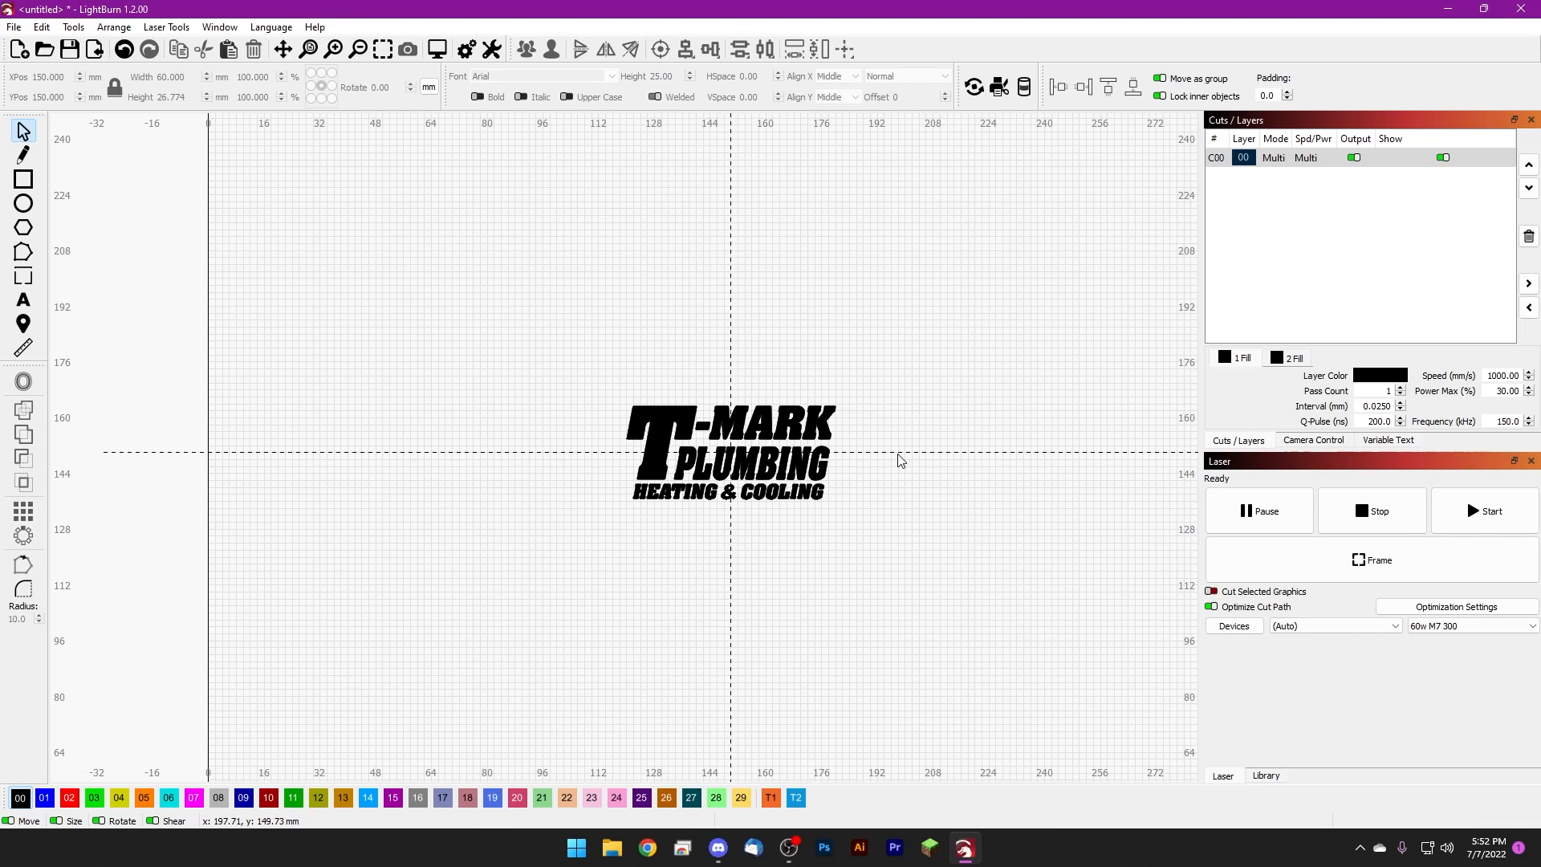
- Bring up the Cut Settings Editor for layer C00 (fill at 1000 mm/s, 30% power)
left_click(1271, 157)
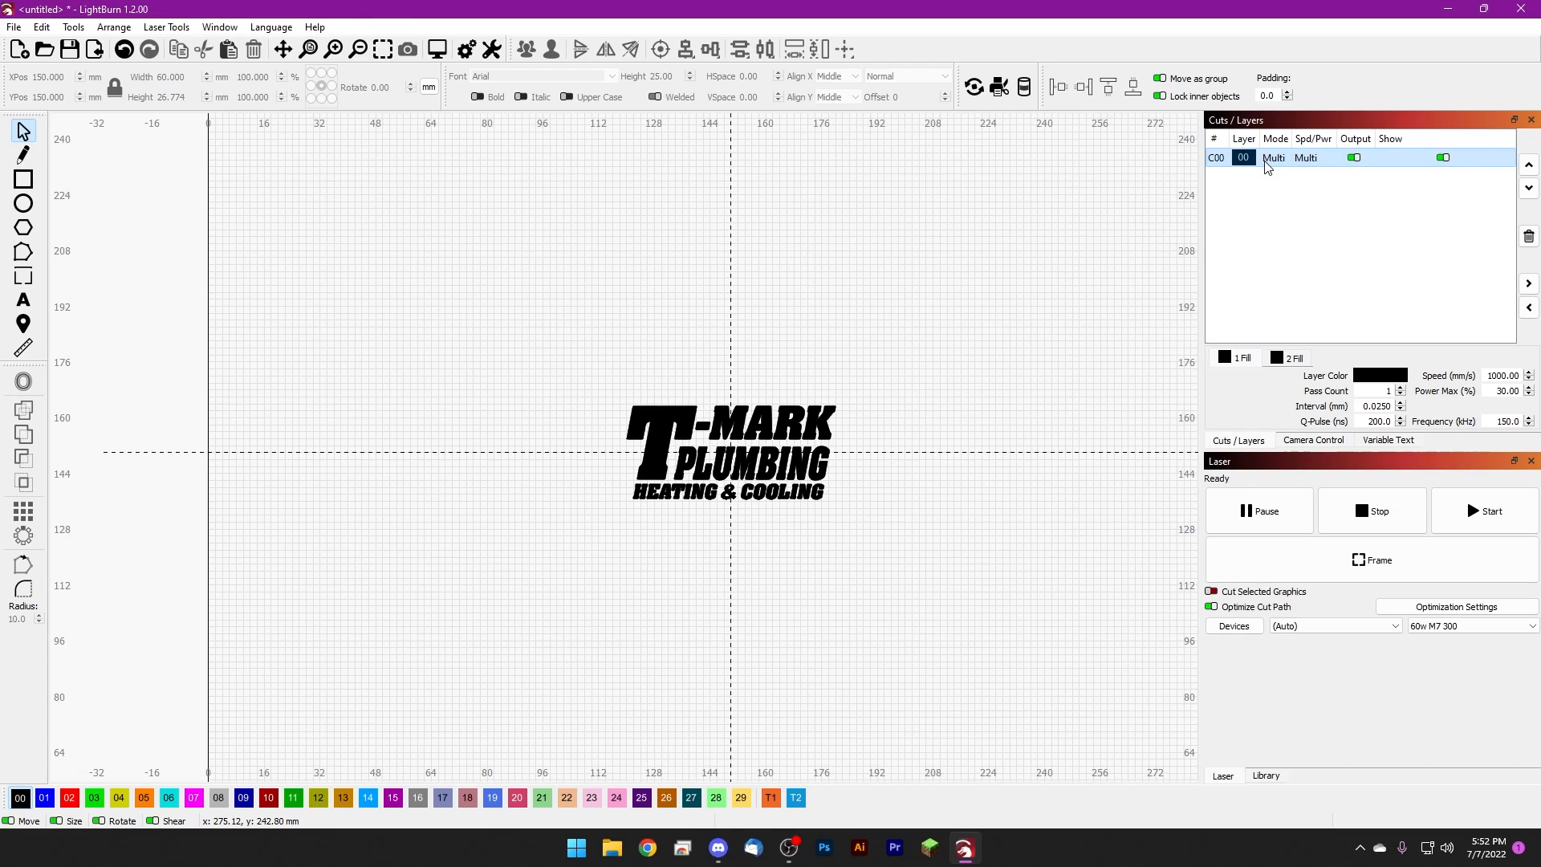
double_click(1273, 158)
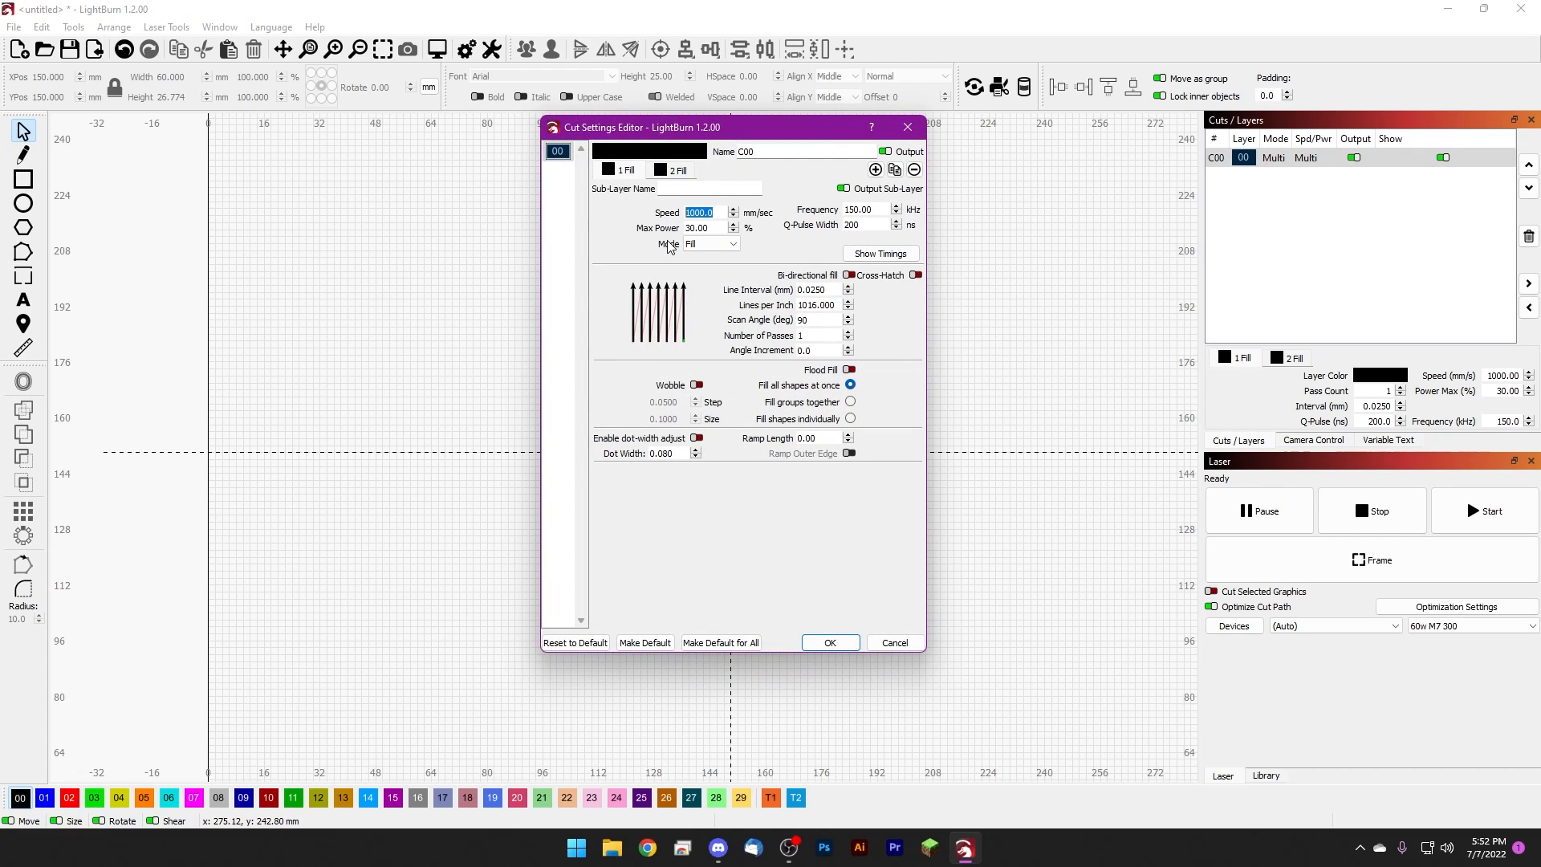
- Review C00's max power, 150 kHz frequency, 200 ns Q-pulse and 0.025 mm line interval values
left_click(706, 228)
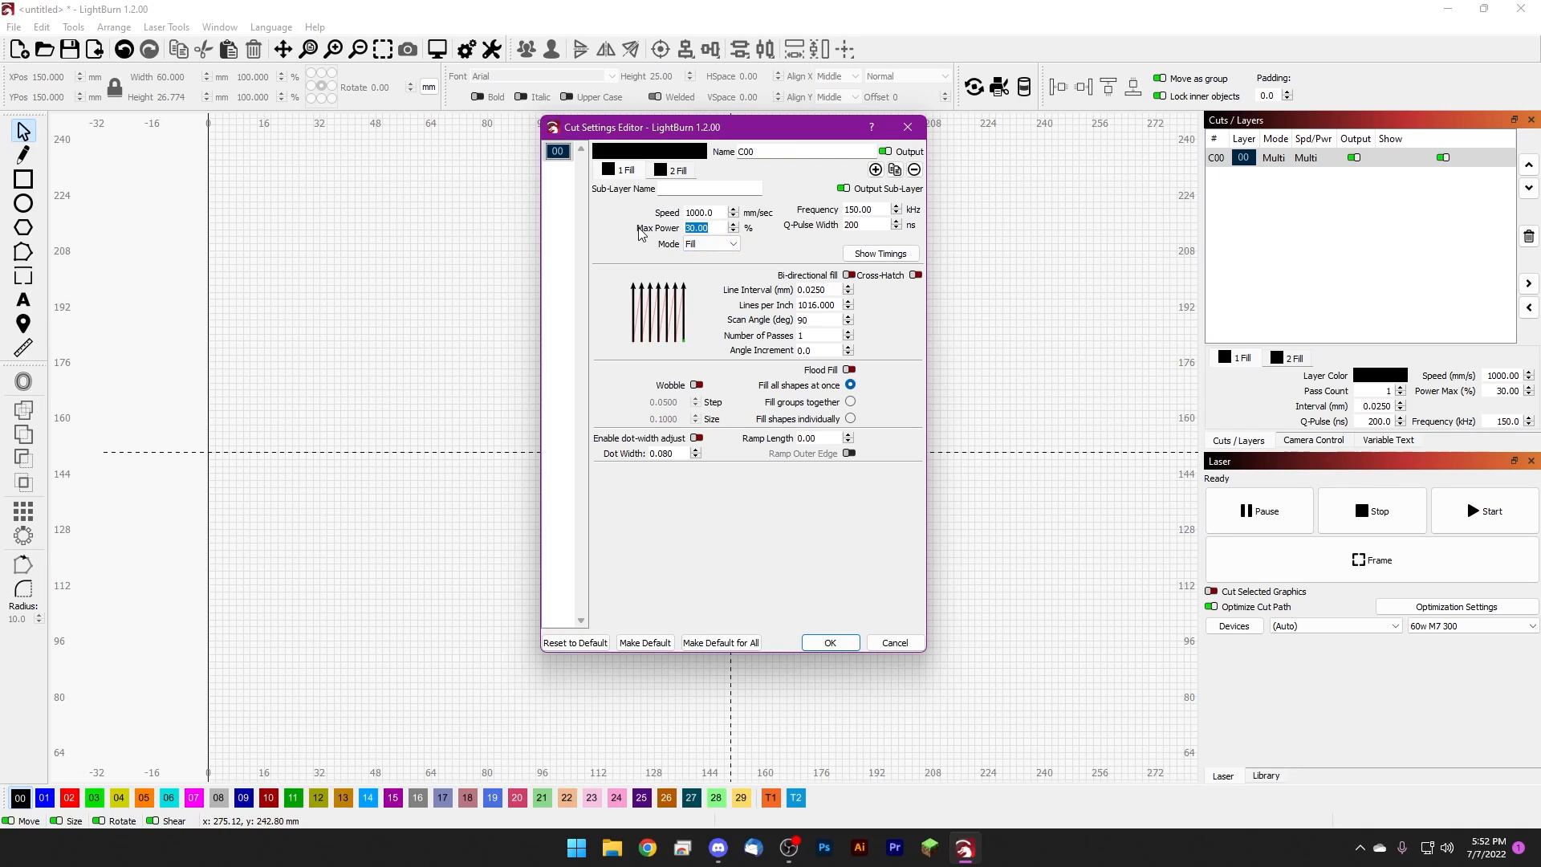
left_click(856, 209)
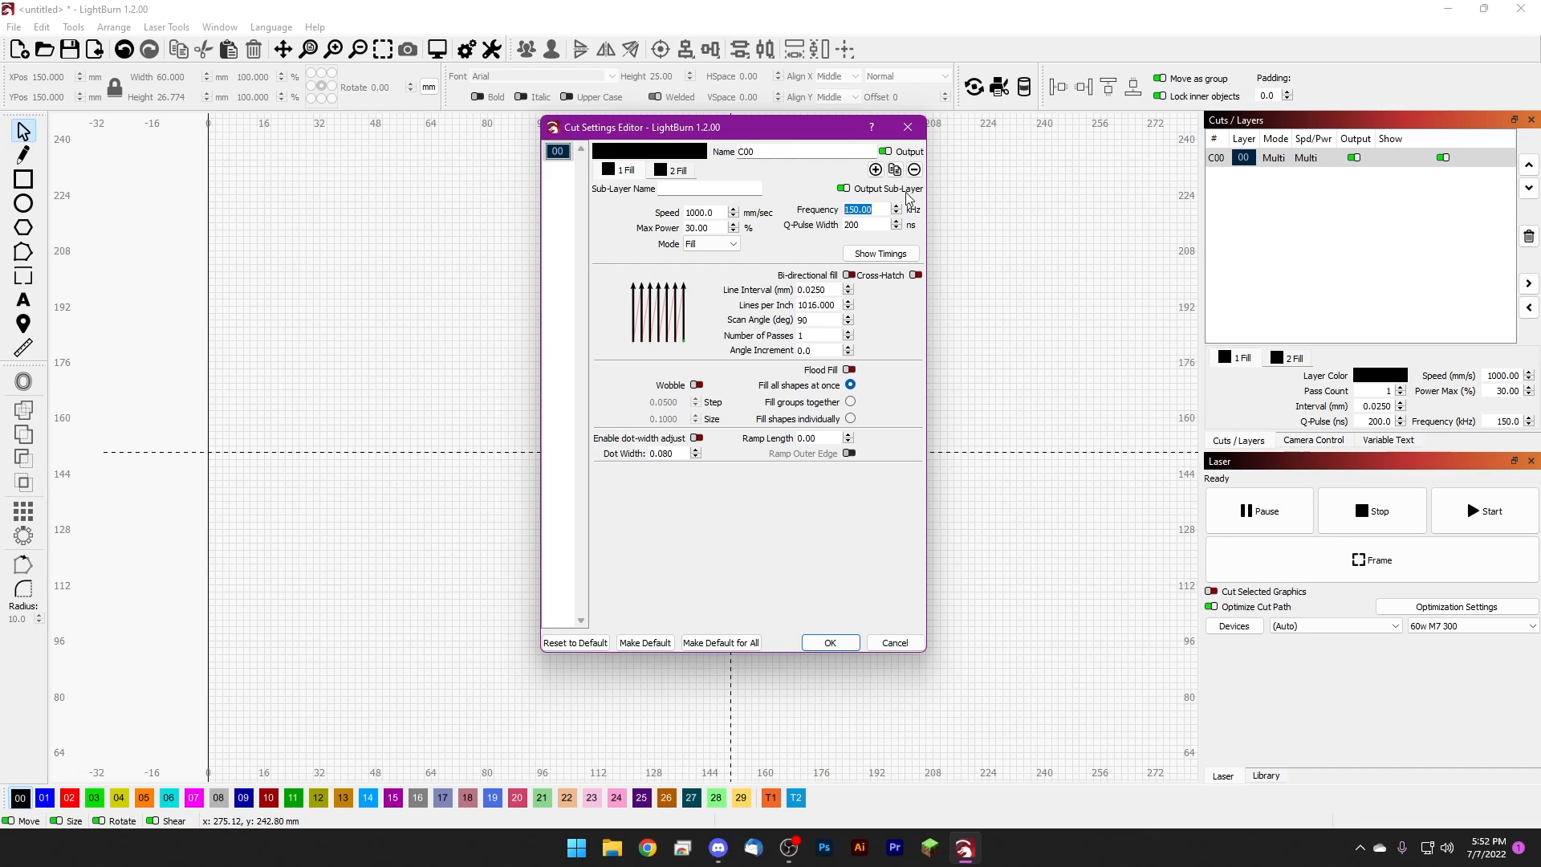
left_click(865, 224)
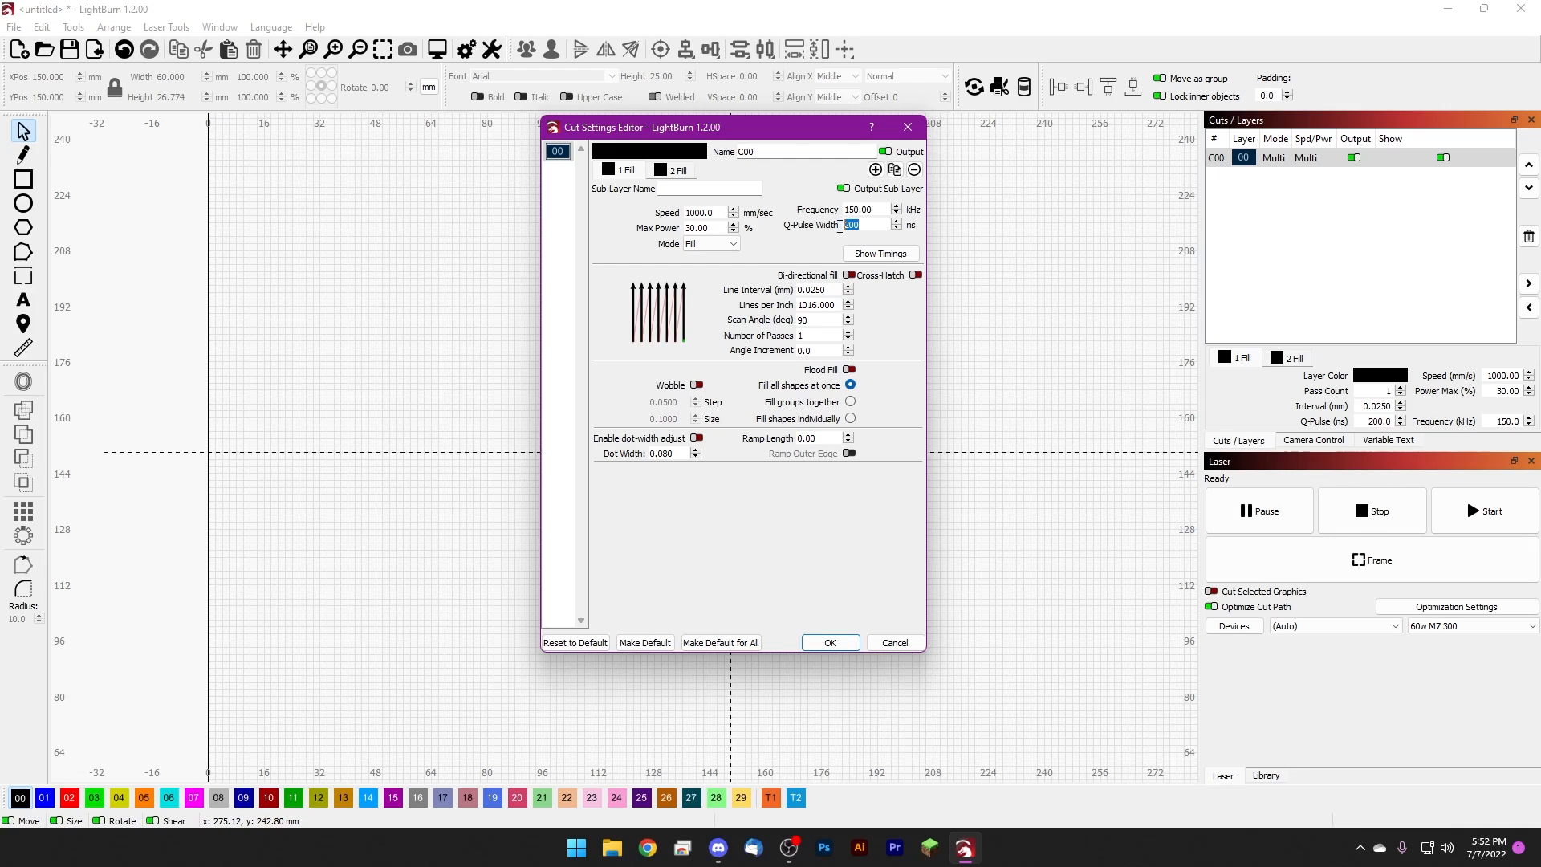
mouse_move(805, 234)
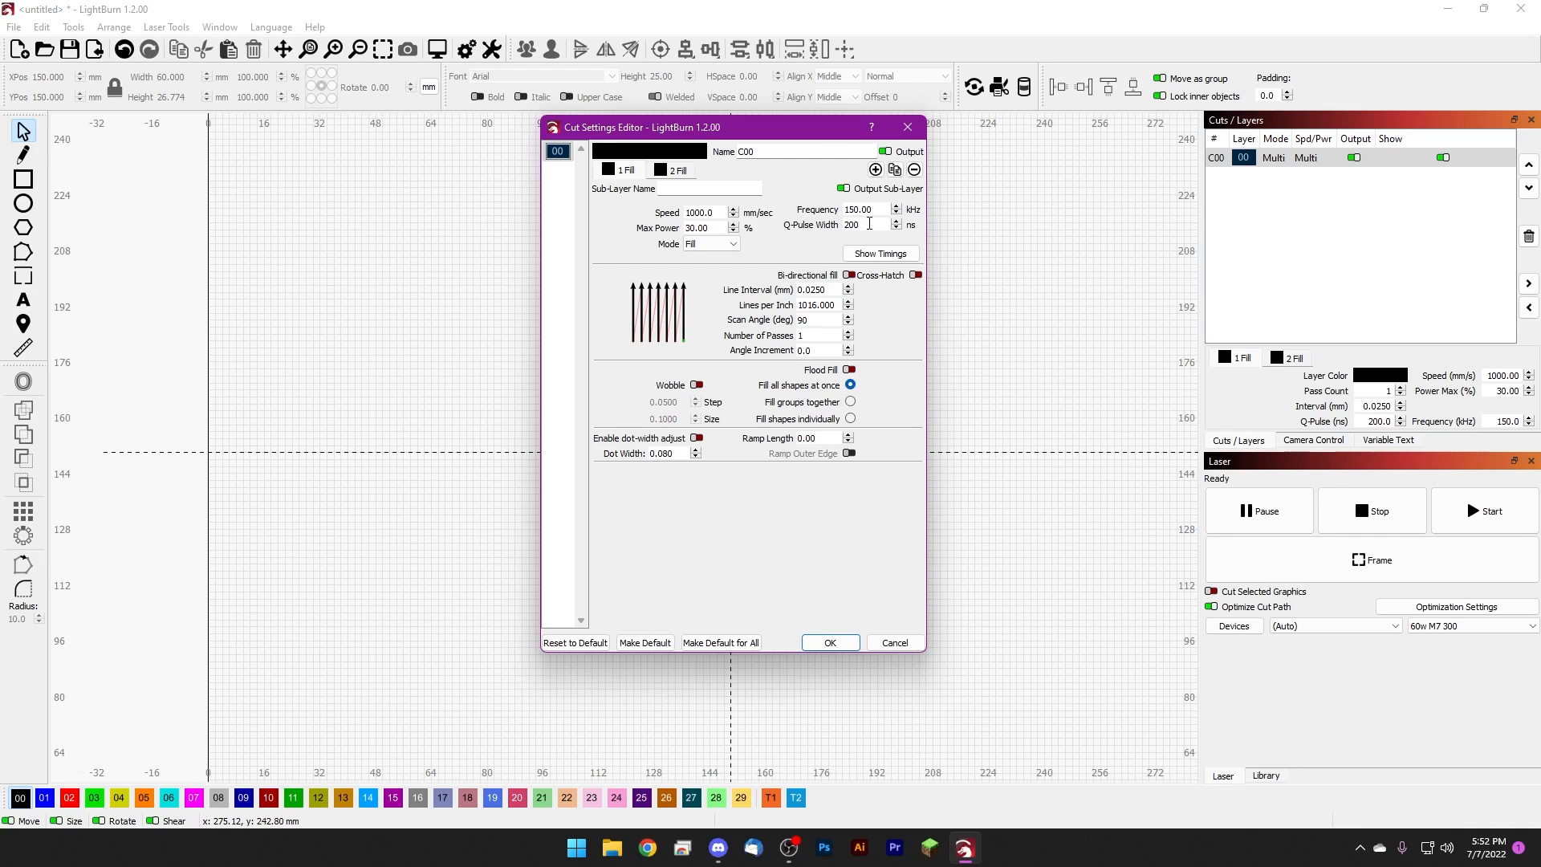
mouse_move(876, 224)
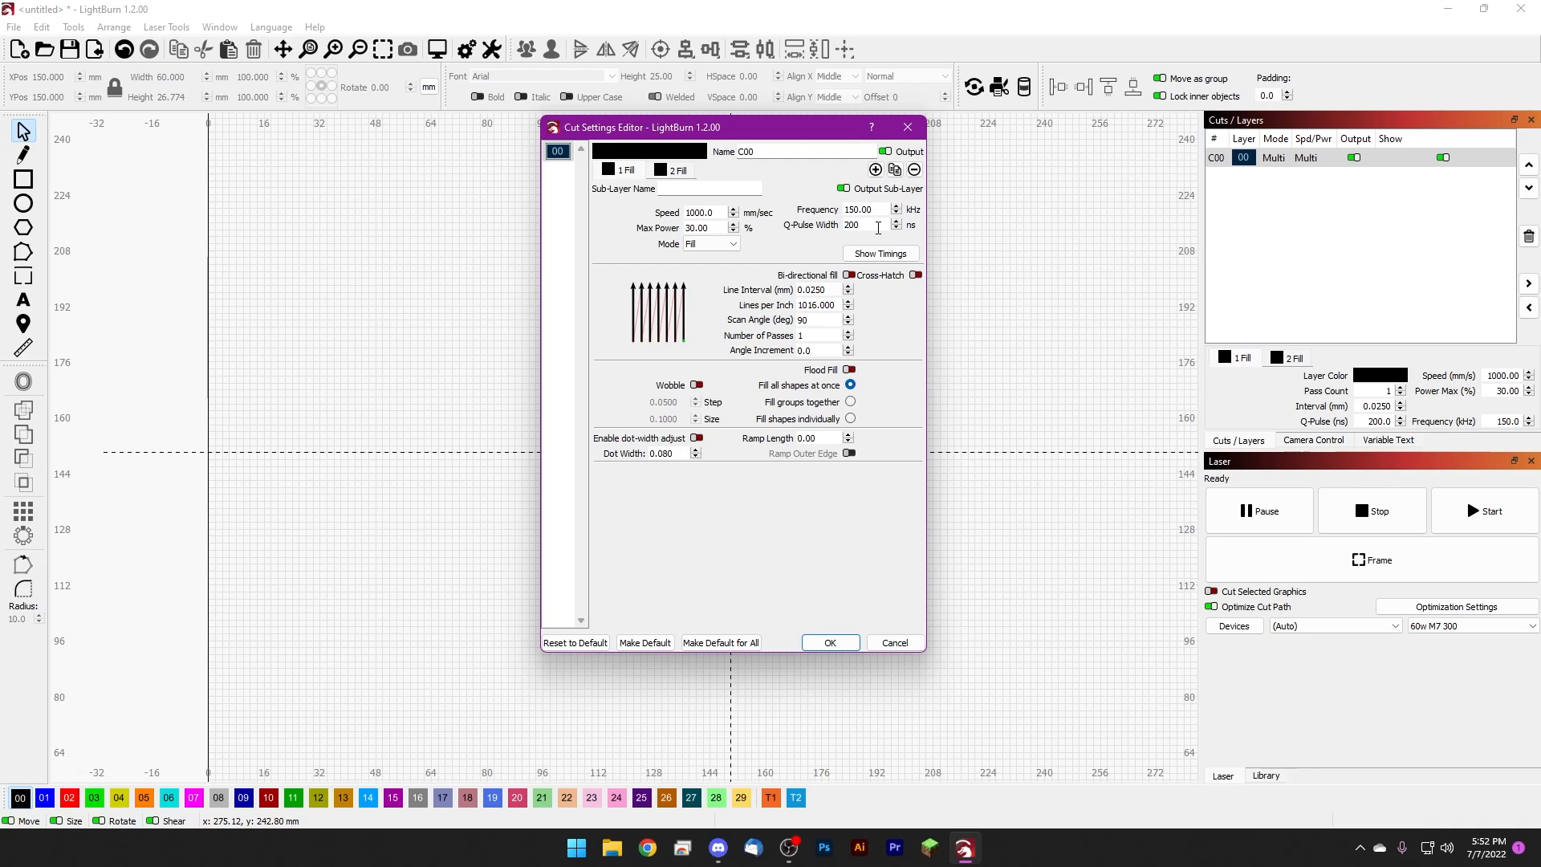
mouse_move(829, 289)
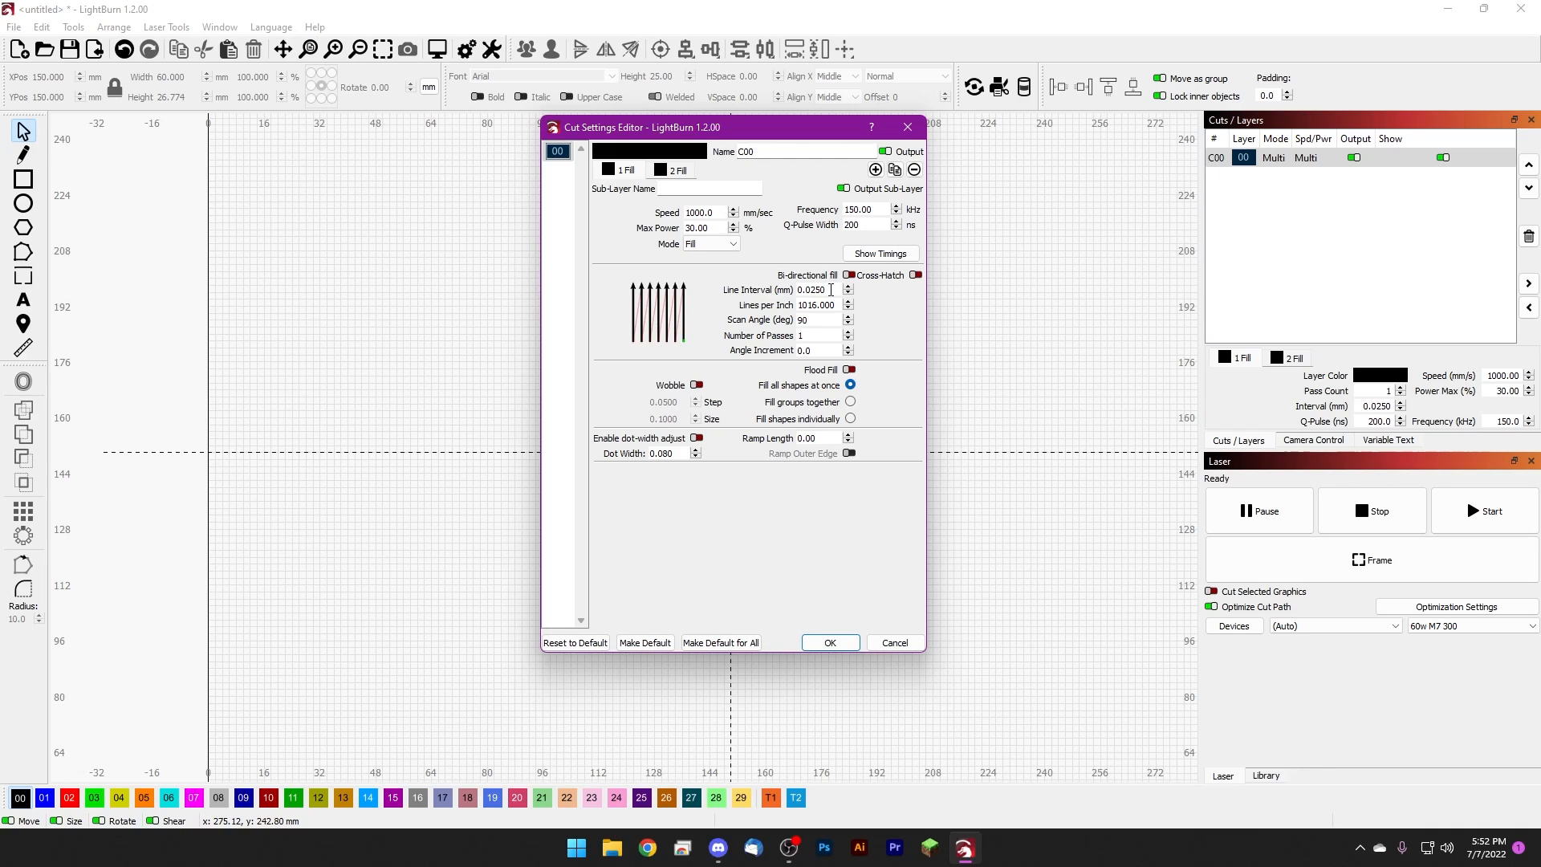
triple_click(810, 289)
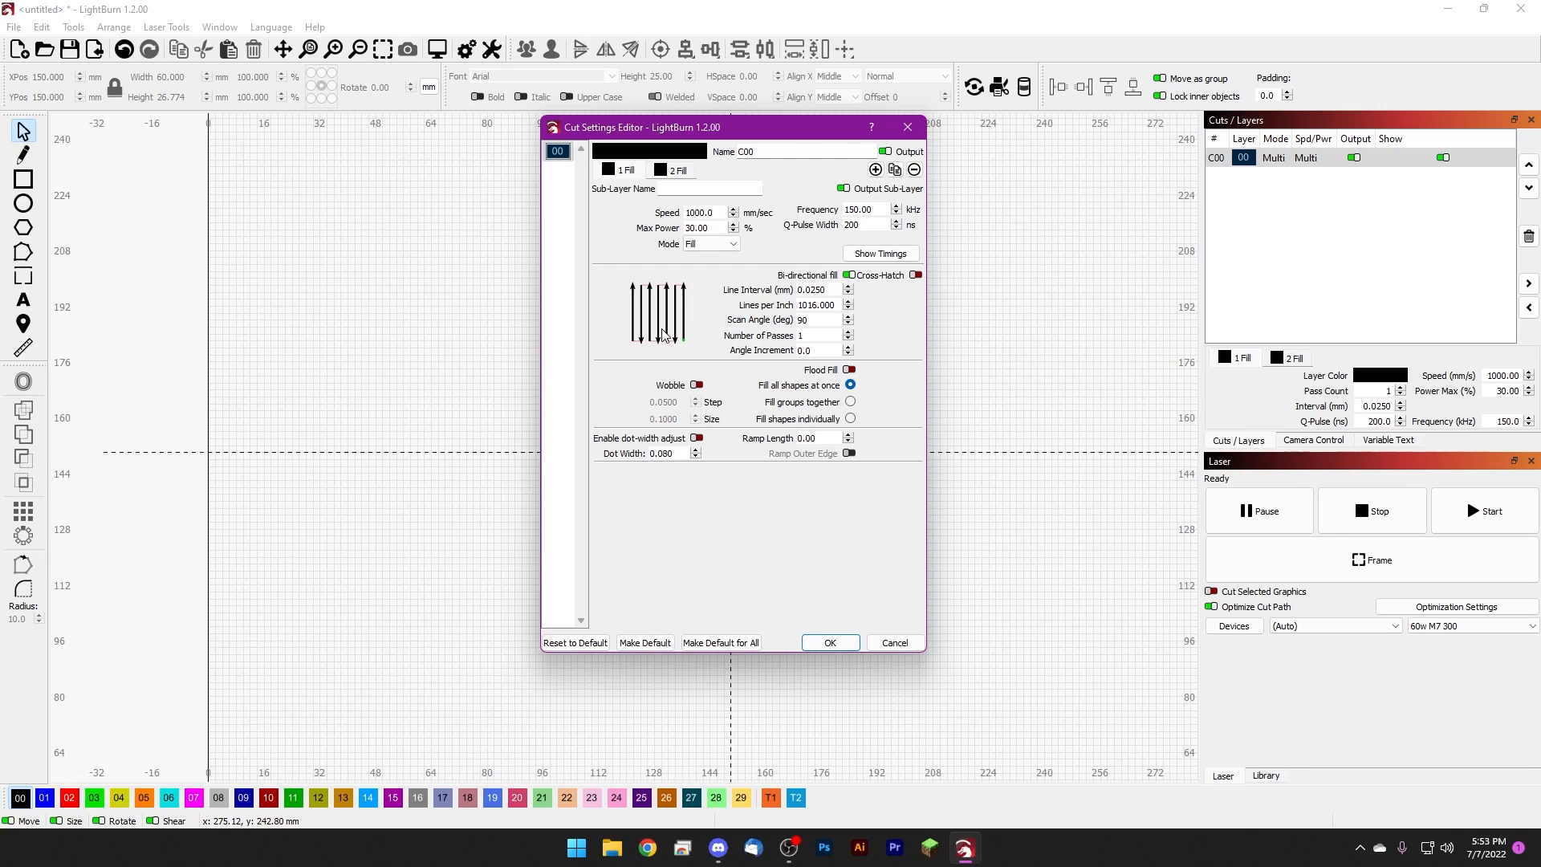
mouse_move(720, 388)
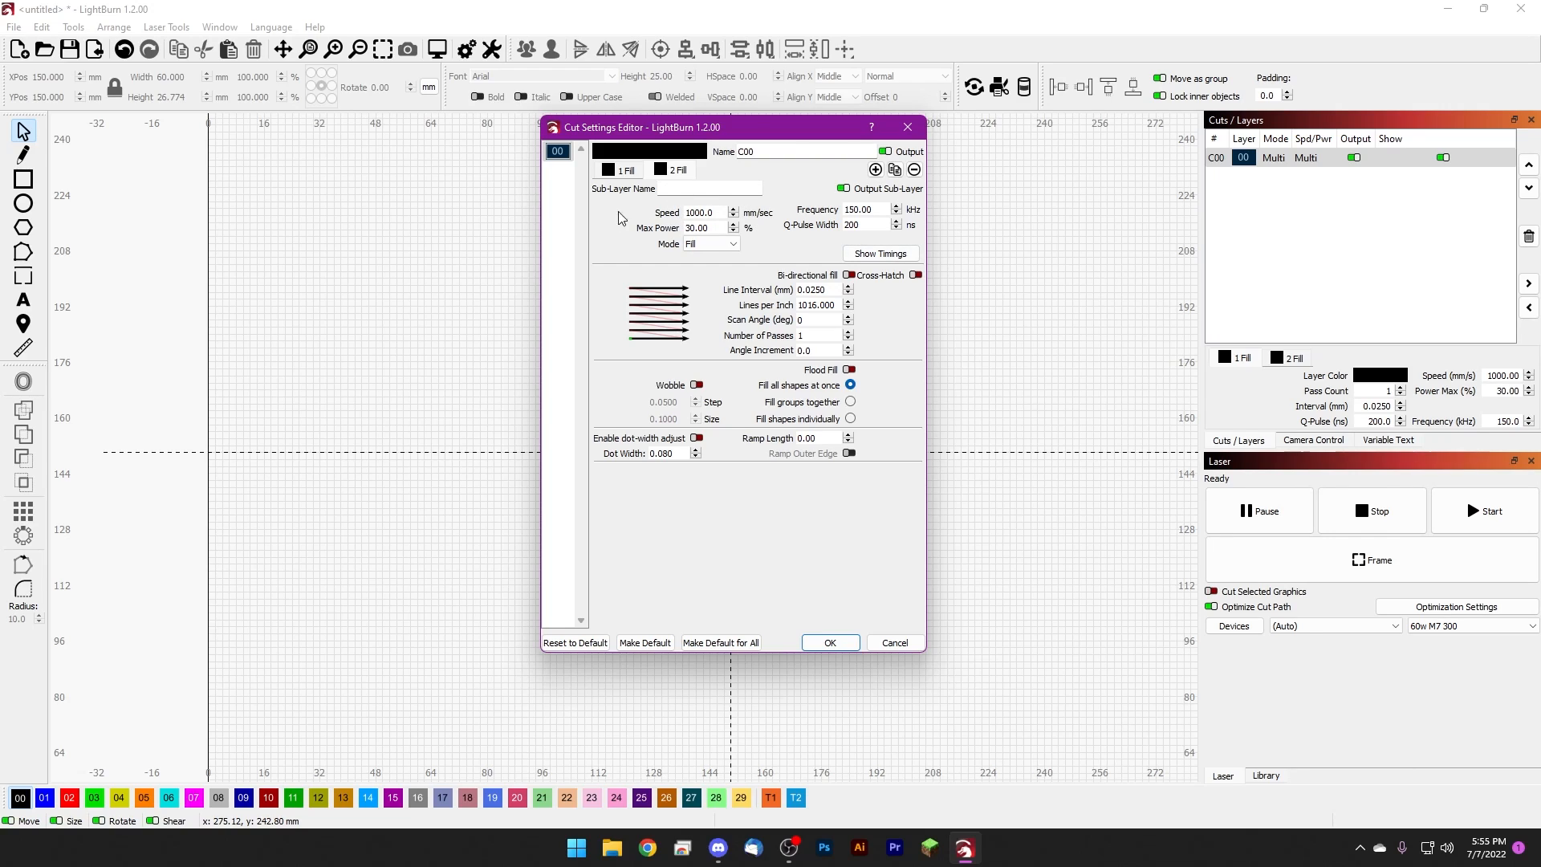
mouse_move(722, 260)
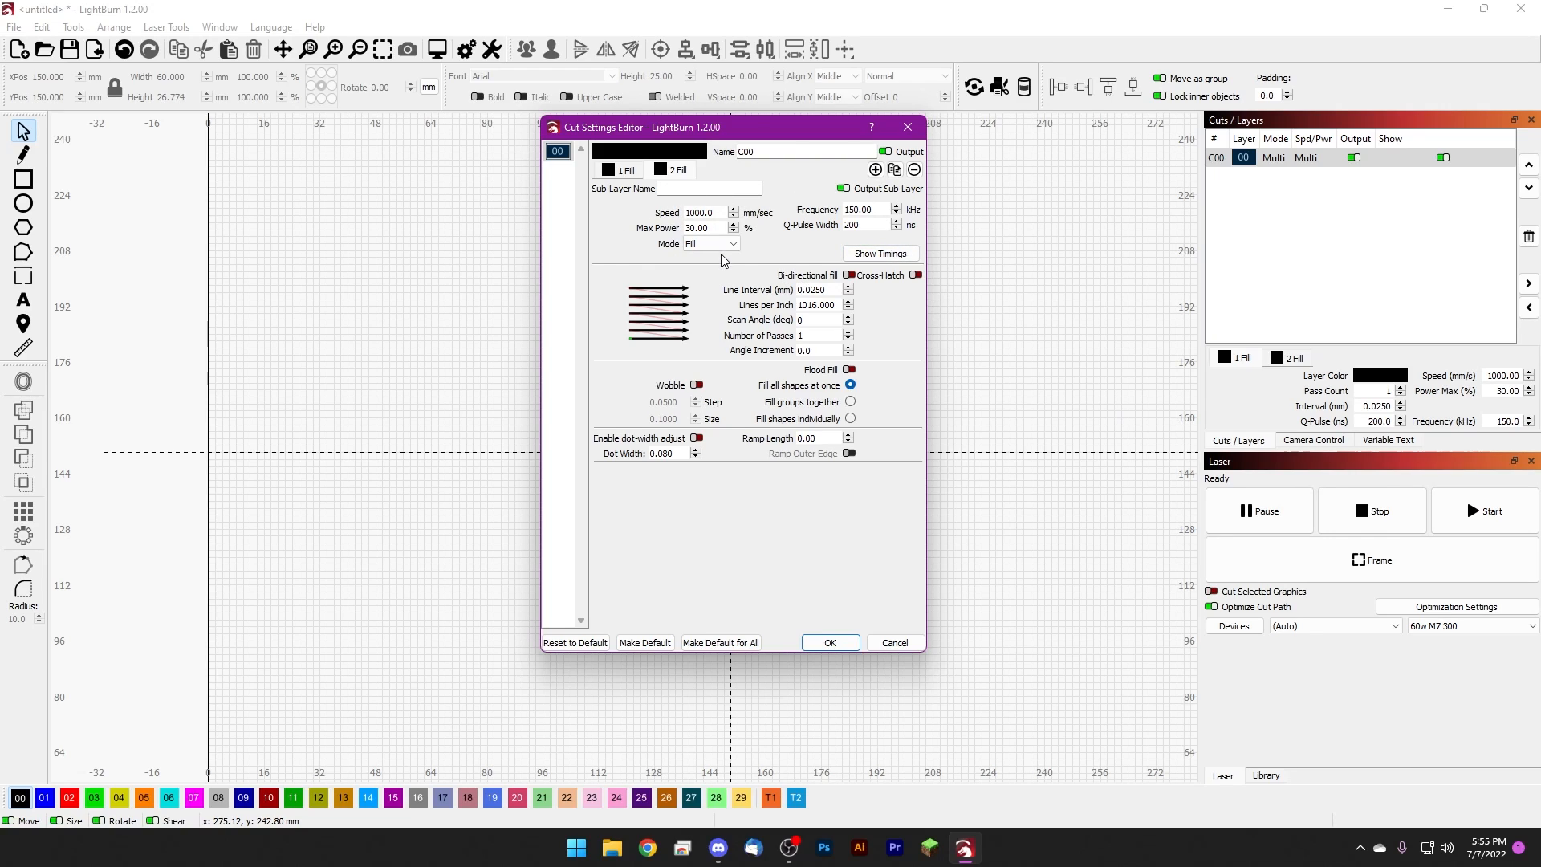
mouse_move(690, 305)
type("90")
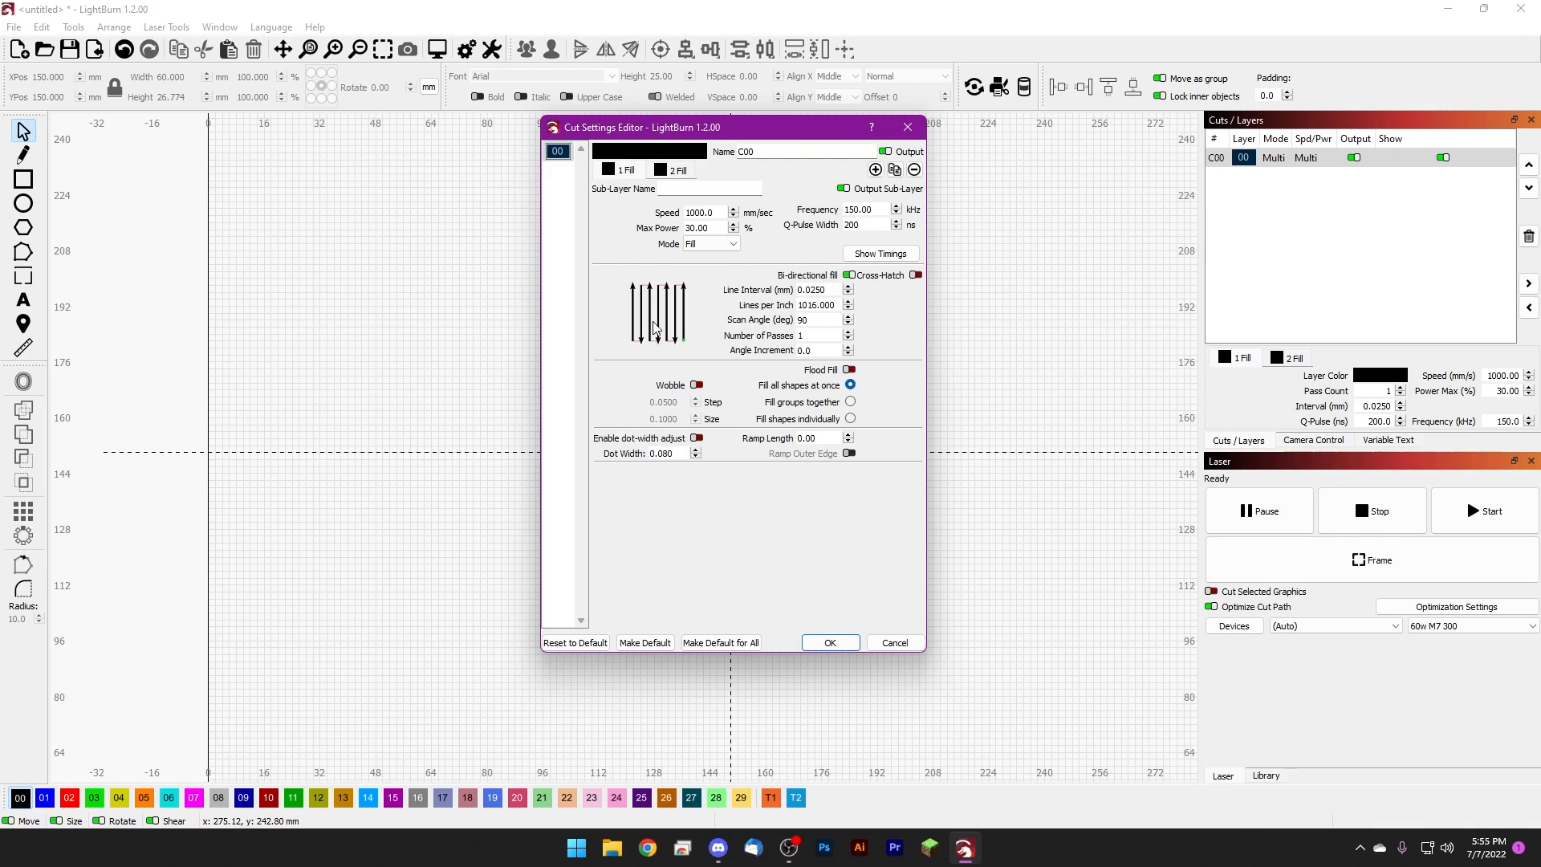
mouse_move(650, 295)
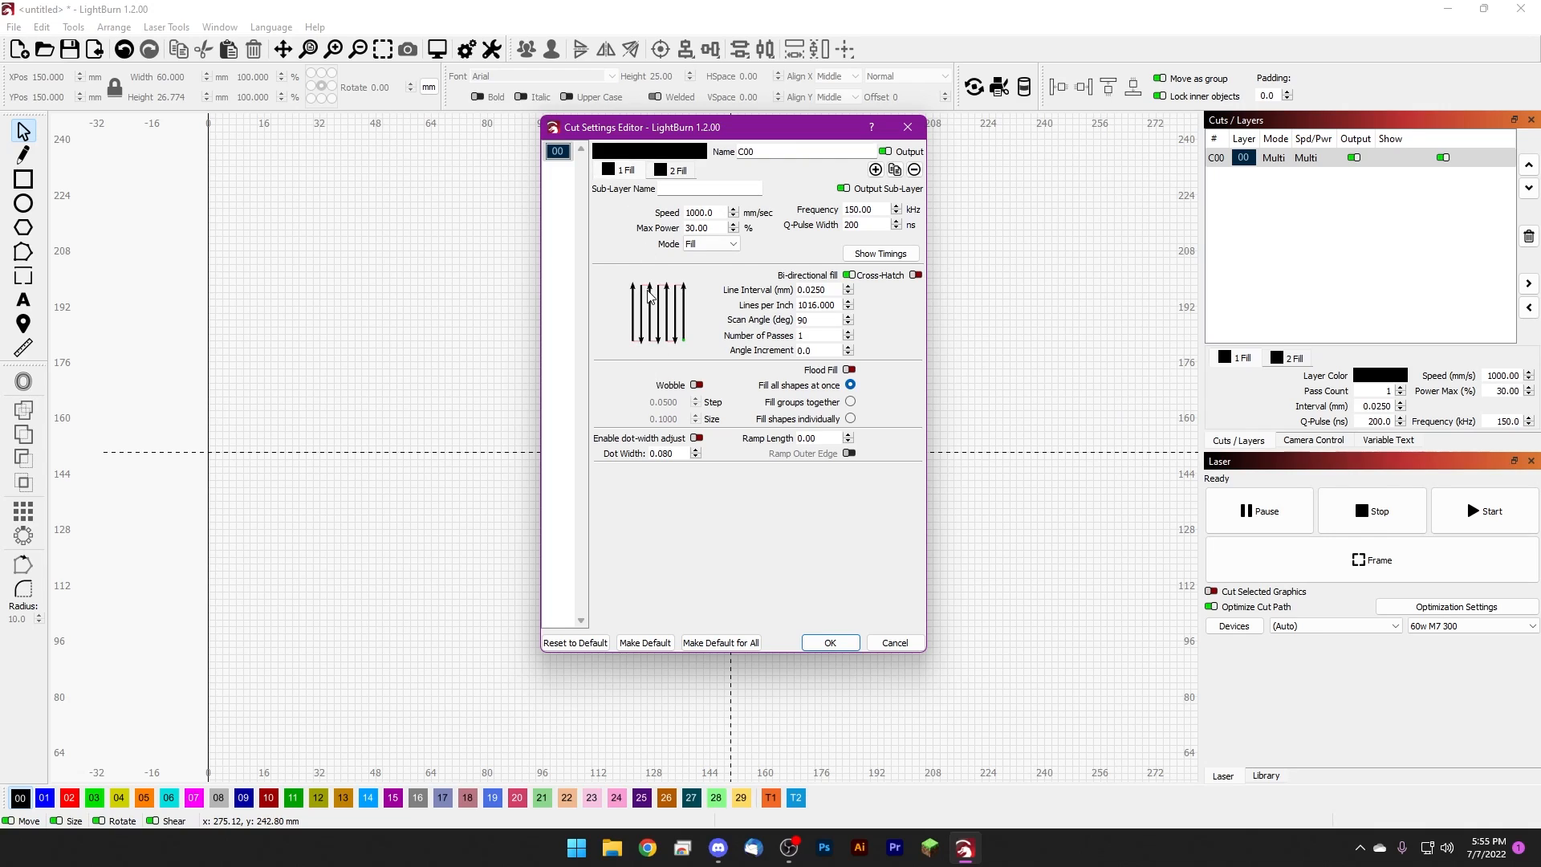
mouse_move(642, 319)
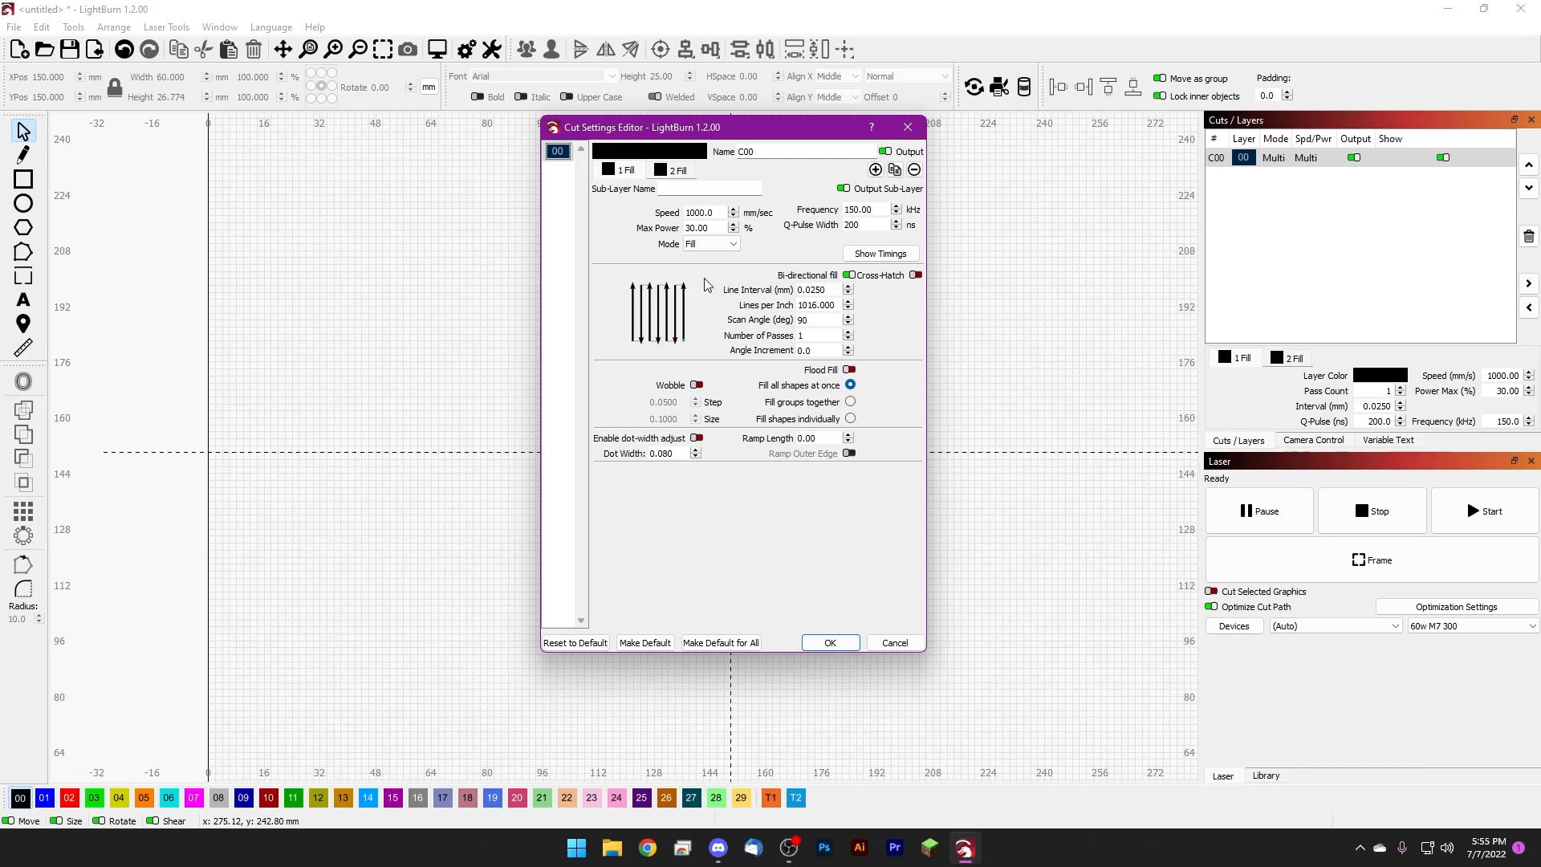
mouse_move(605, 305)
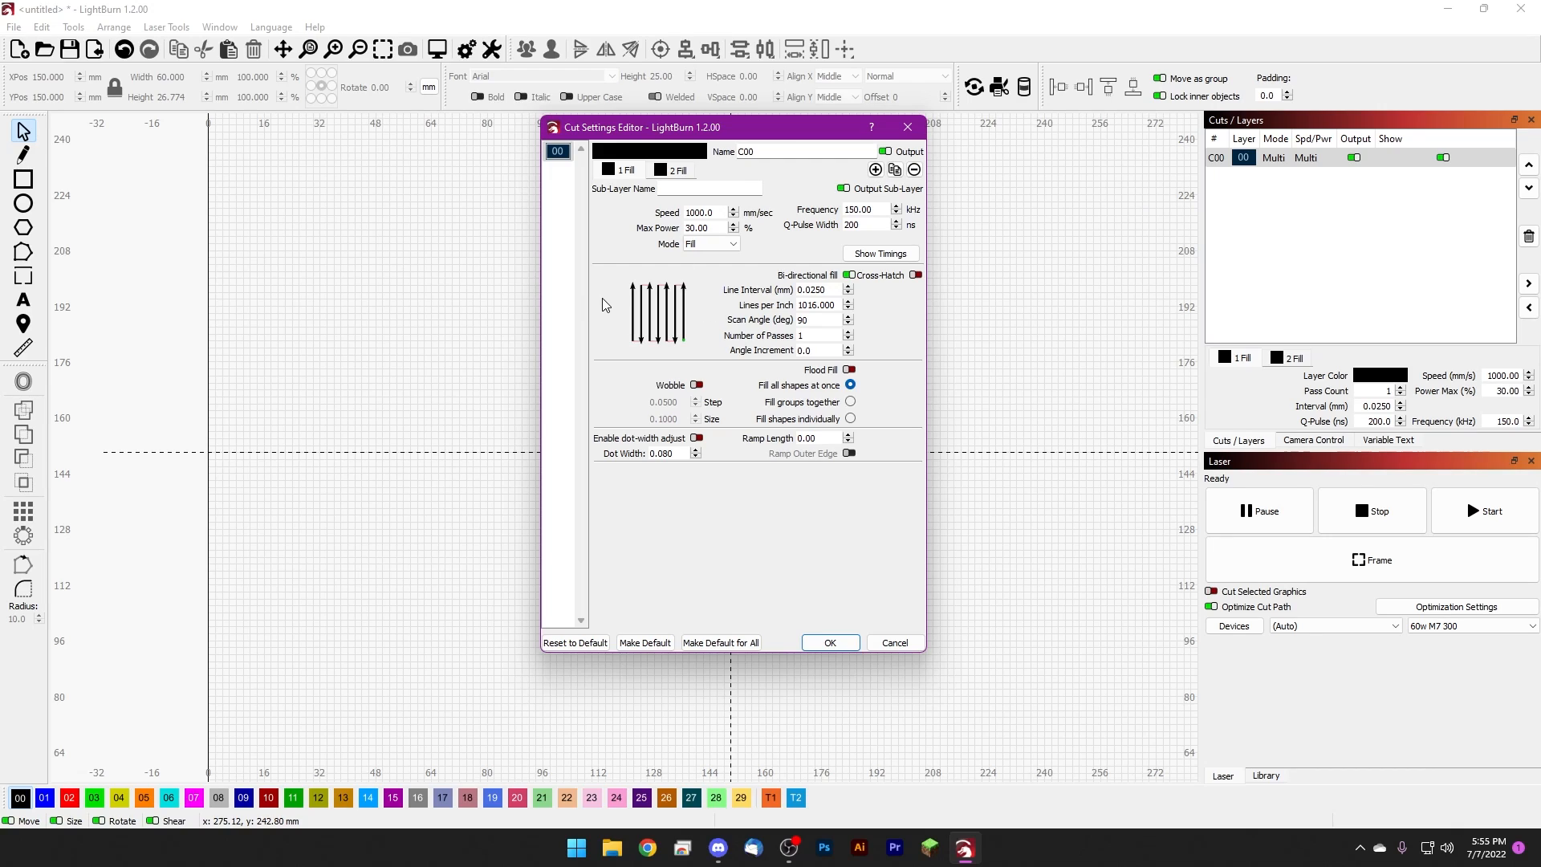
mouse_move(696, 324)
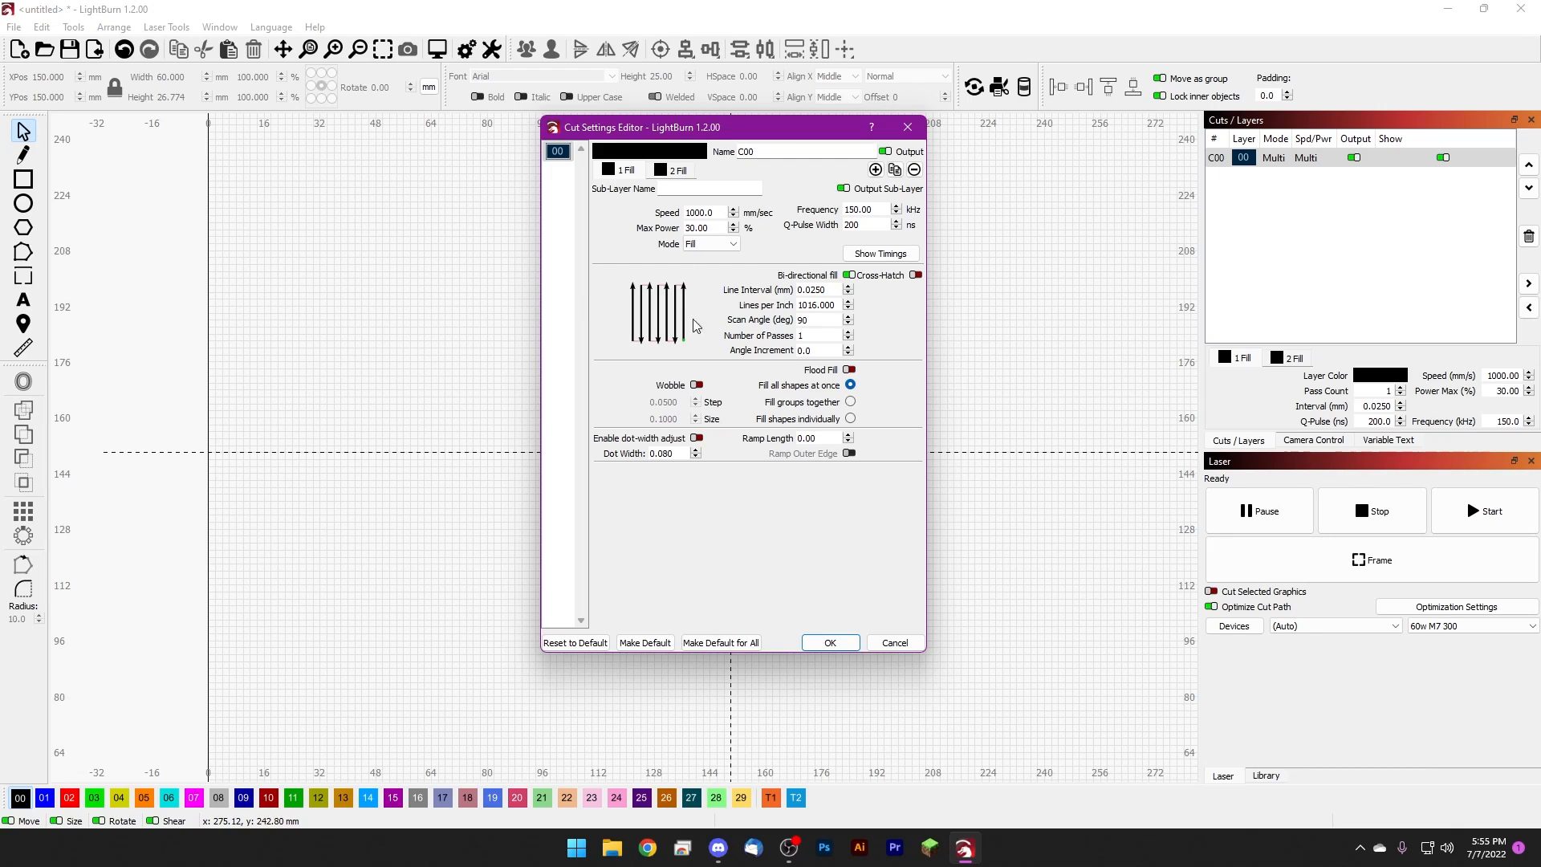
mouse_move(635, 289)
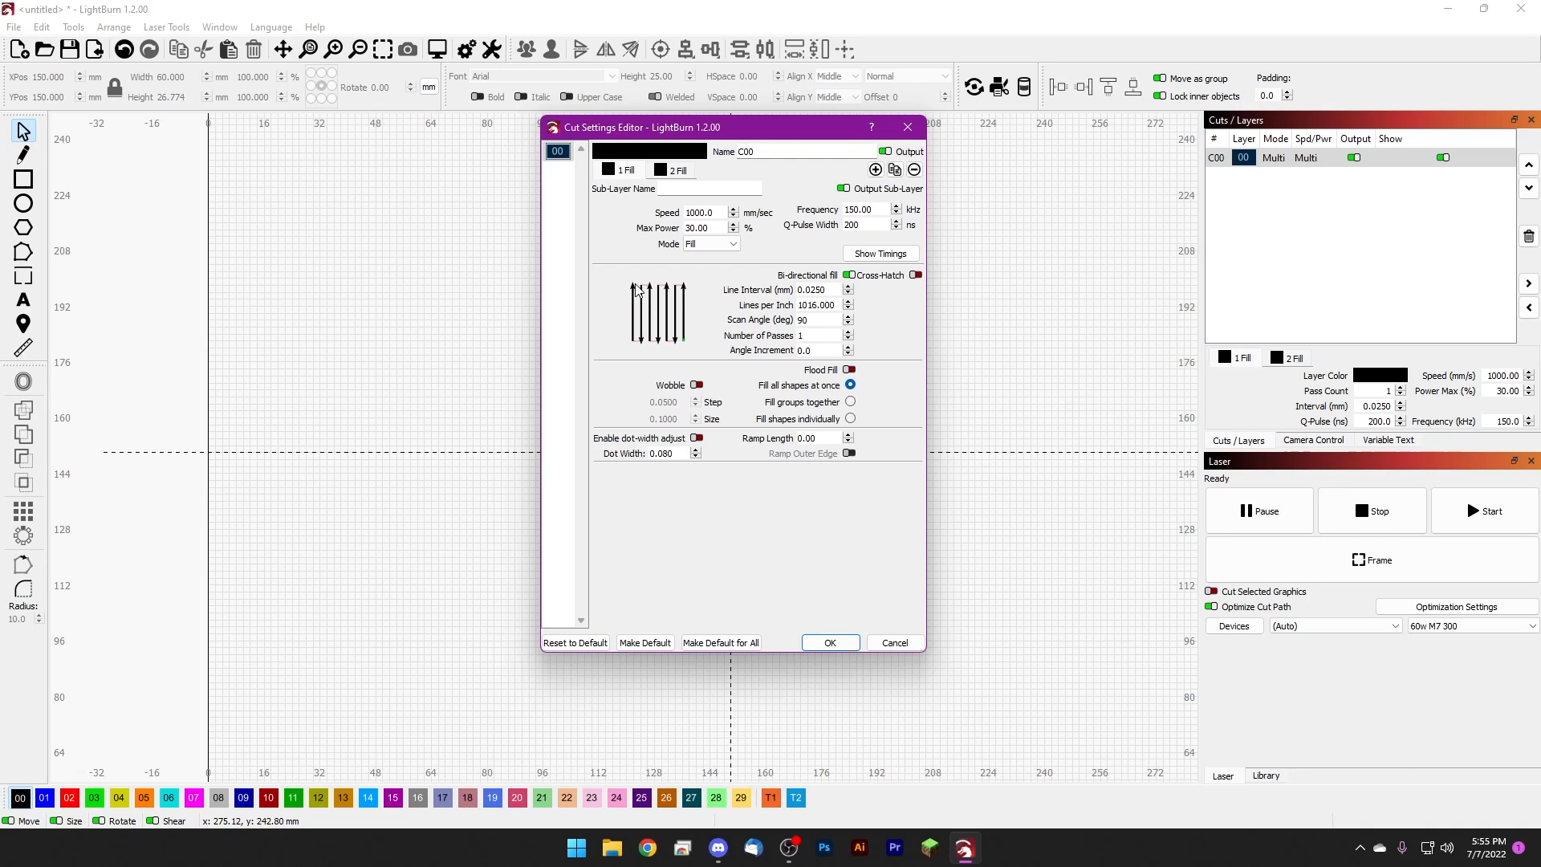
mouse_move(681, 334)
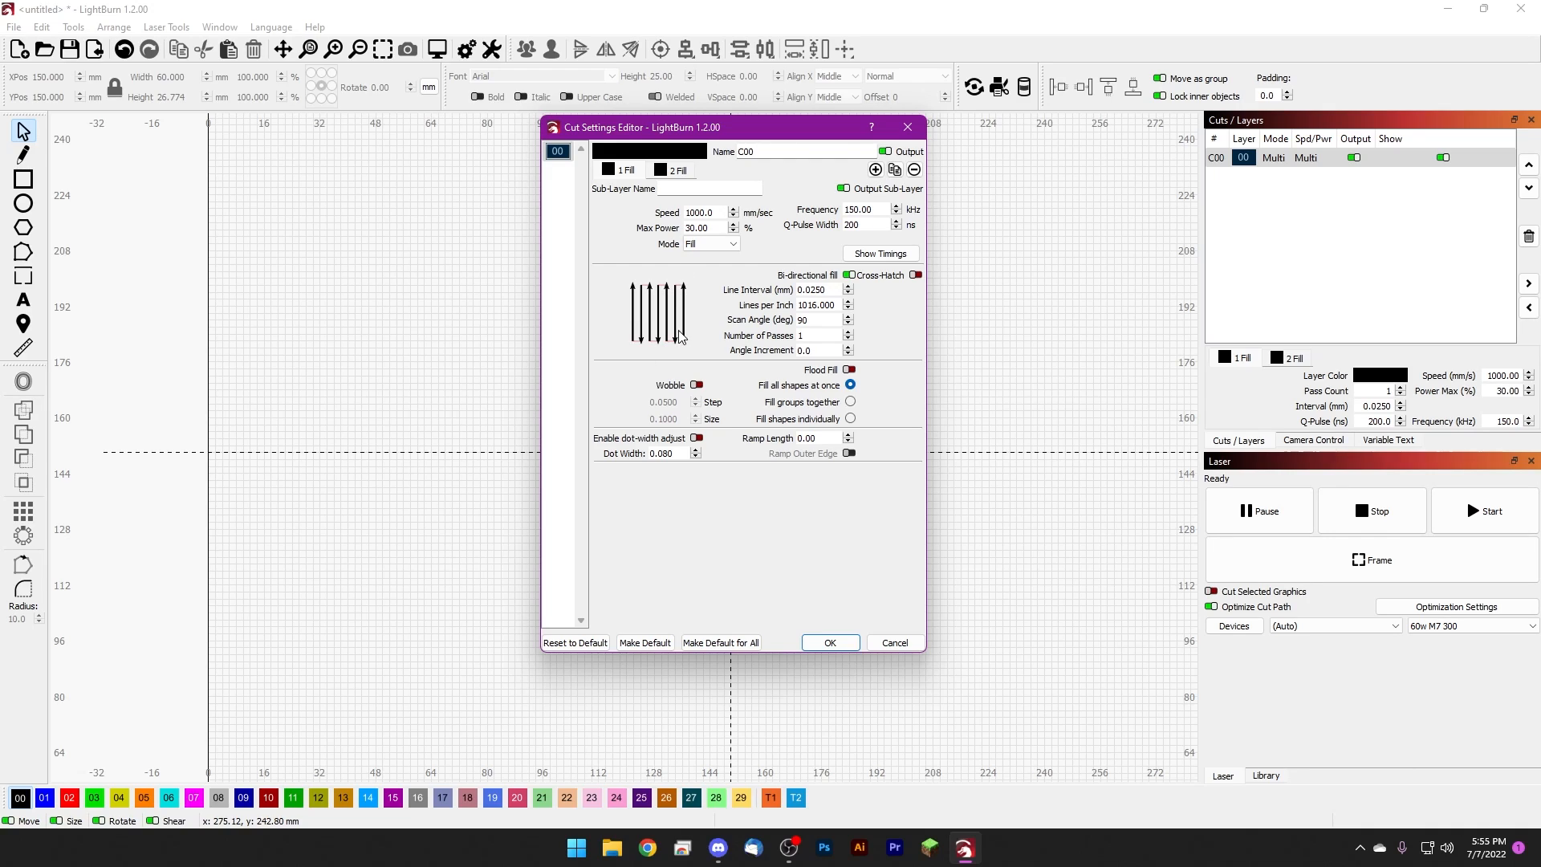
mouse_move(687, 328)
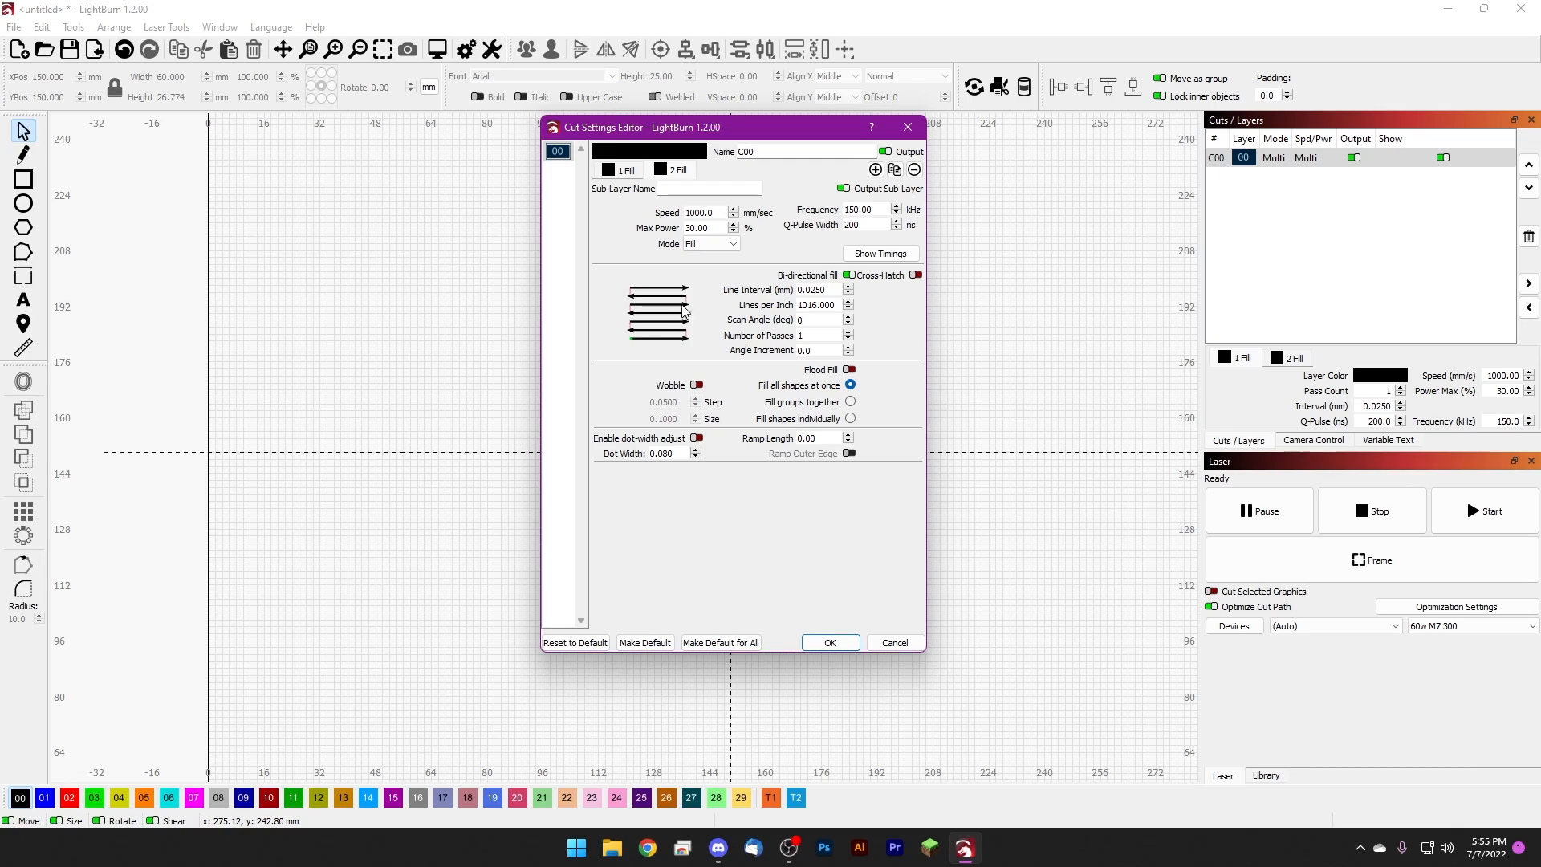
mouse_move(673, 342)
type("9")
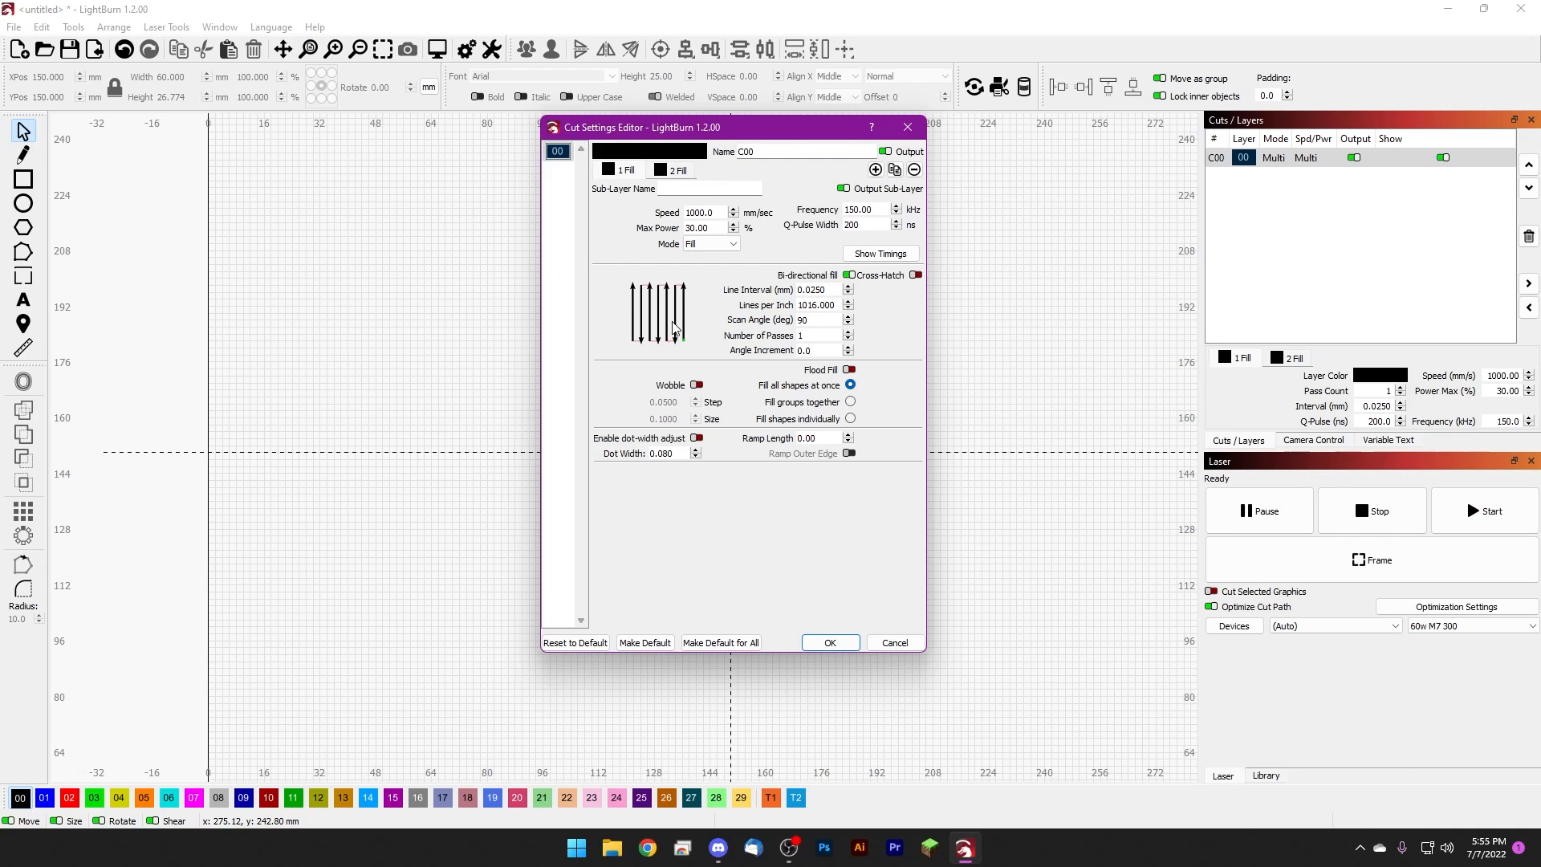
type("0")
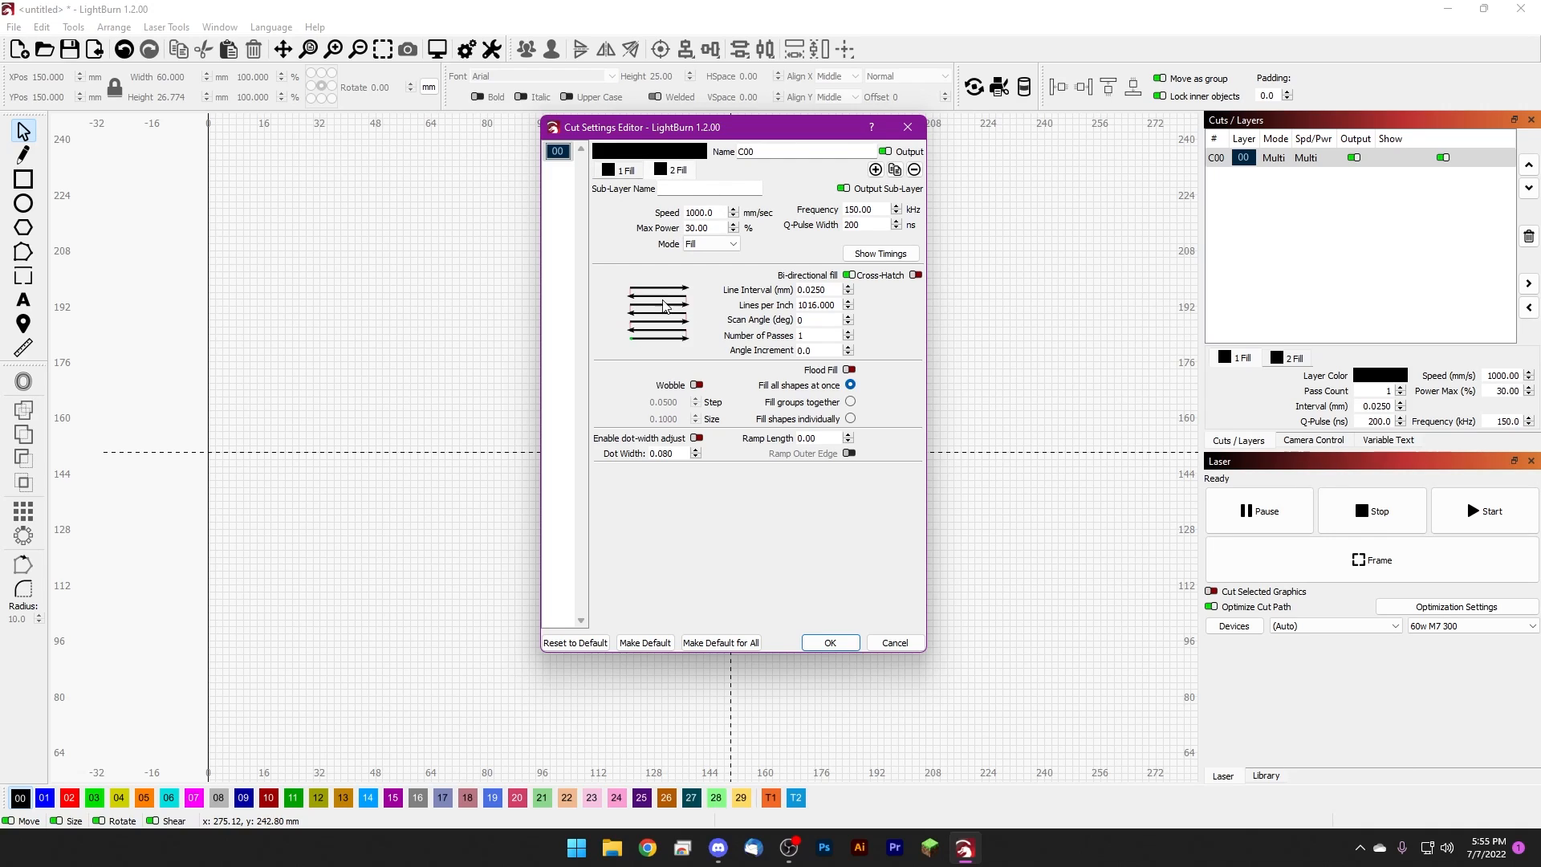
mouse_move(695, 325)
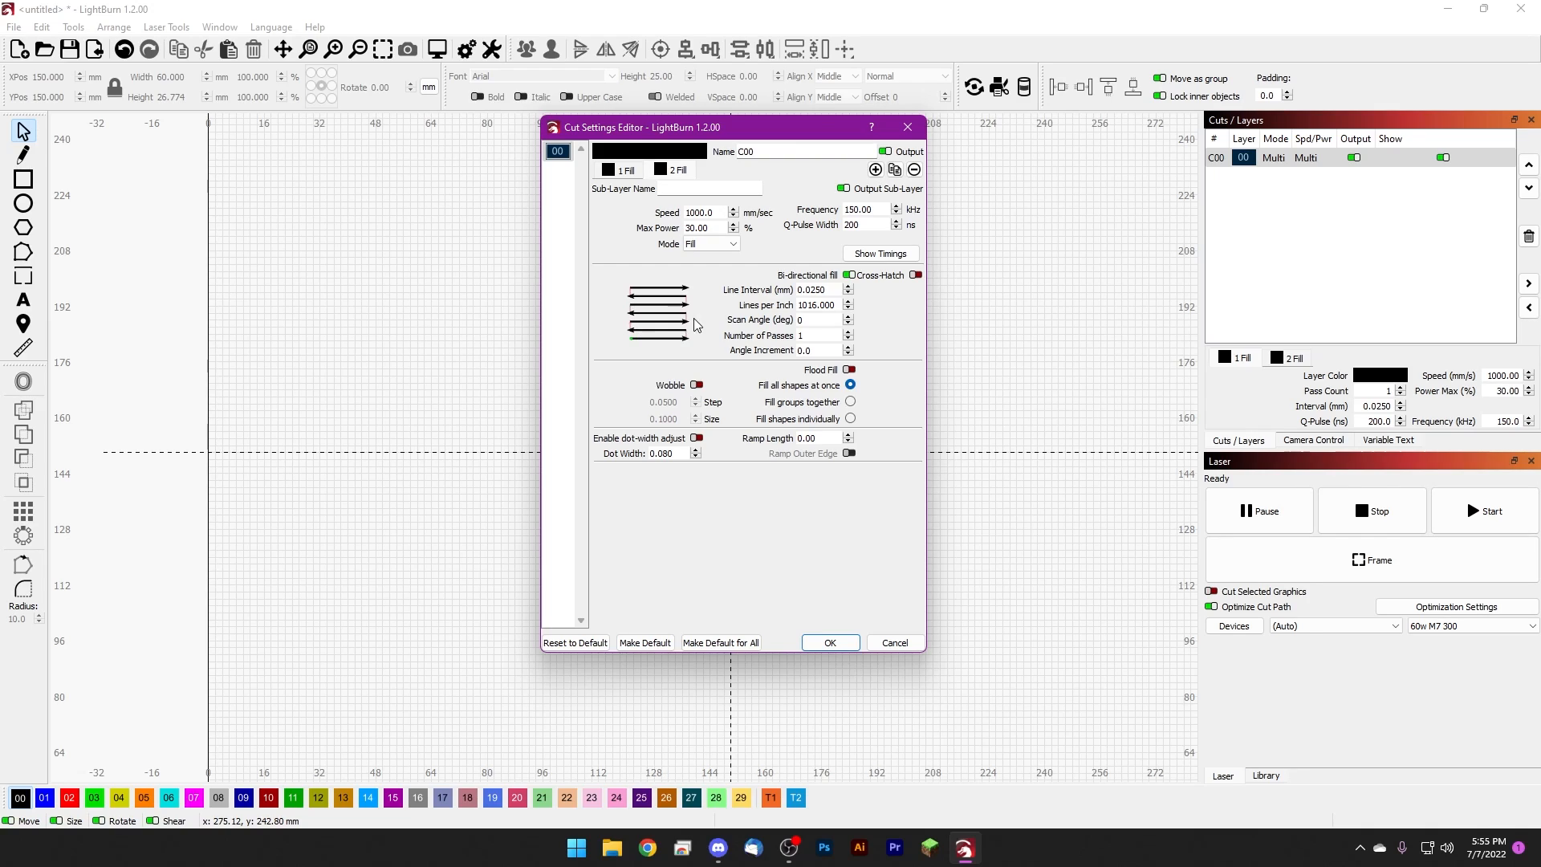
mouse_move(687, 297)
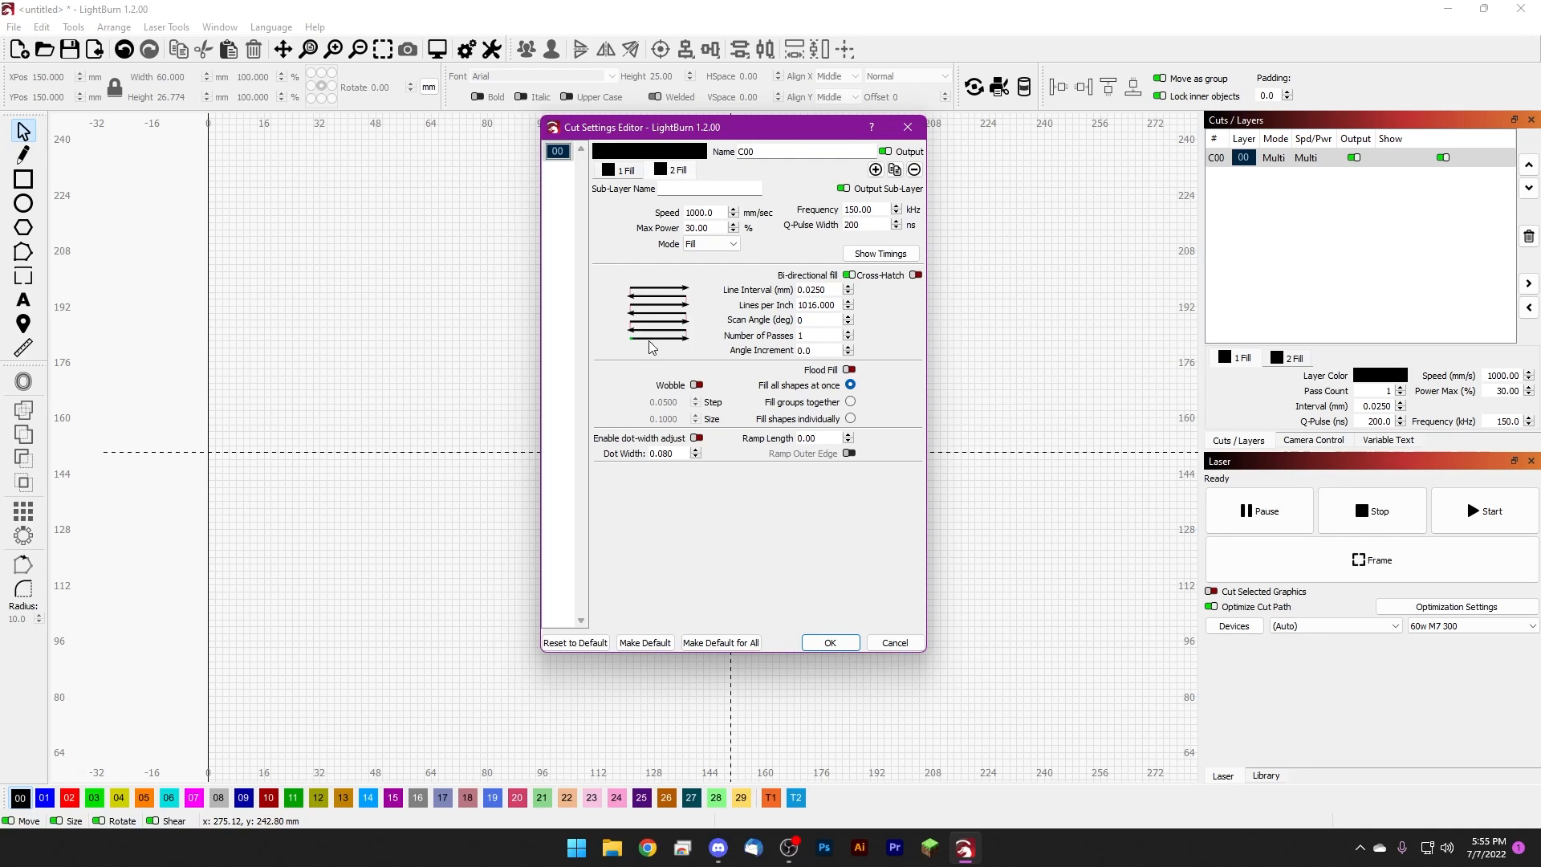
mouse_move(665, 311)
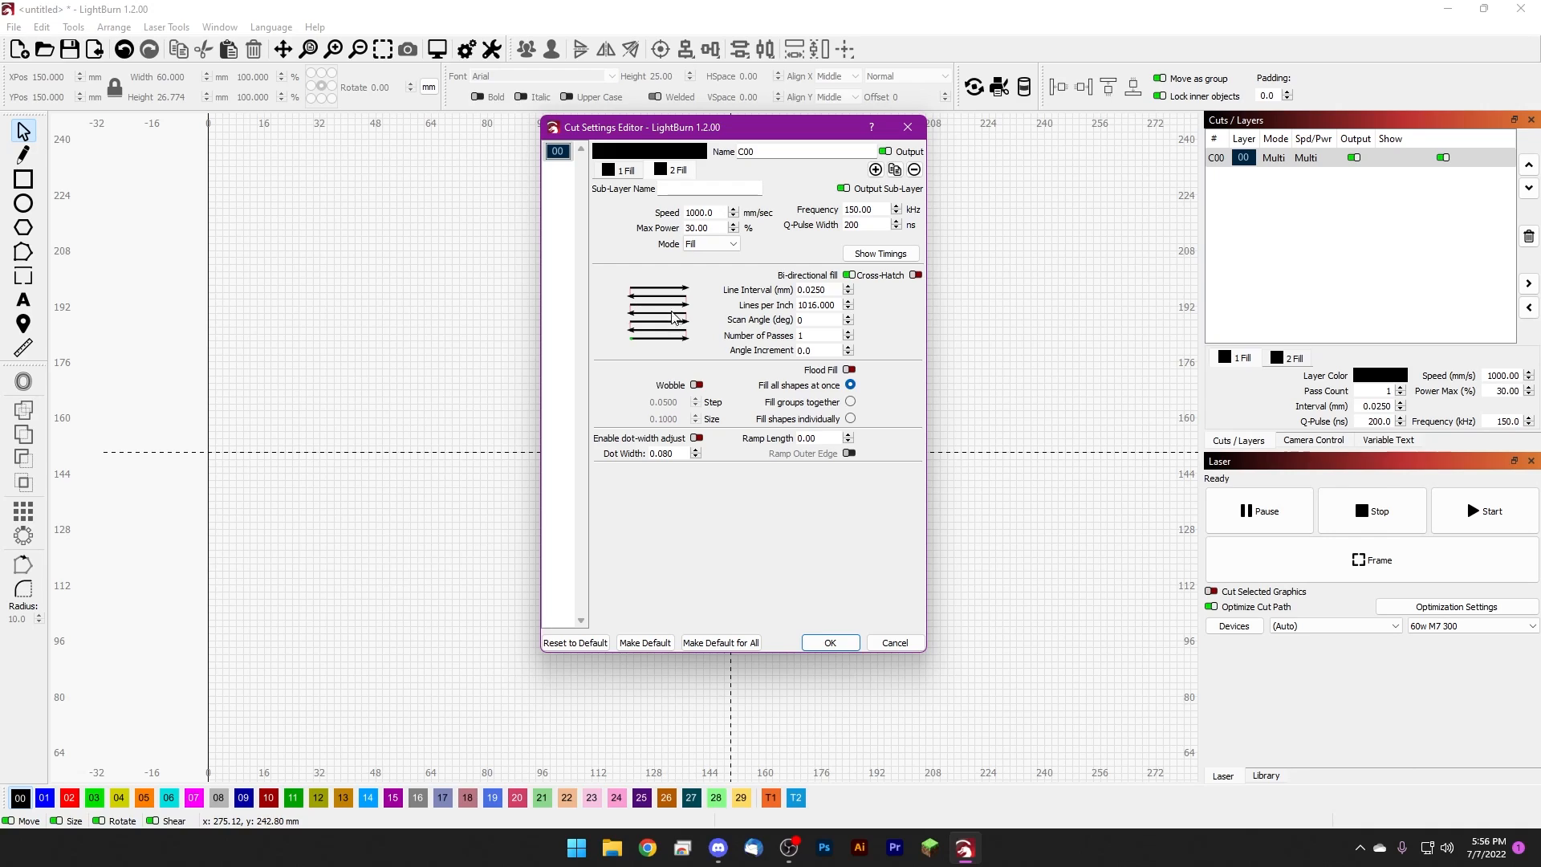
mouse_move(685, 340)
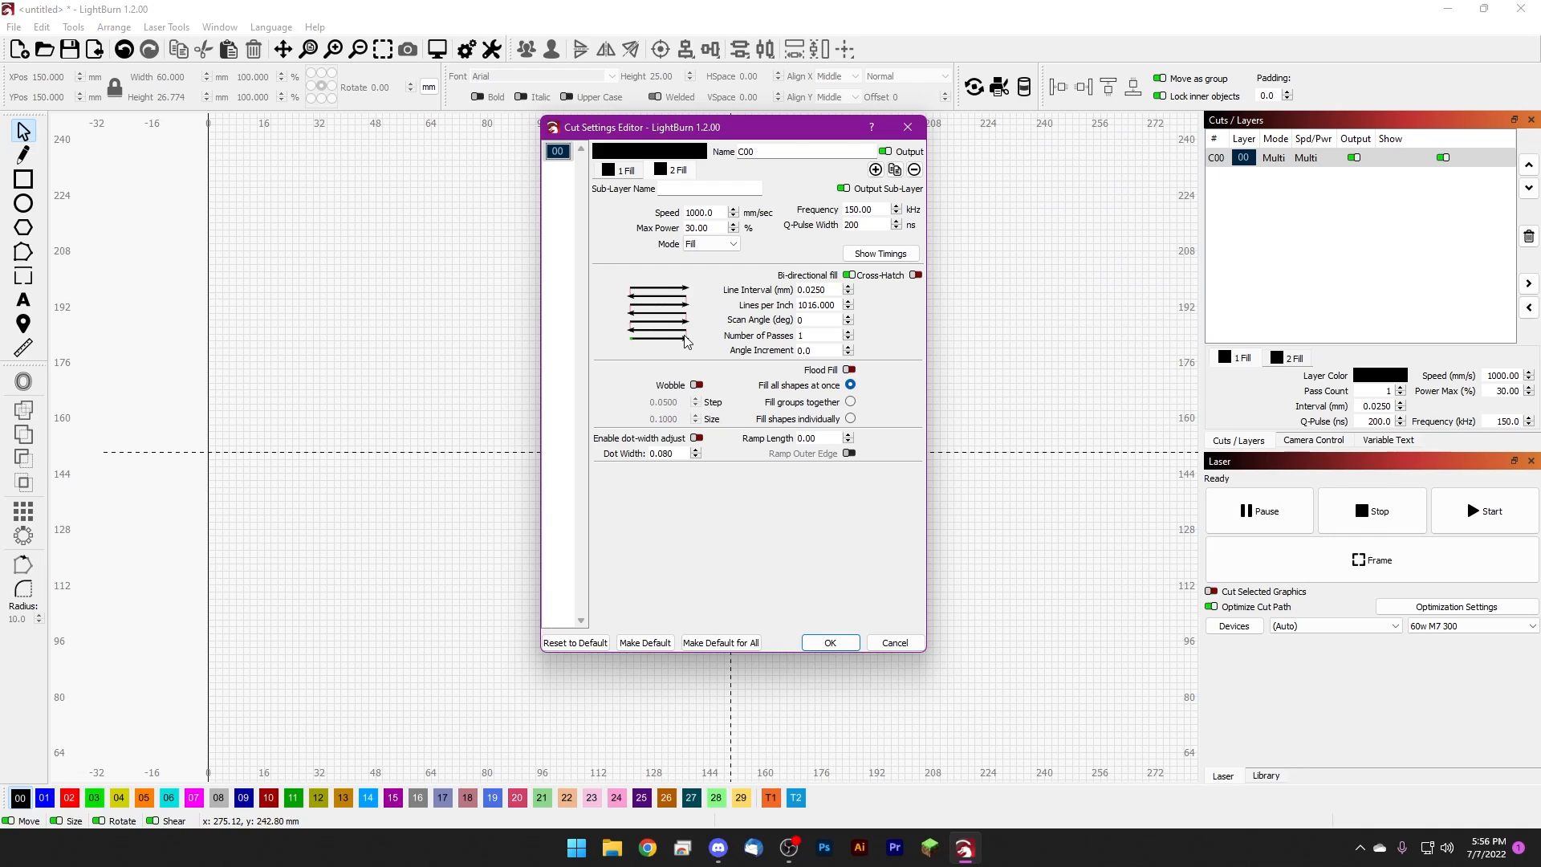
mouse_move(629, 157)
type("90")
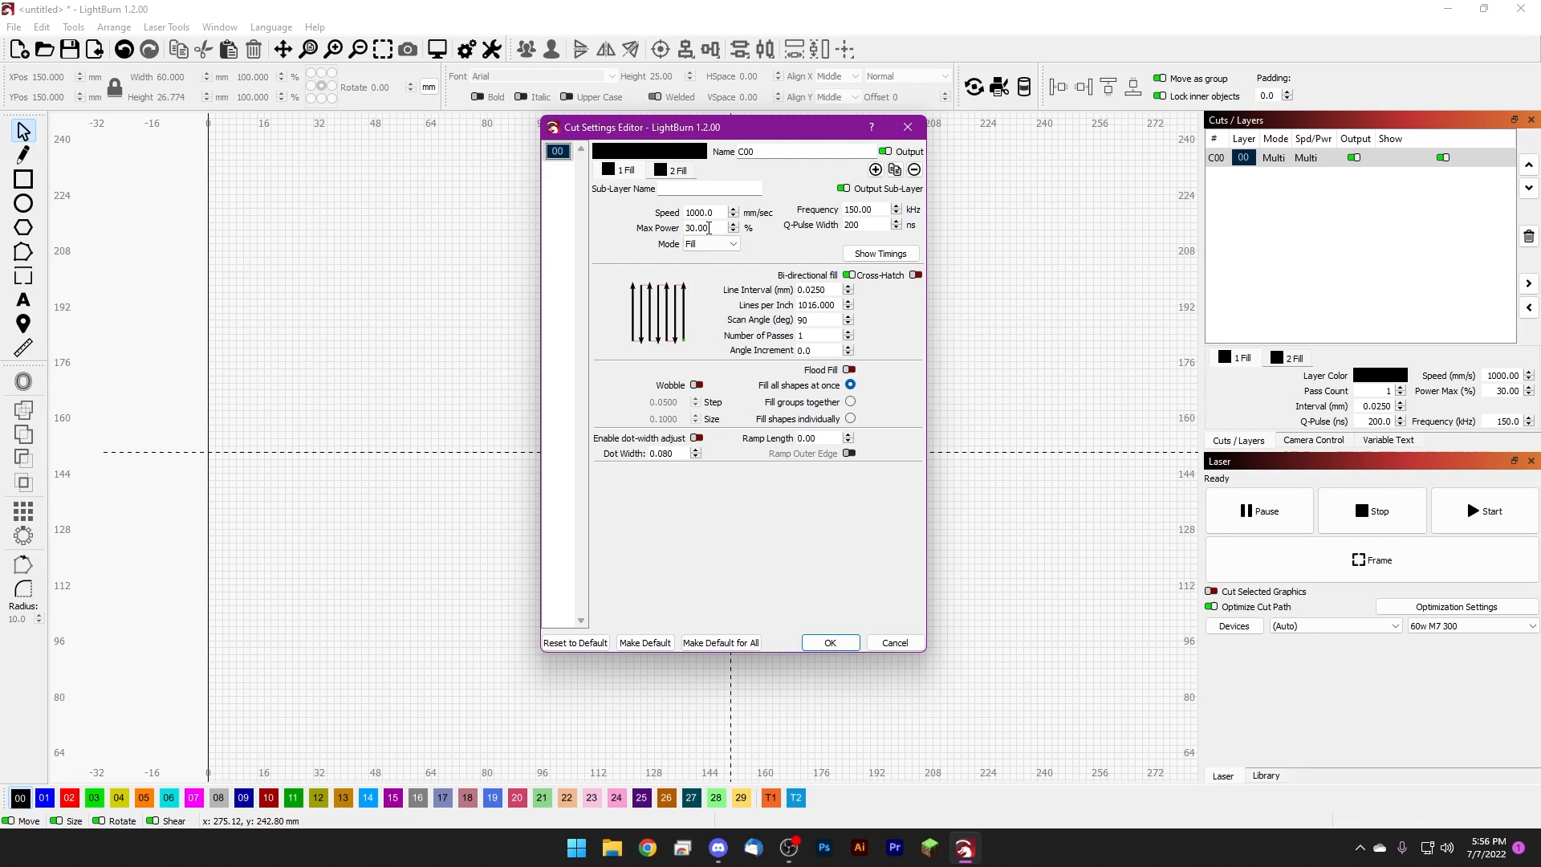
left_click(709, 190)
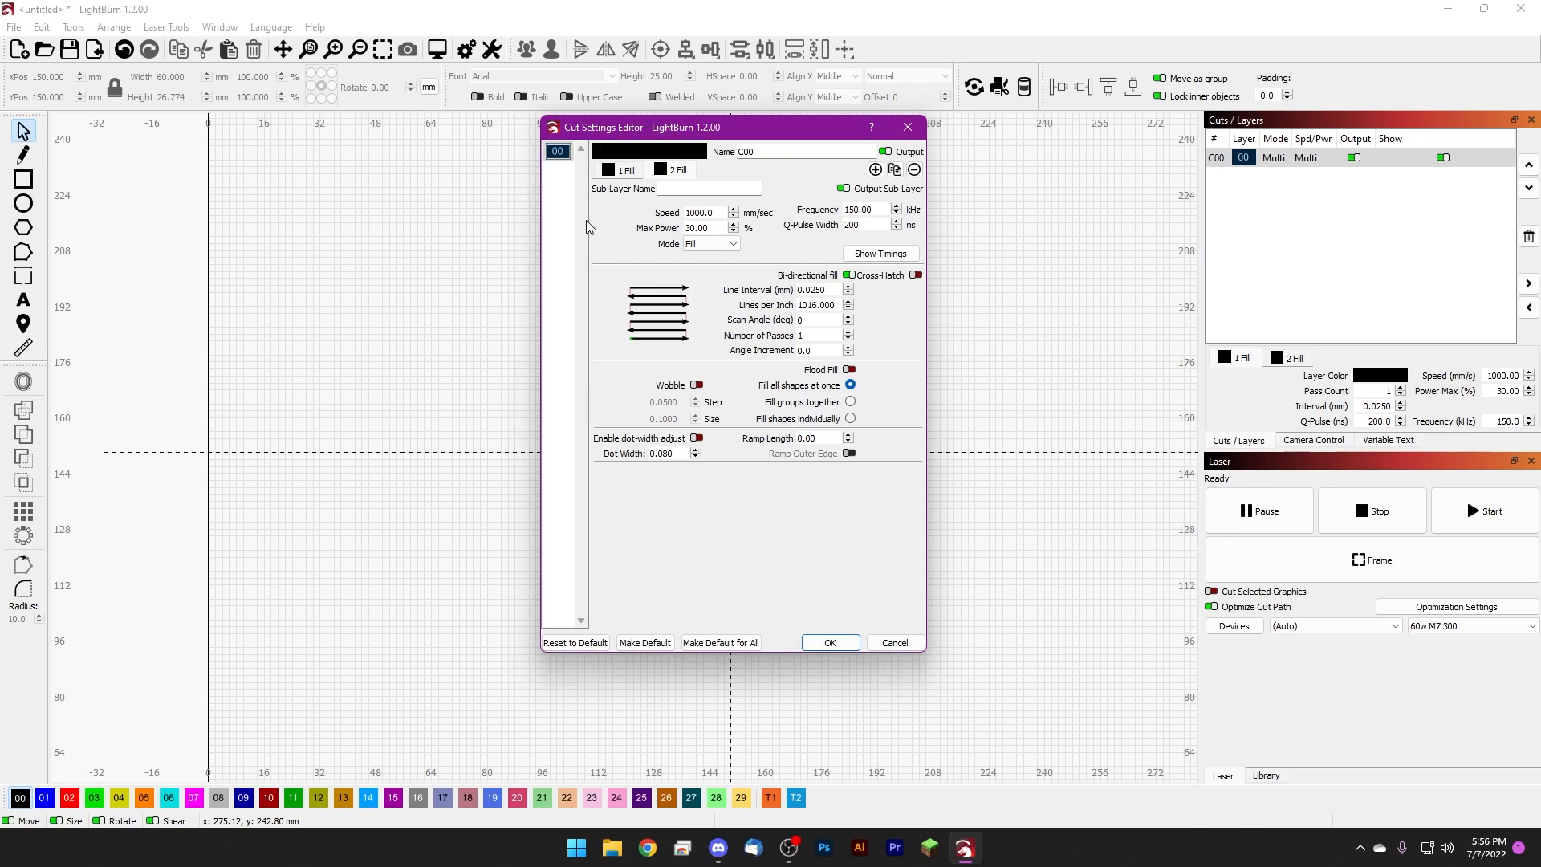
mouse_move(724, 344)
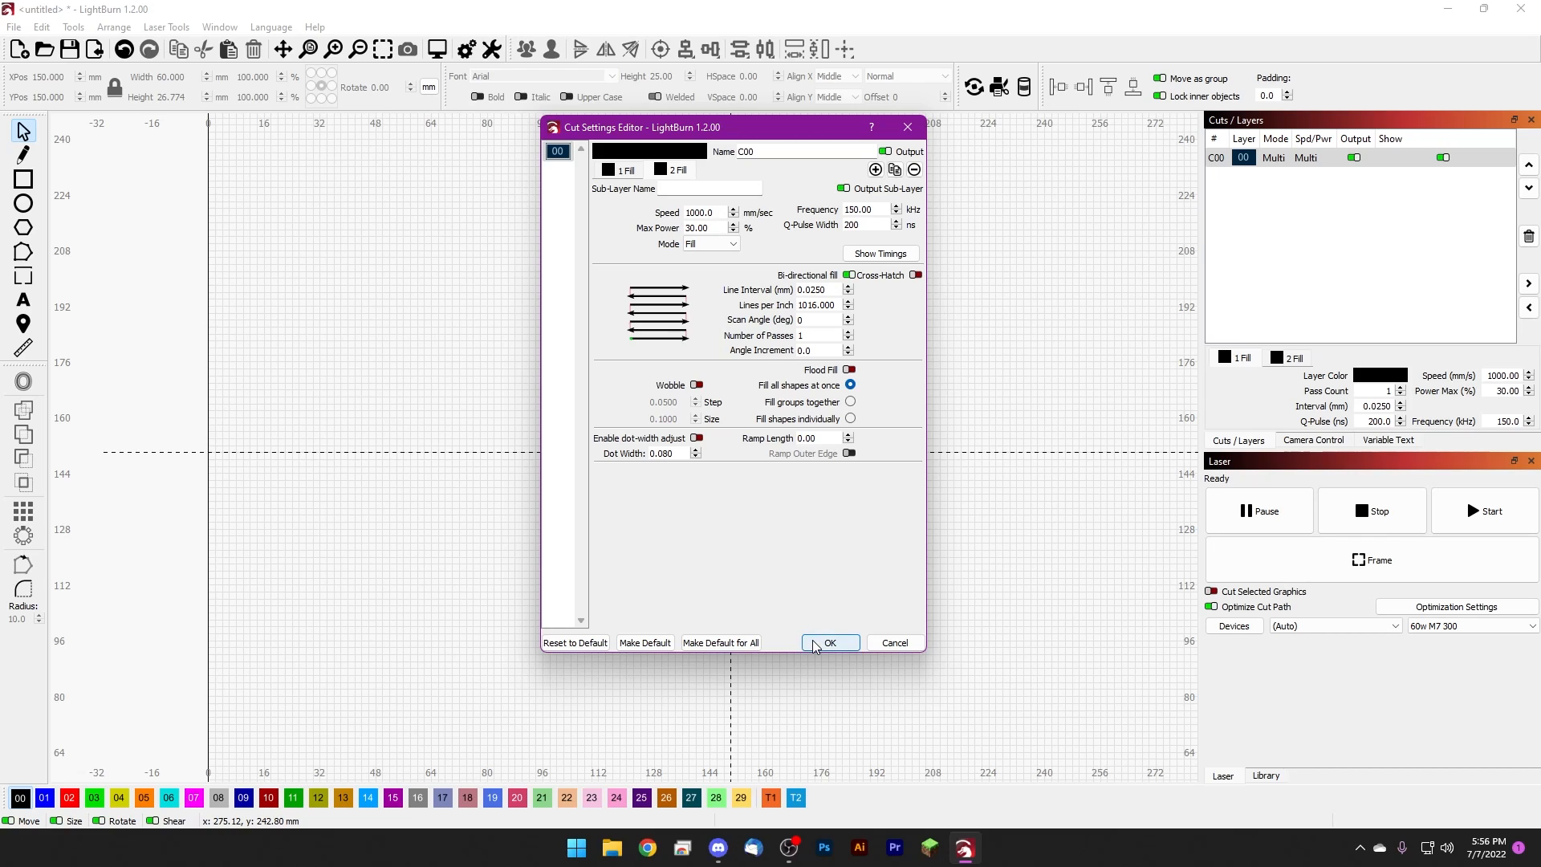
- Confirm layer C00's fill settings, keeping the 0° horizontal fill
left_click(829, 642)
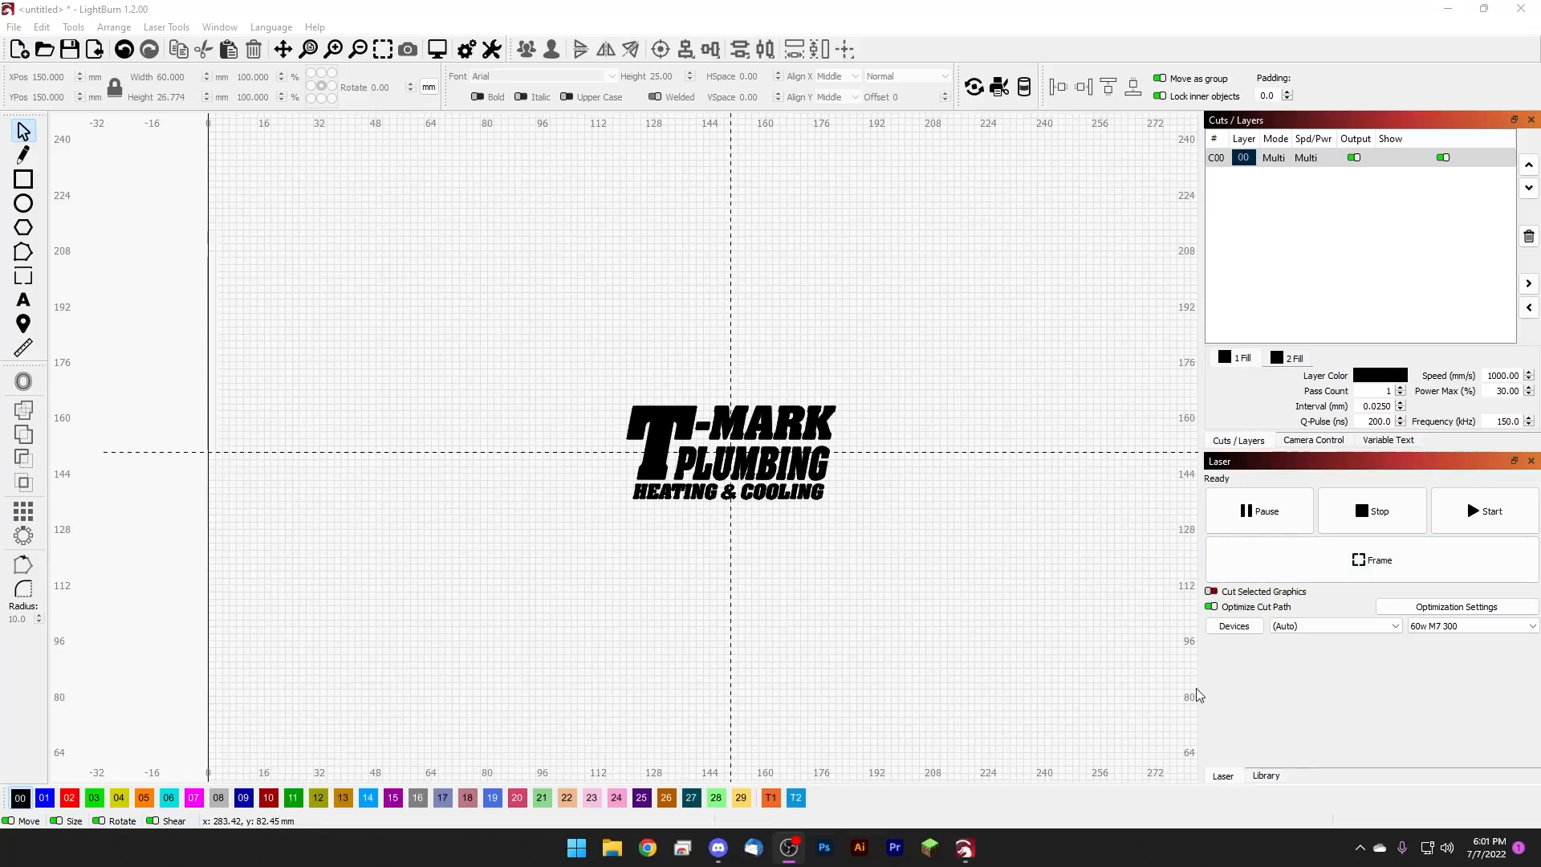
mouse_move(1024, 87)
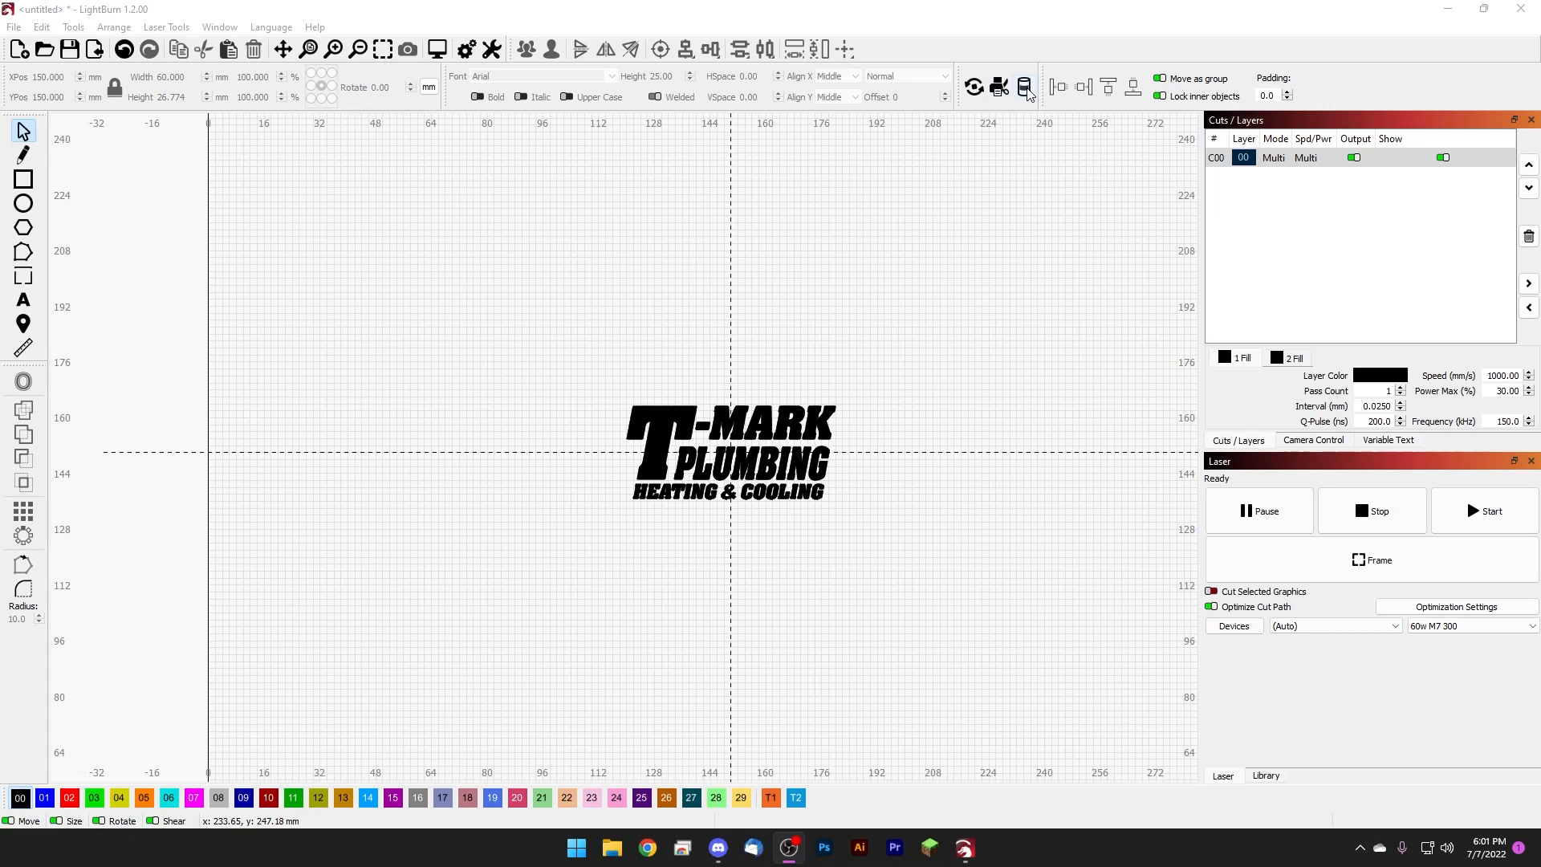
left_click(1022, 87)
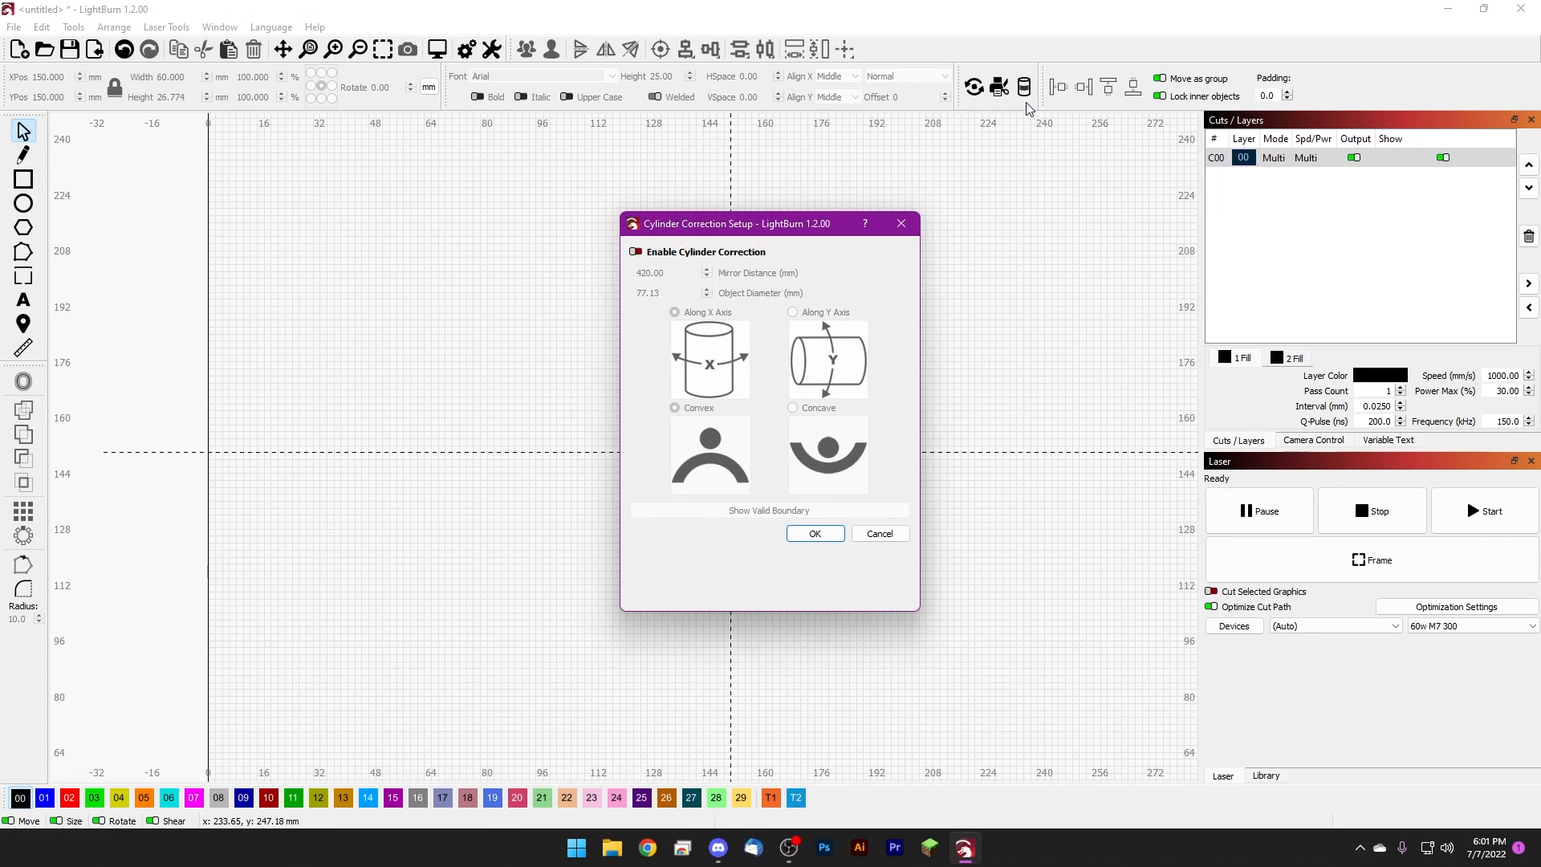
left_click_drag(735, 224, 879, 220)
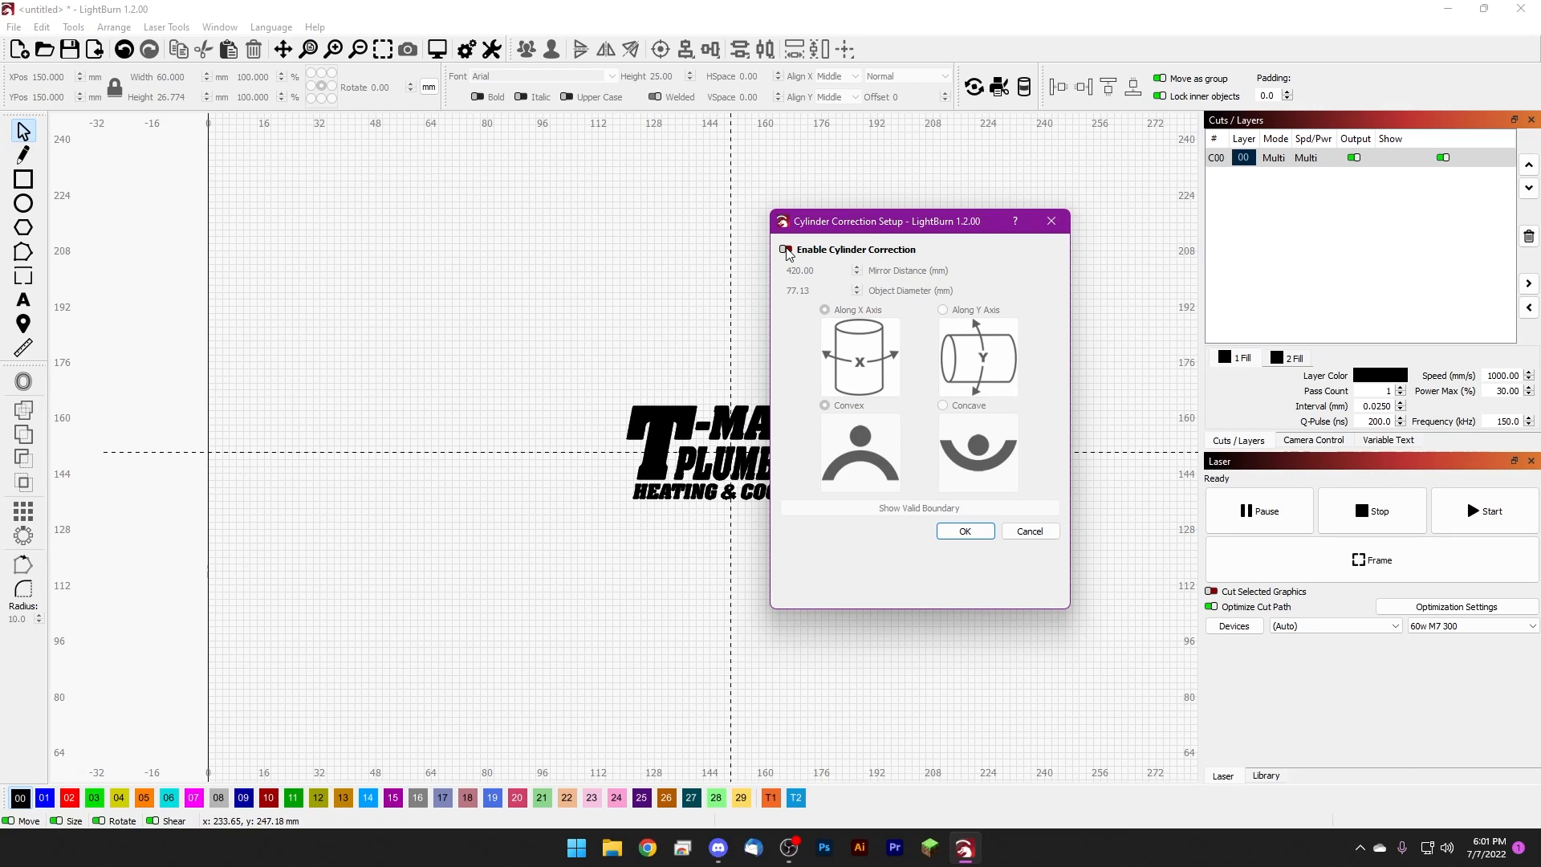
left_click(787, 248)
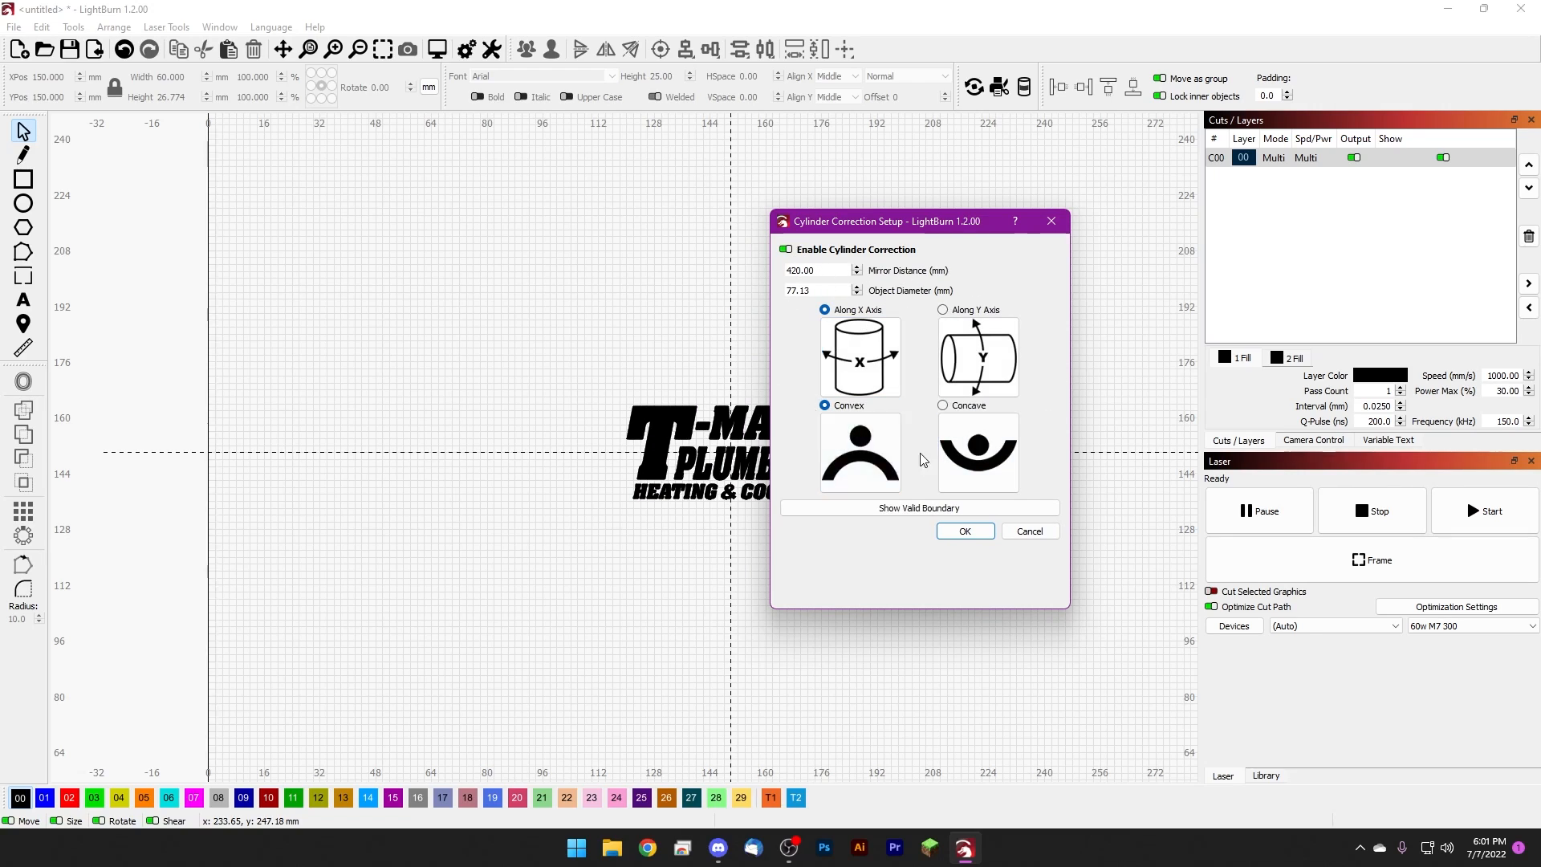
mouse_move(871, 278)
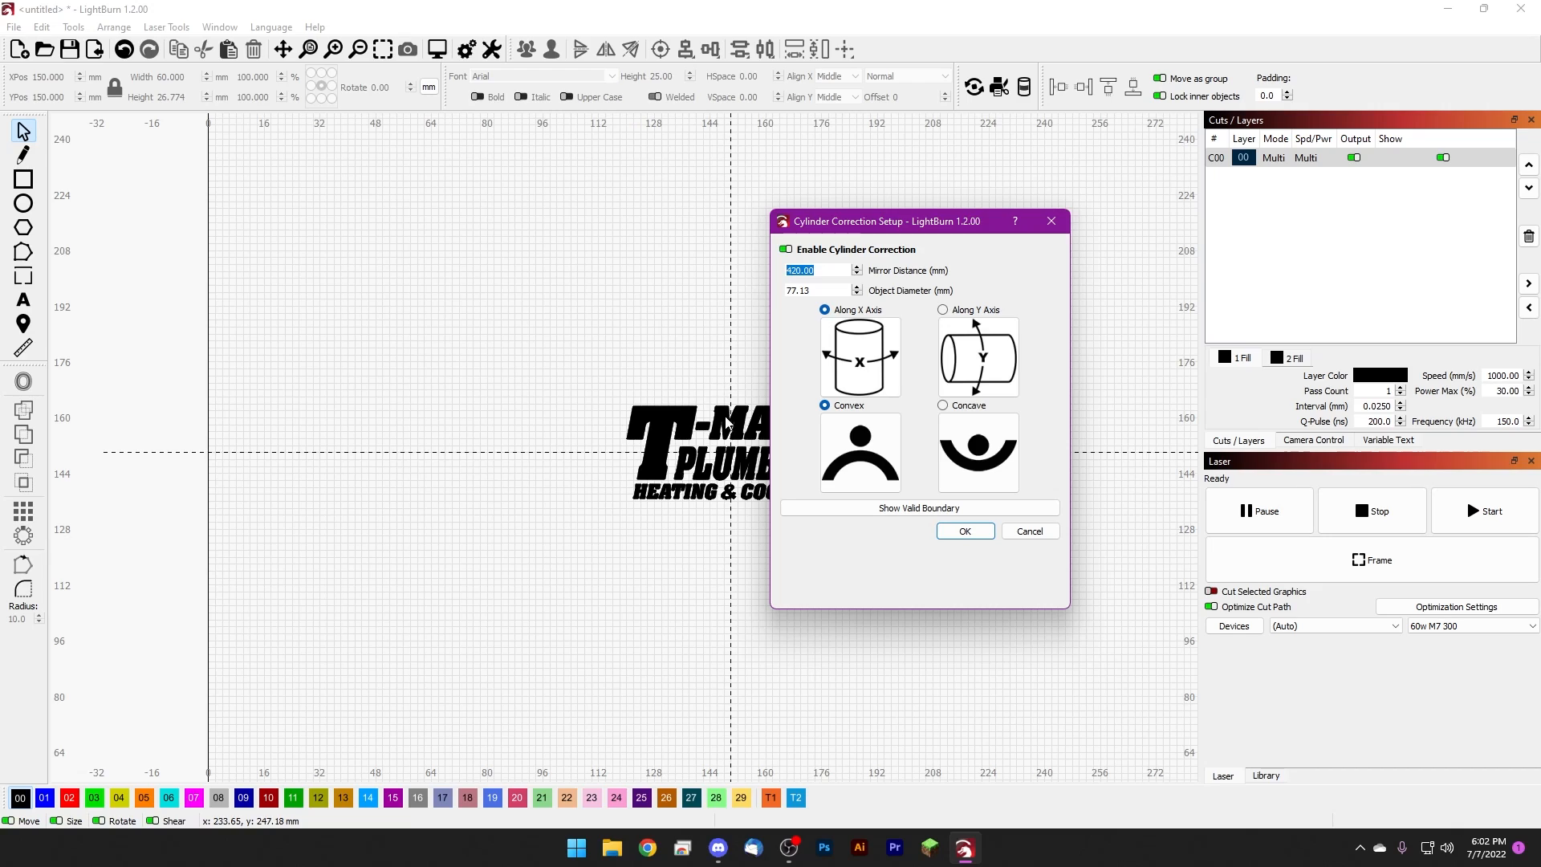
left_click(824, 270)
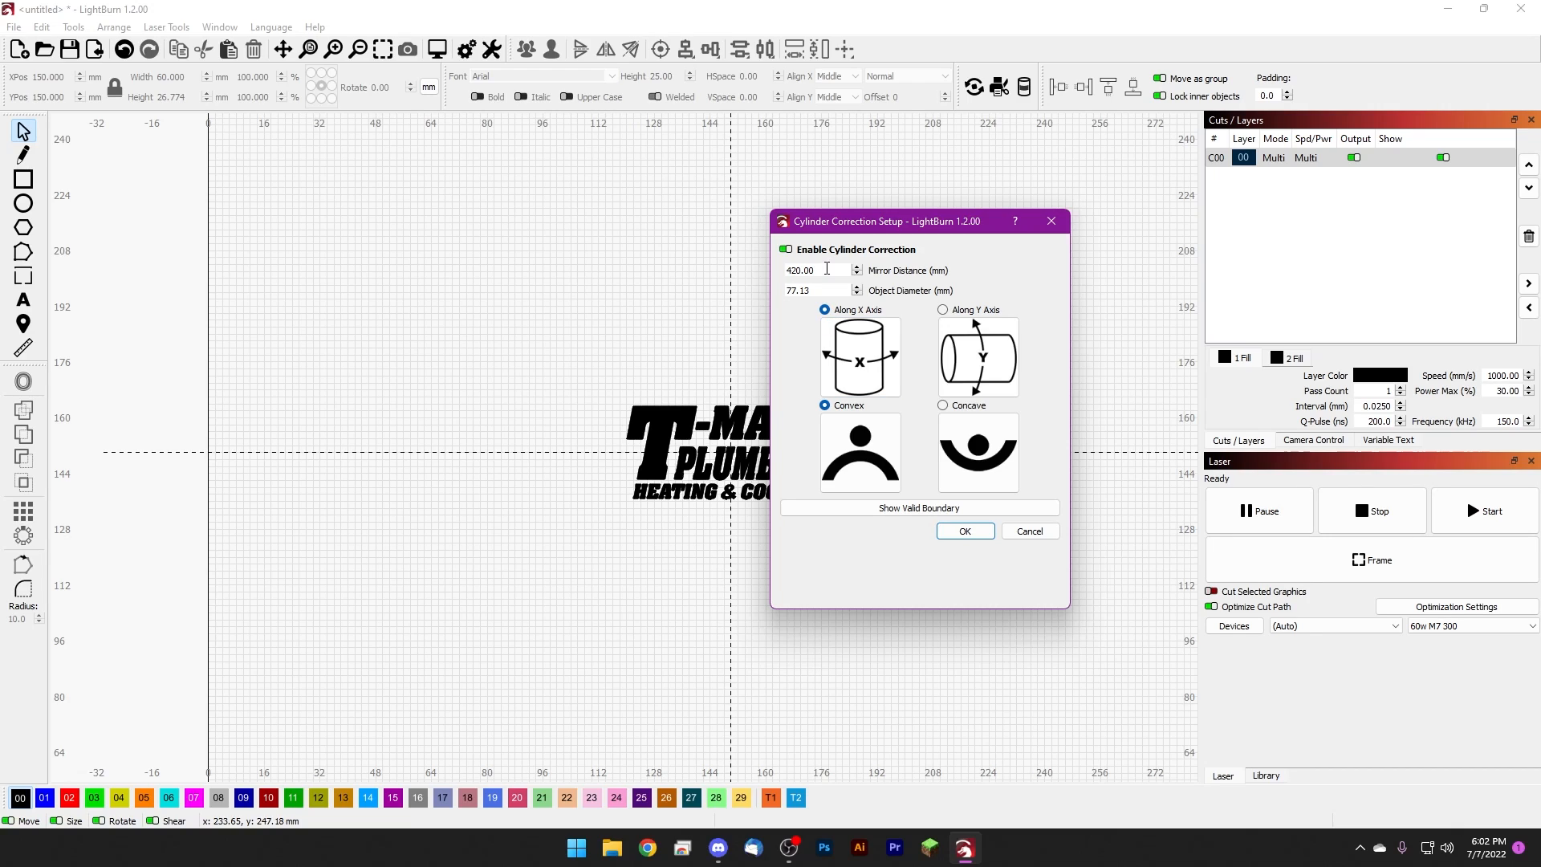
triple_click(815, 269)
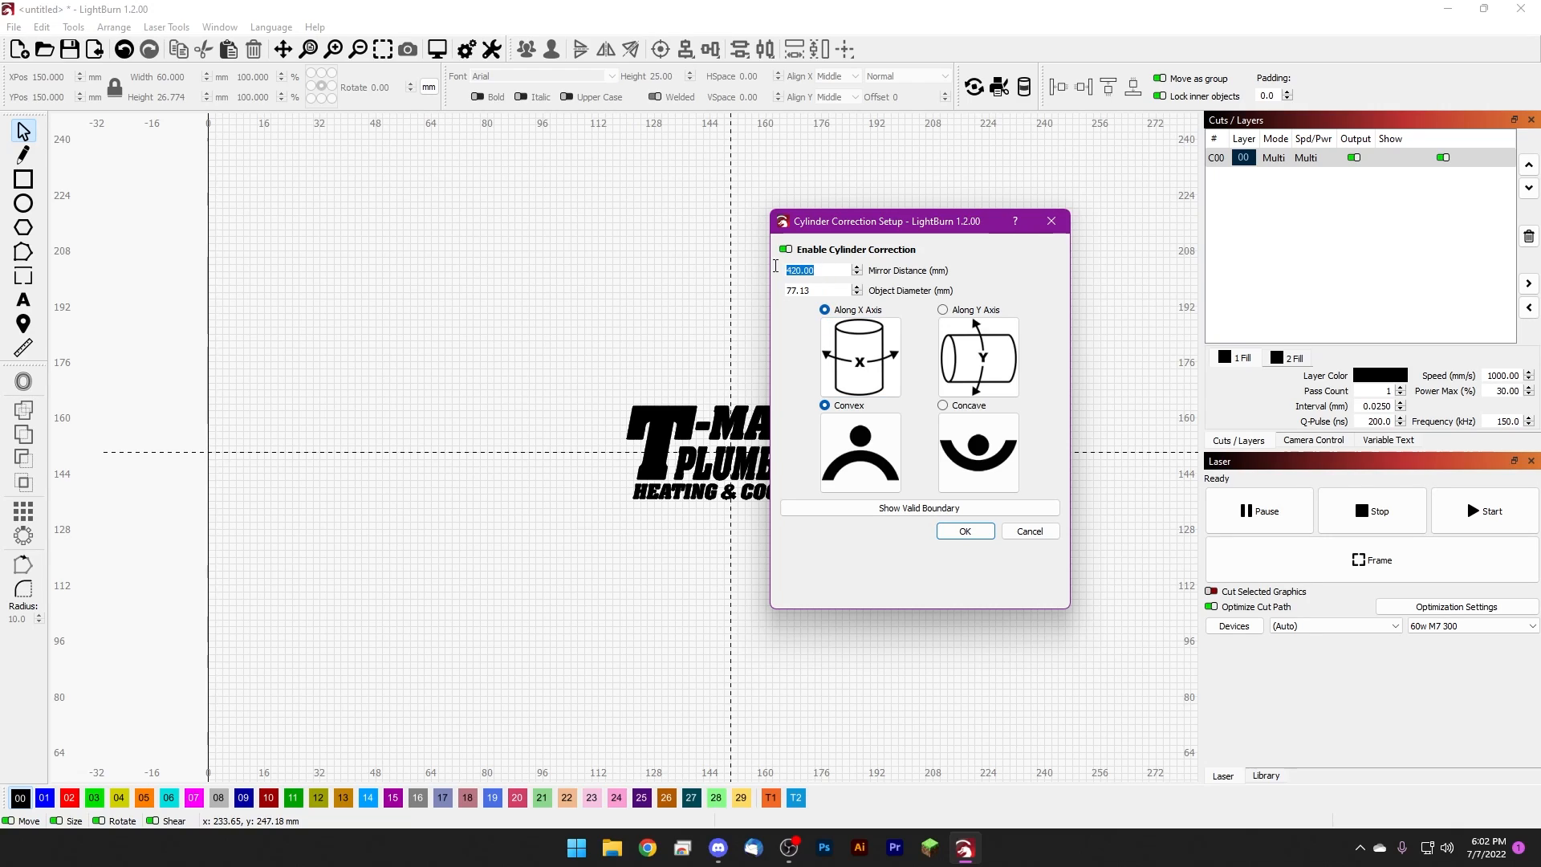
mouse_move(857, 261)
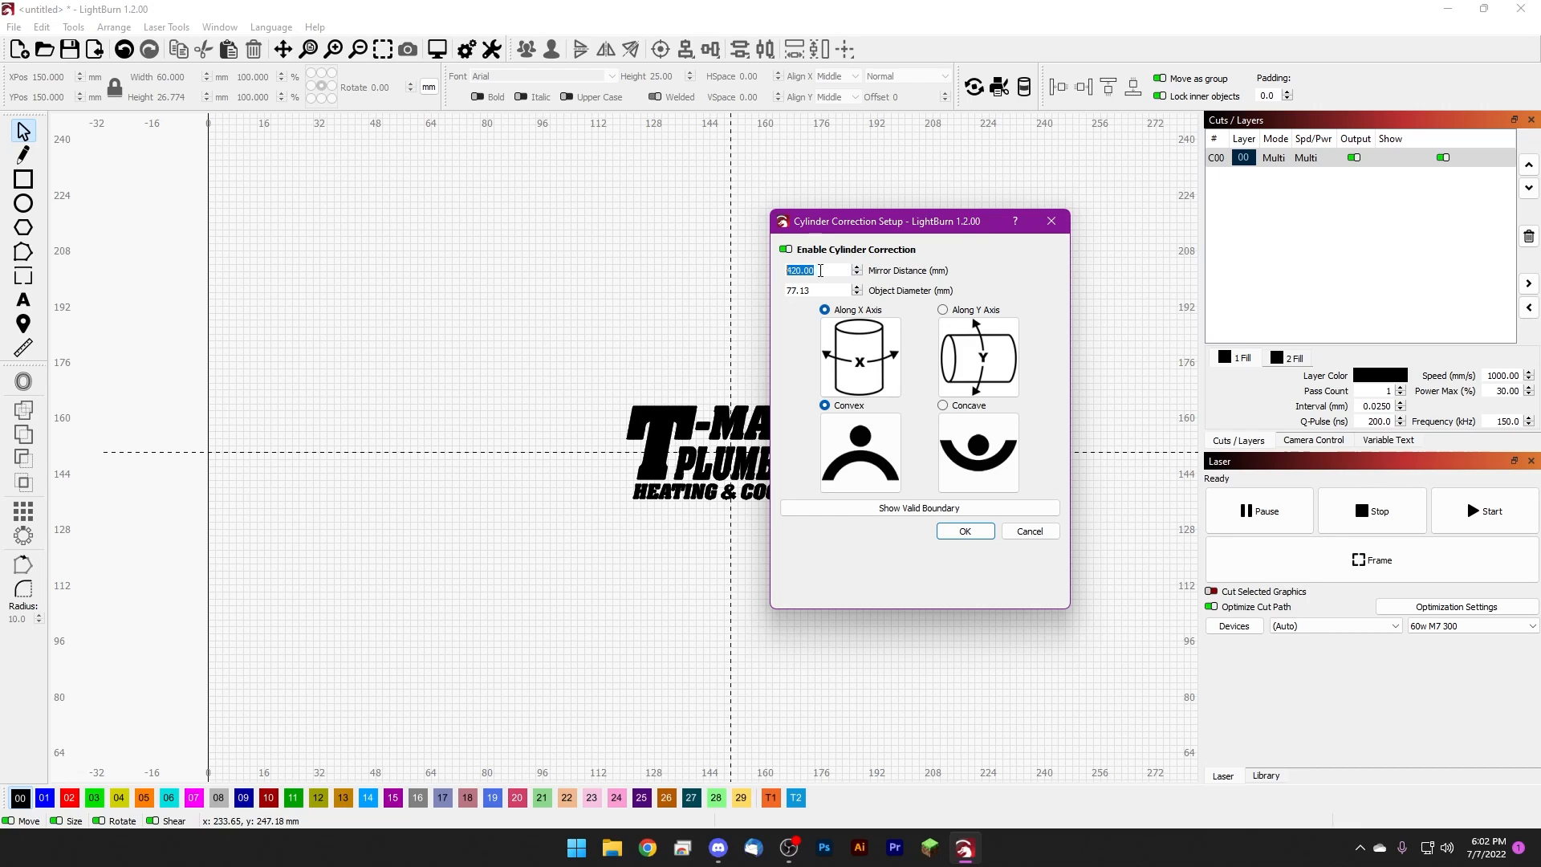
left_click(829, 269)
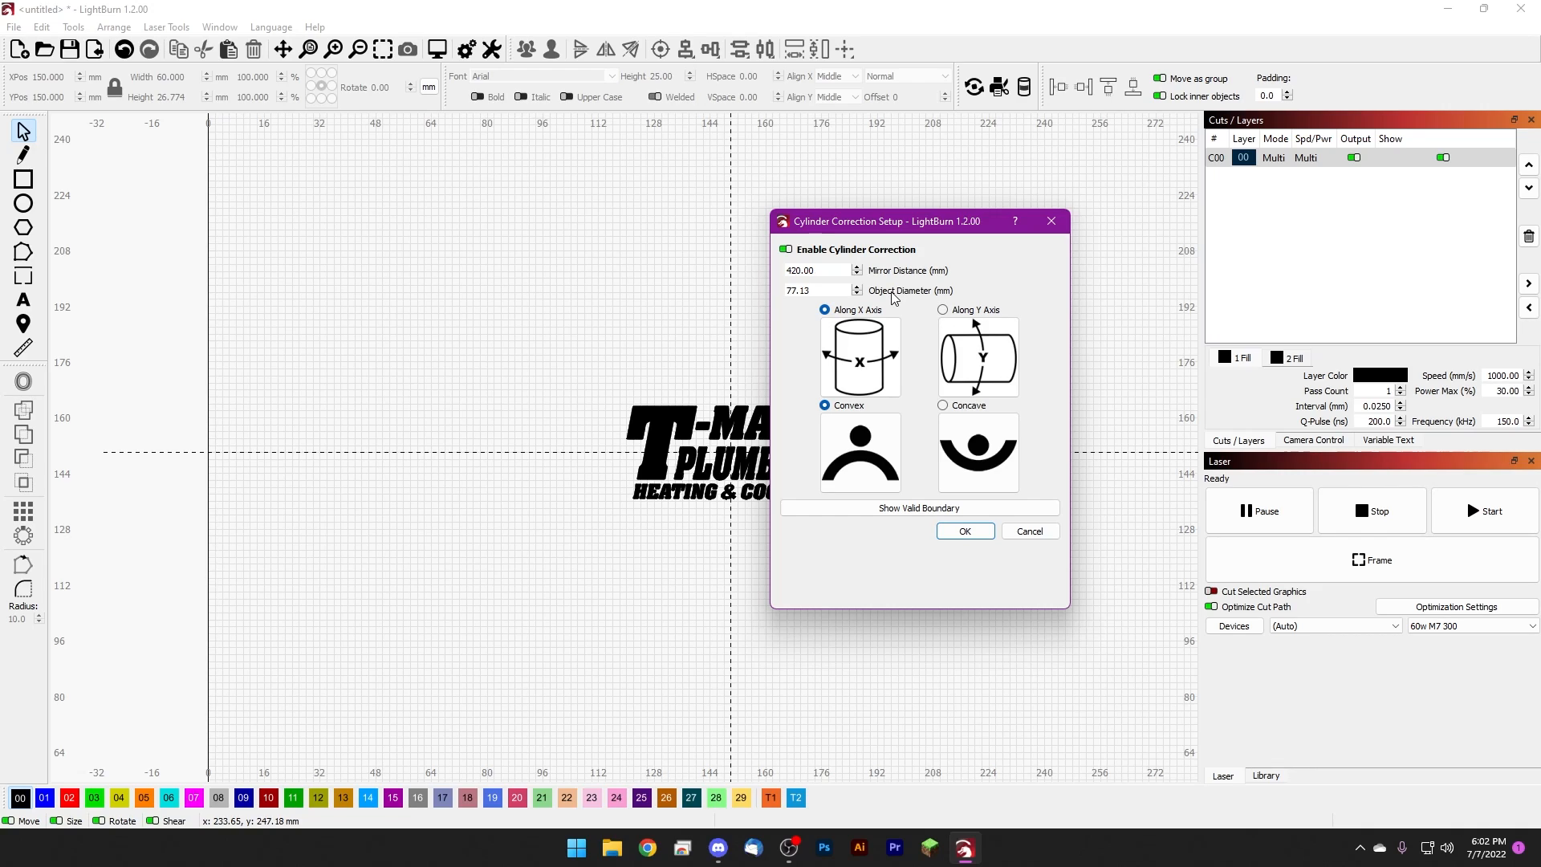
mouse_move(883, 292)
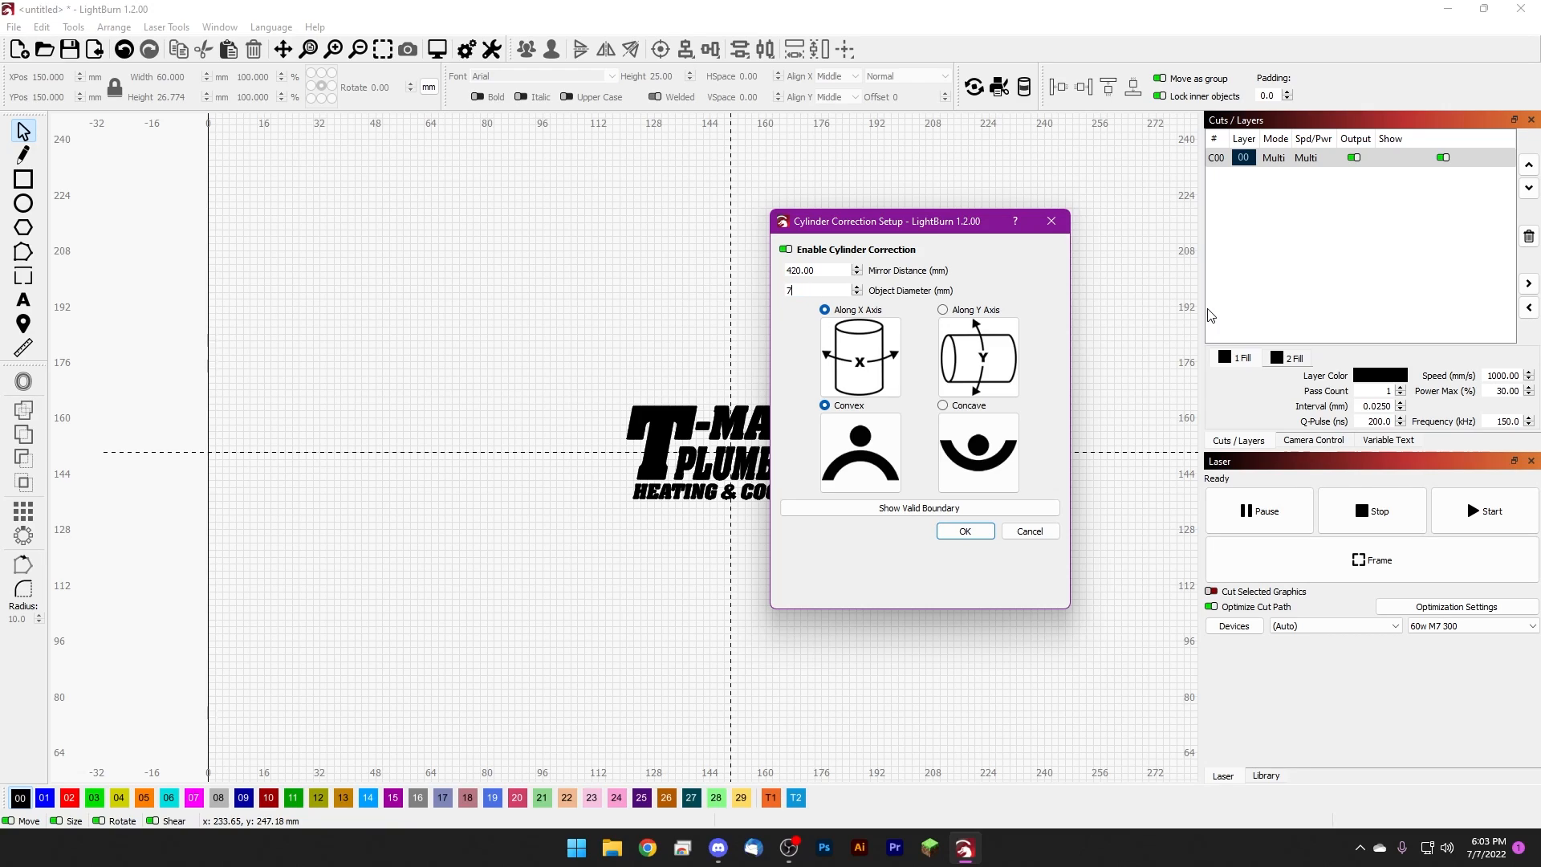
type("77.13")
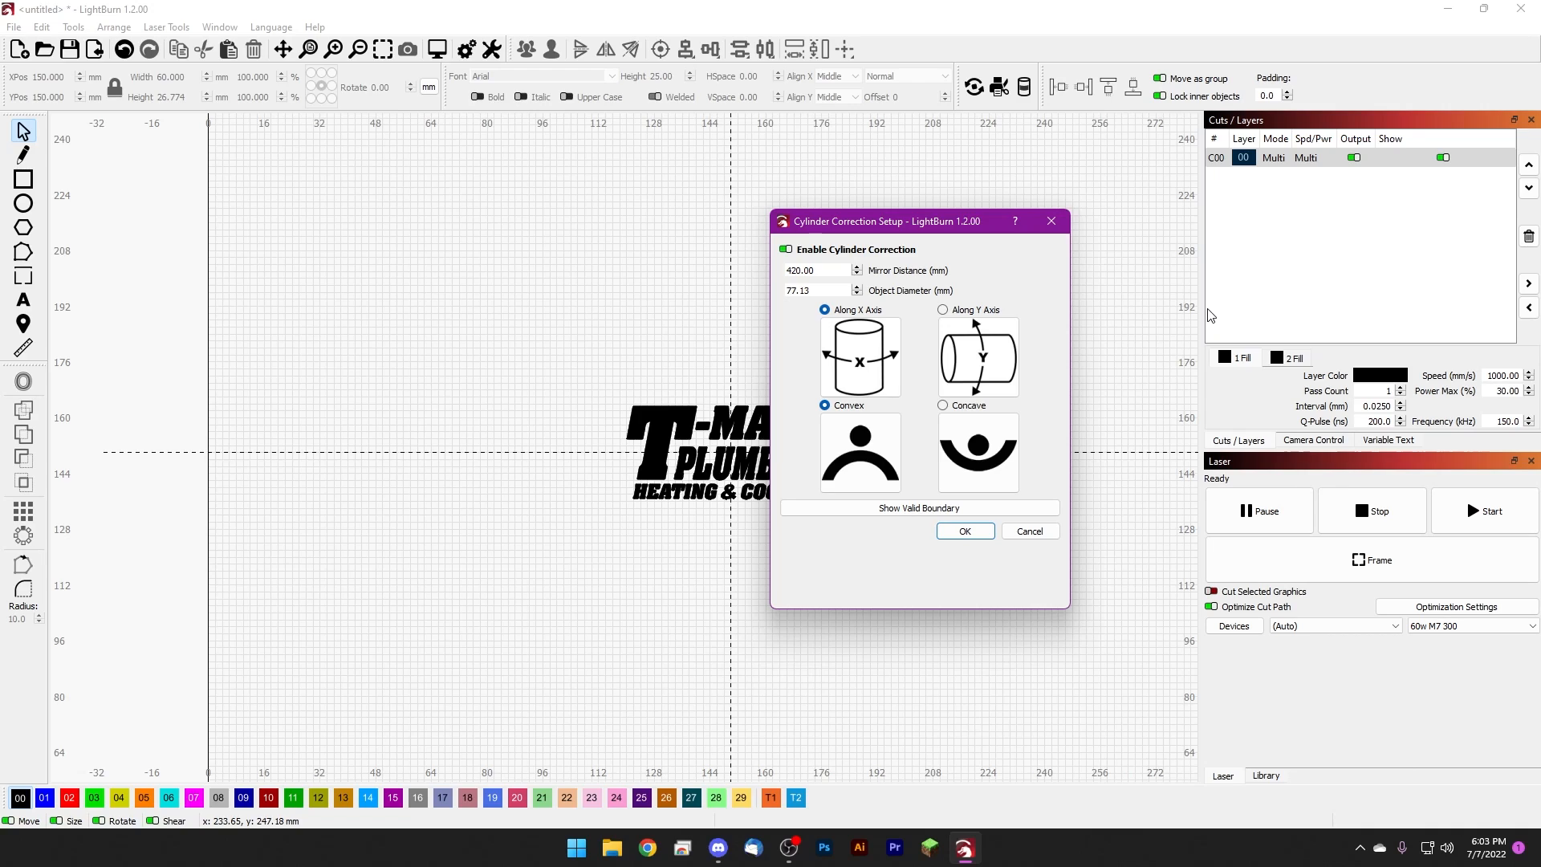
mouse_move(883, 333)
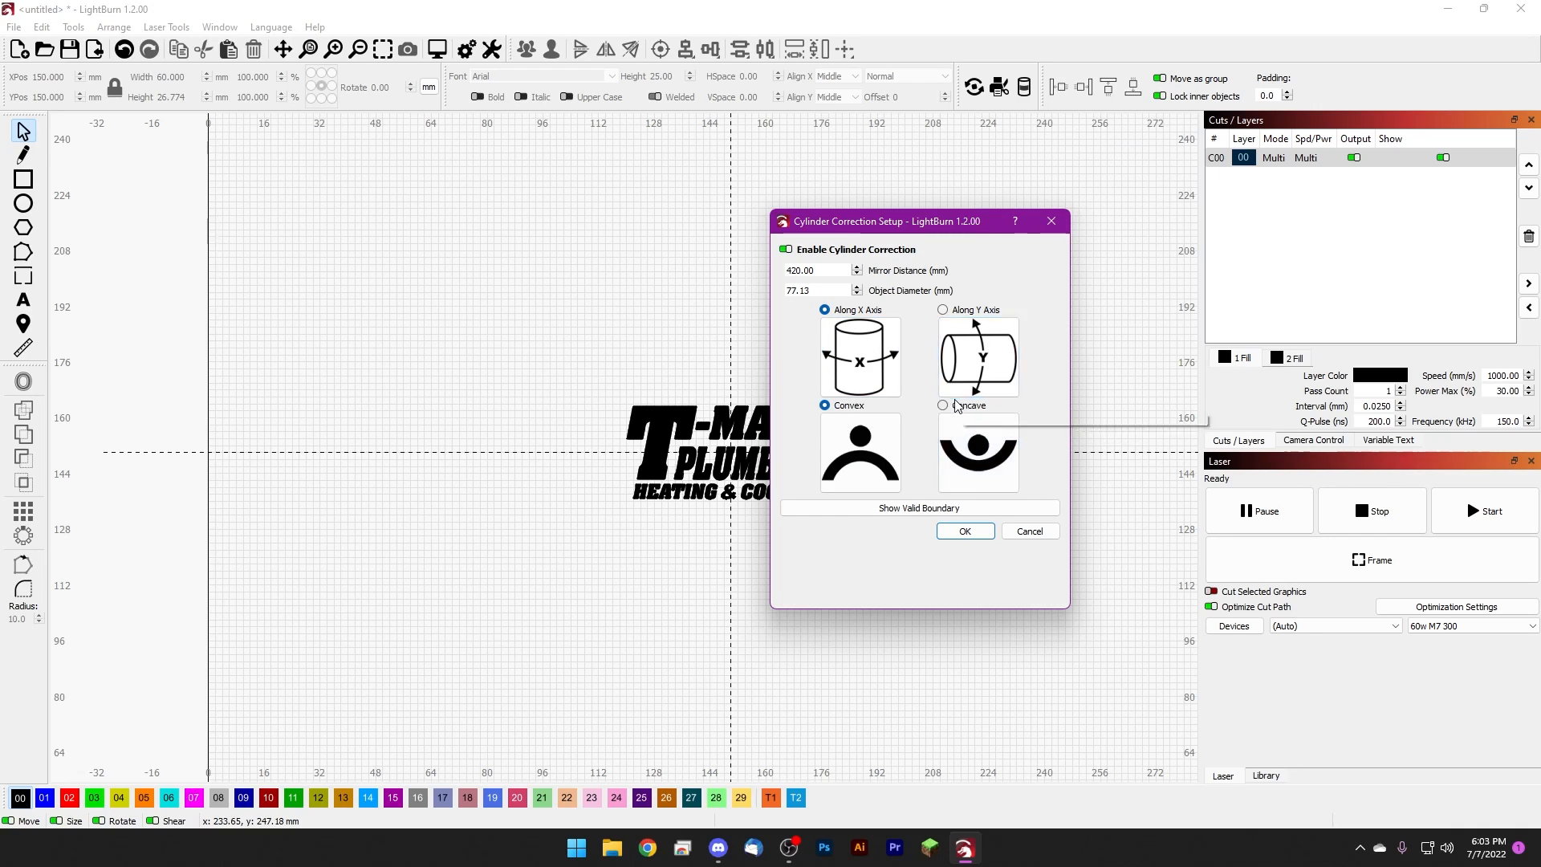
mouse_move(859, 453)
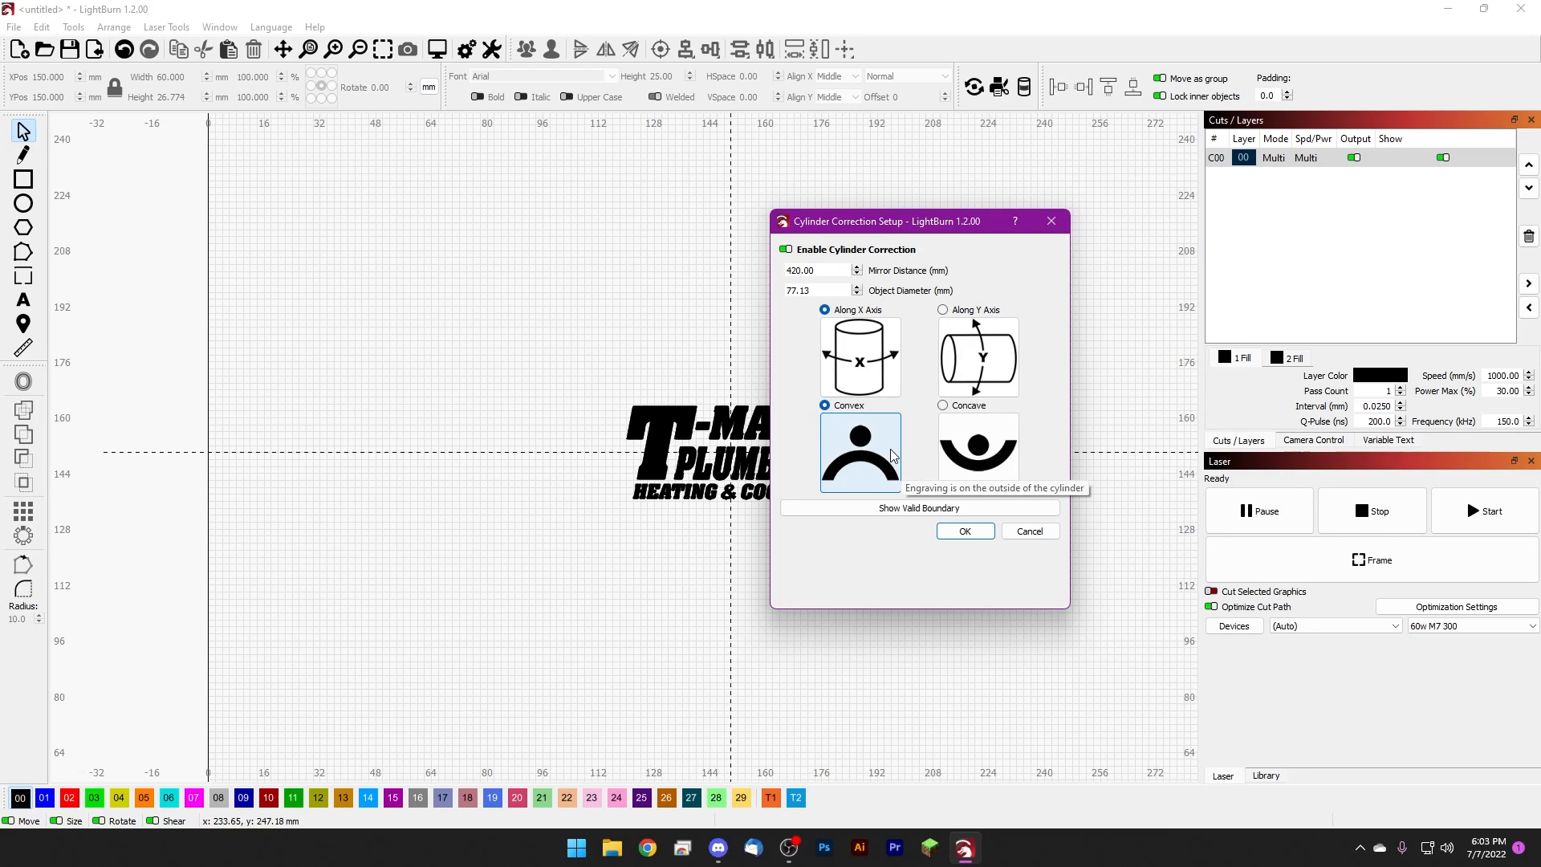
mouse_move(950, 448)
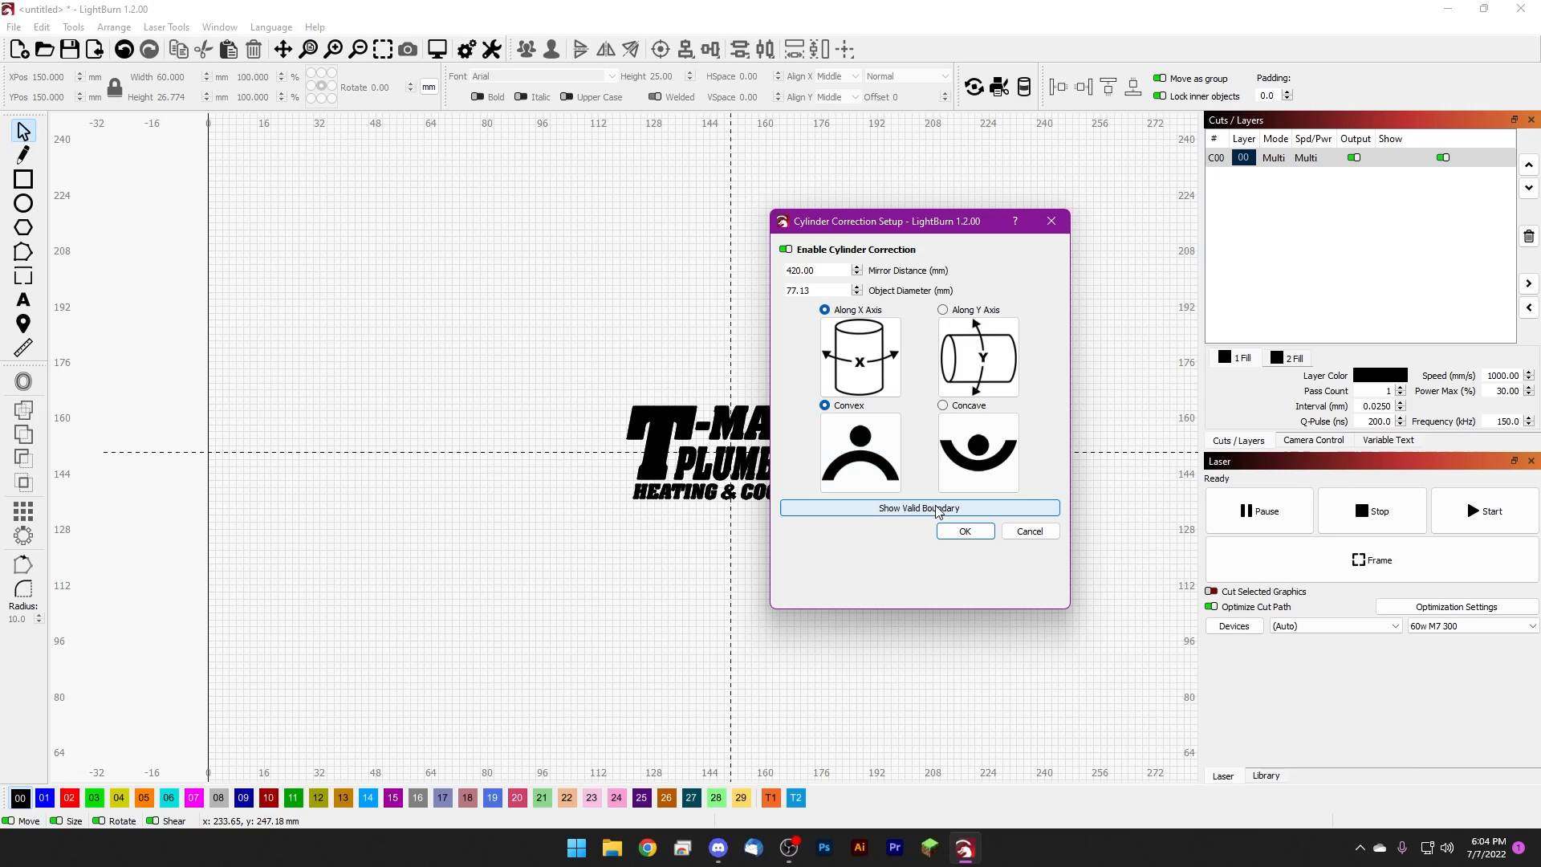
mouse_move(920, 514)
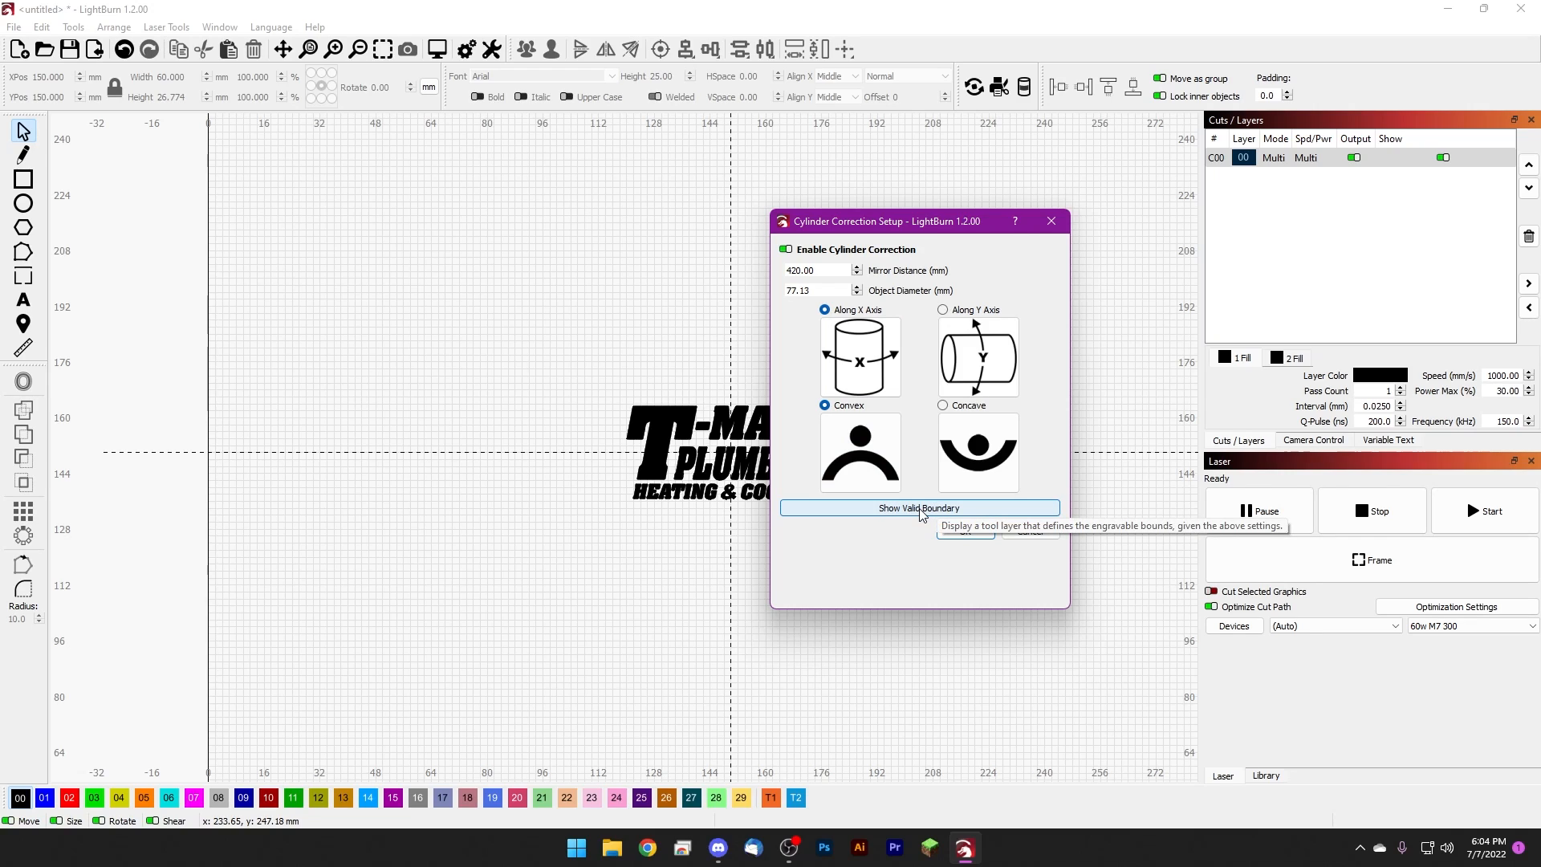
- Add a valid-boundary tool layer and apply the 77.13 mm convex cylinder correction
left_click(919, 507)
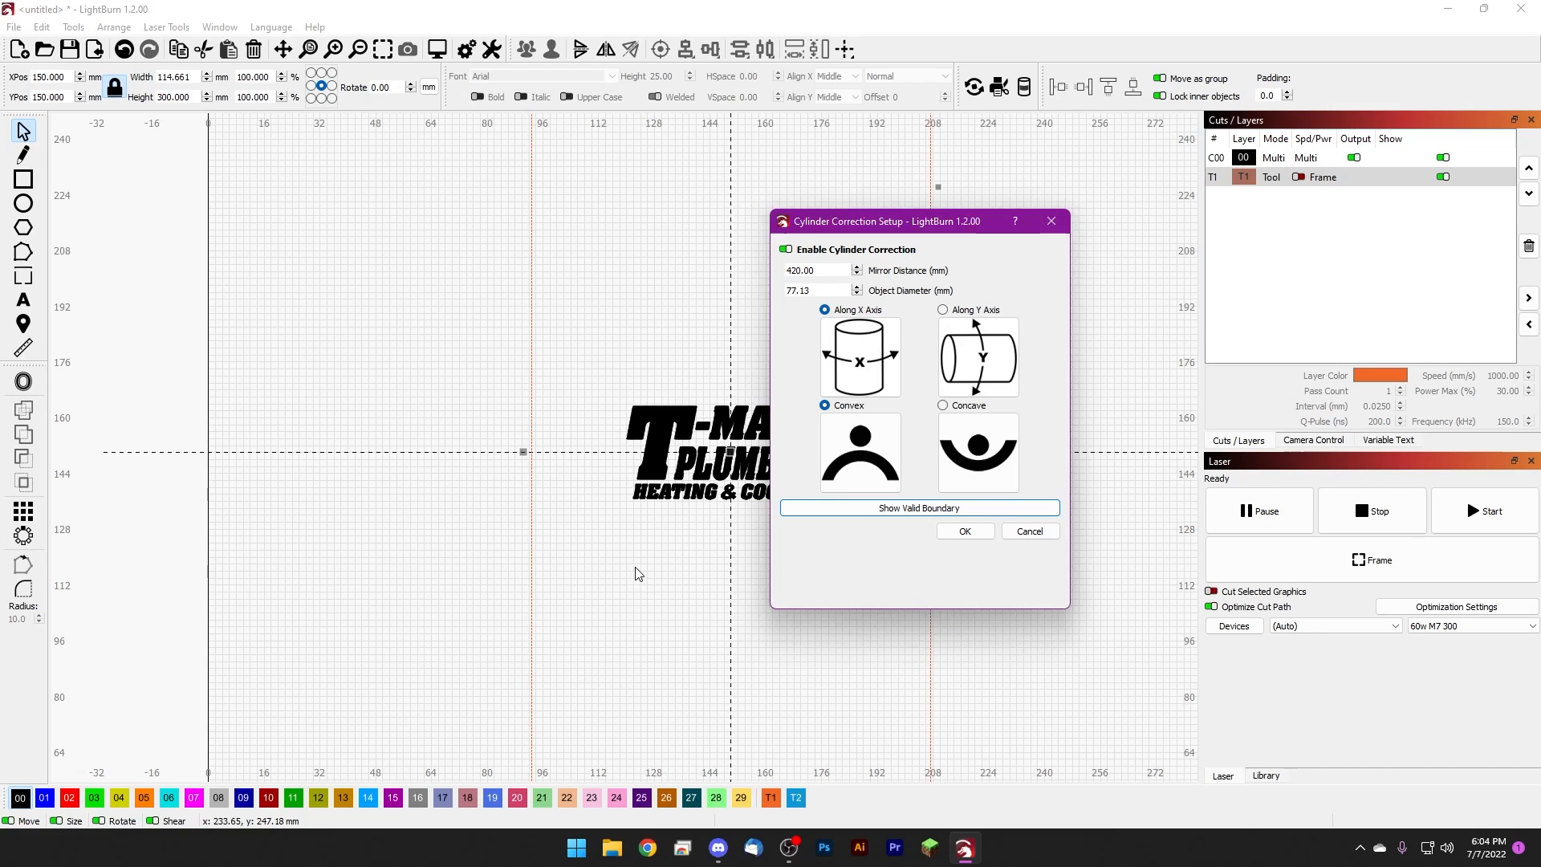
mouse_move(780, 493)
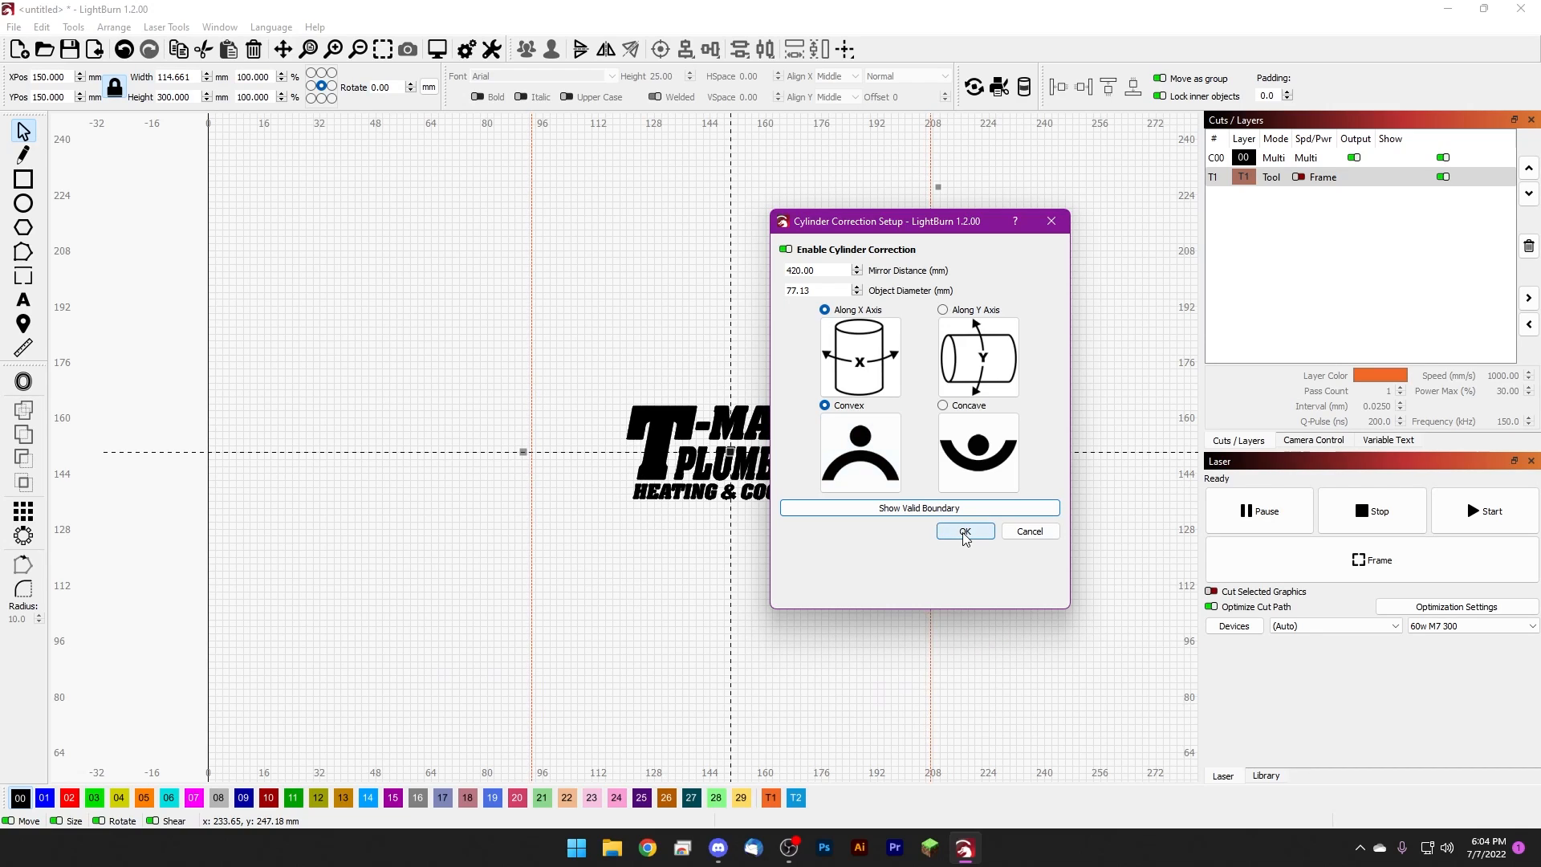
left_click(965, 531)
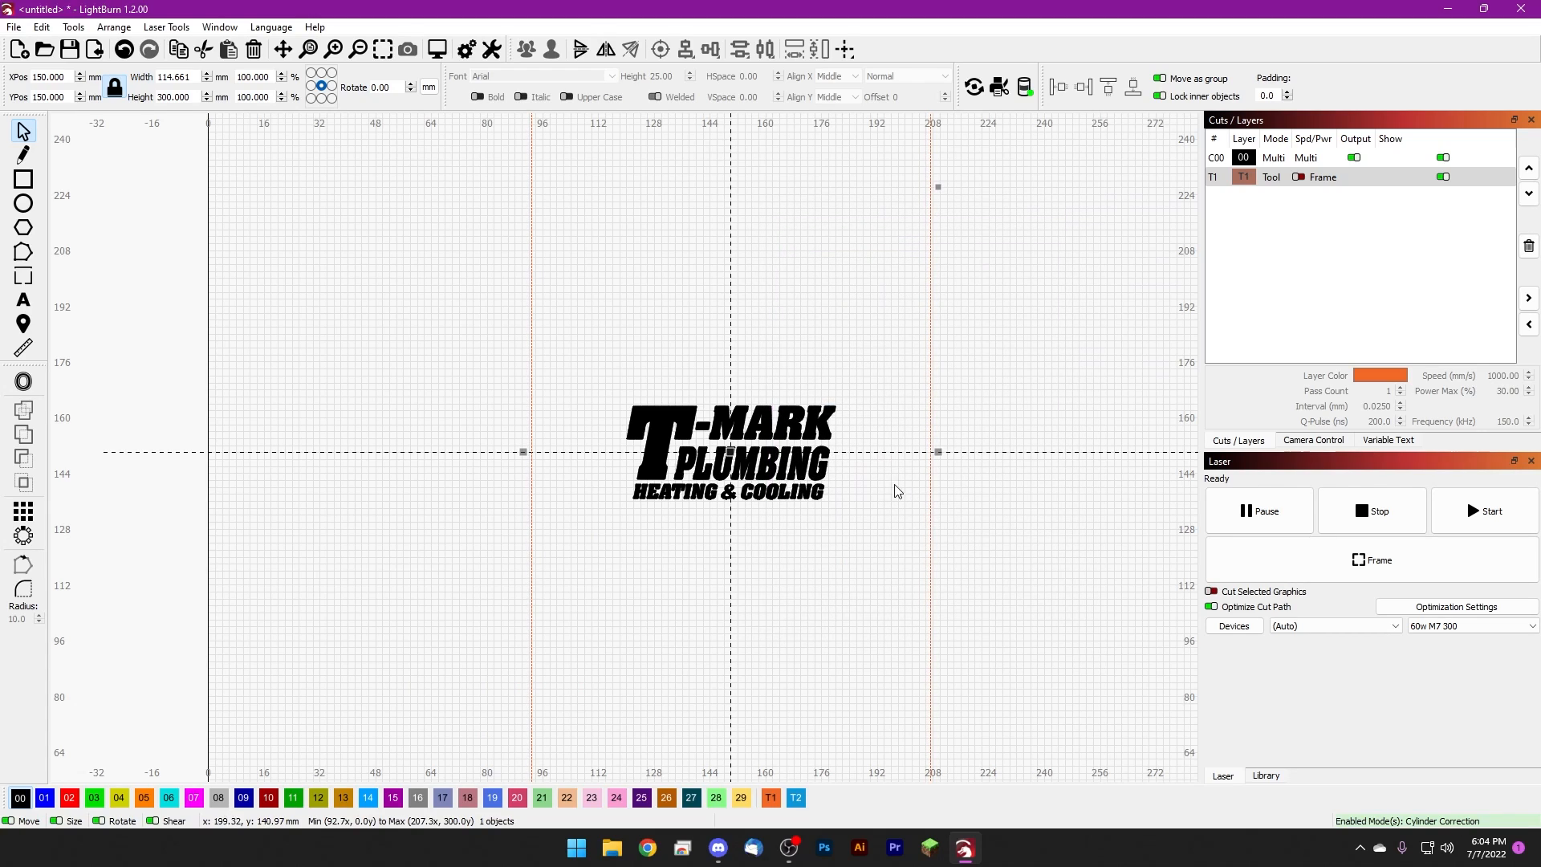
mouse_move(549, 399)
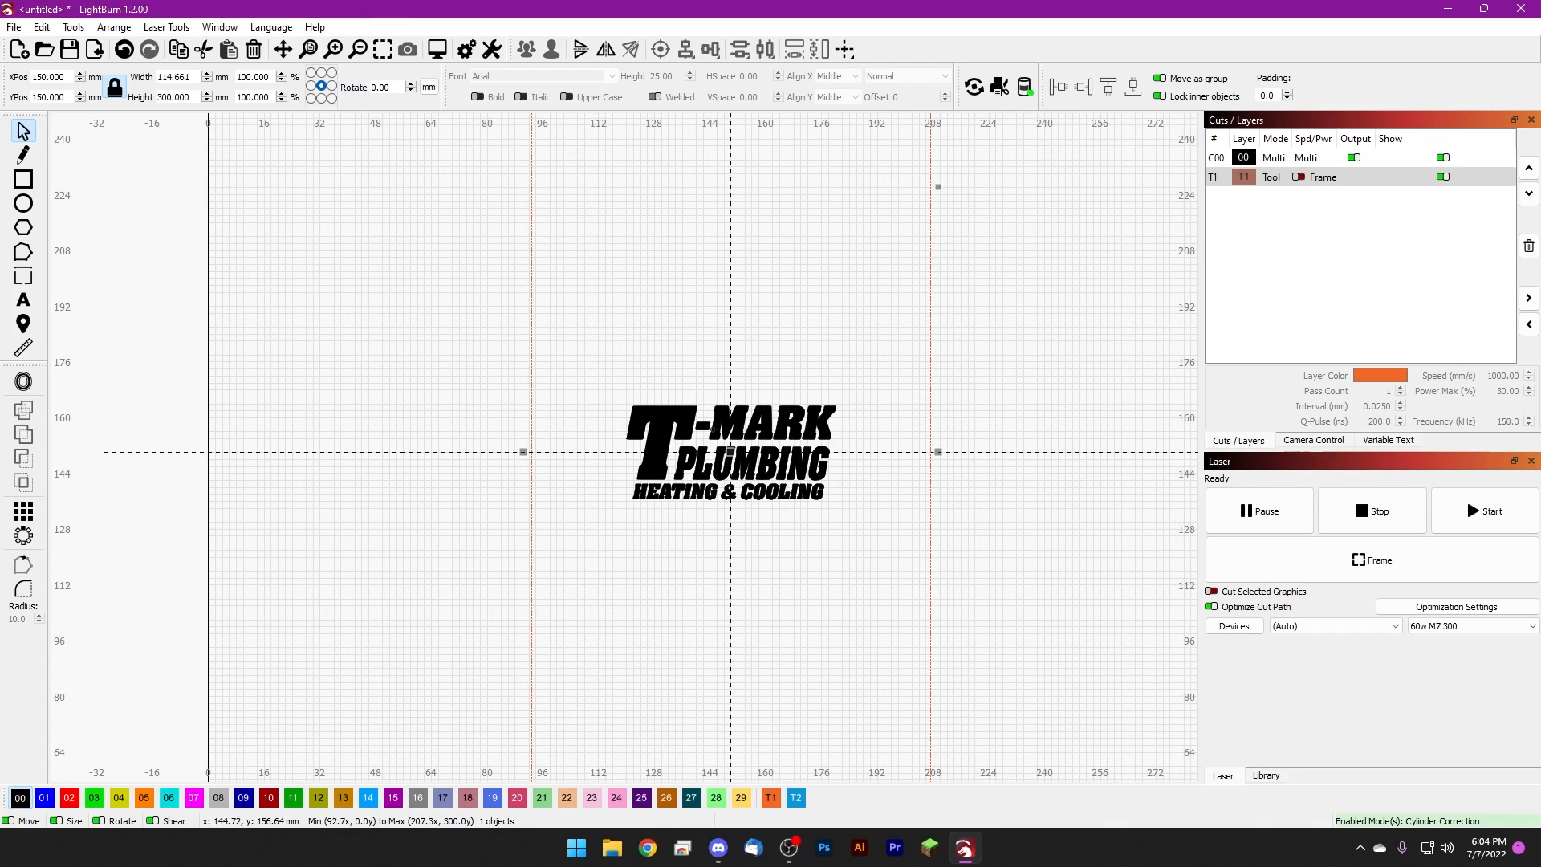
mouse_move(684, 565)
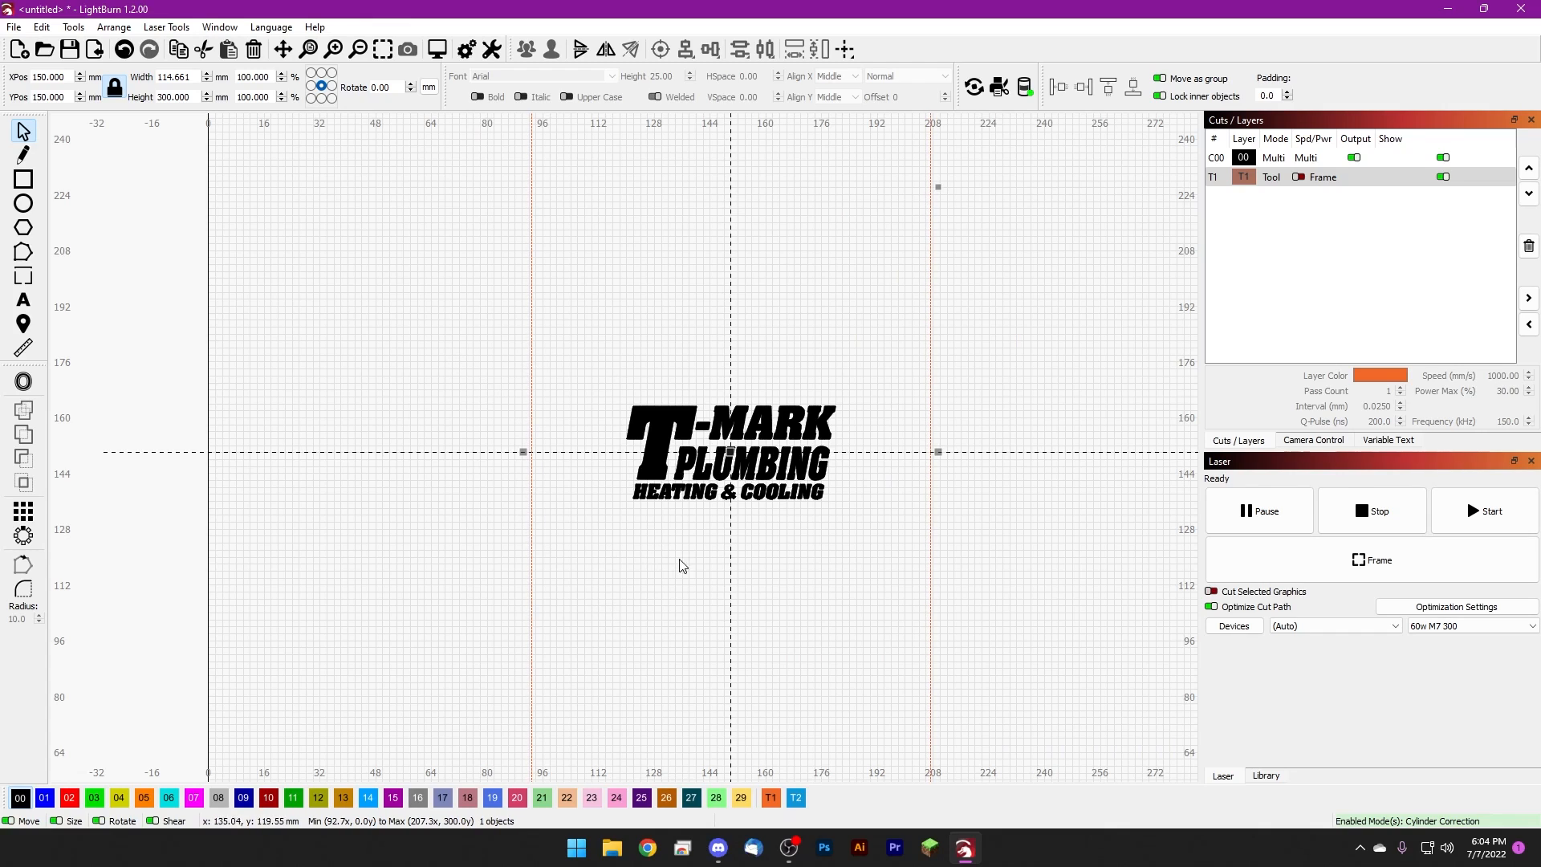
mouse_move(871, 340)
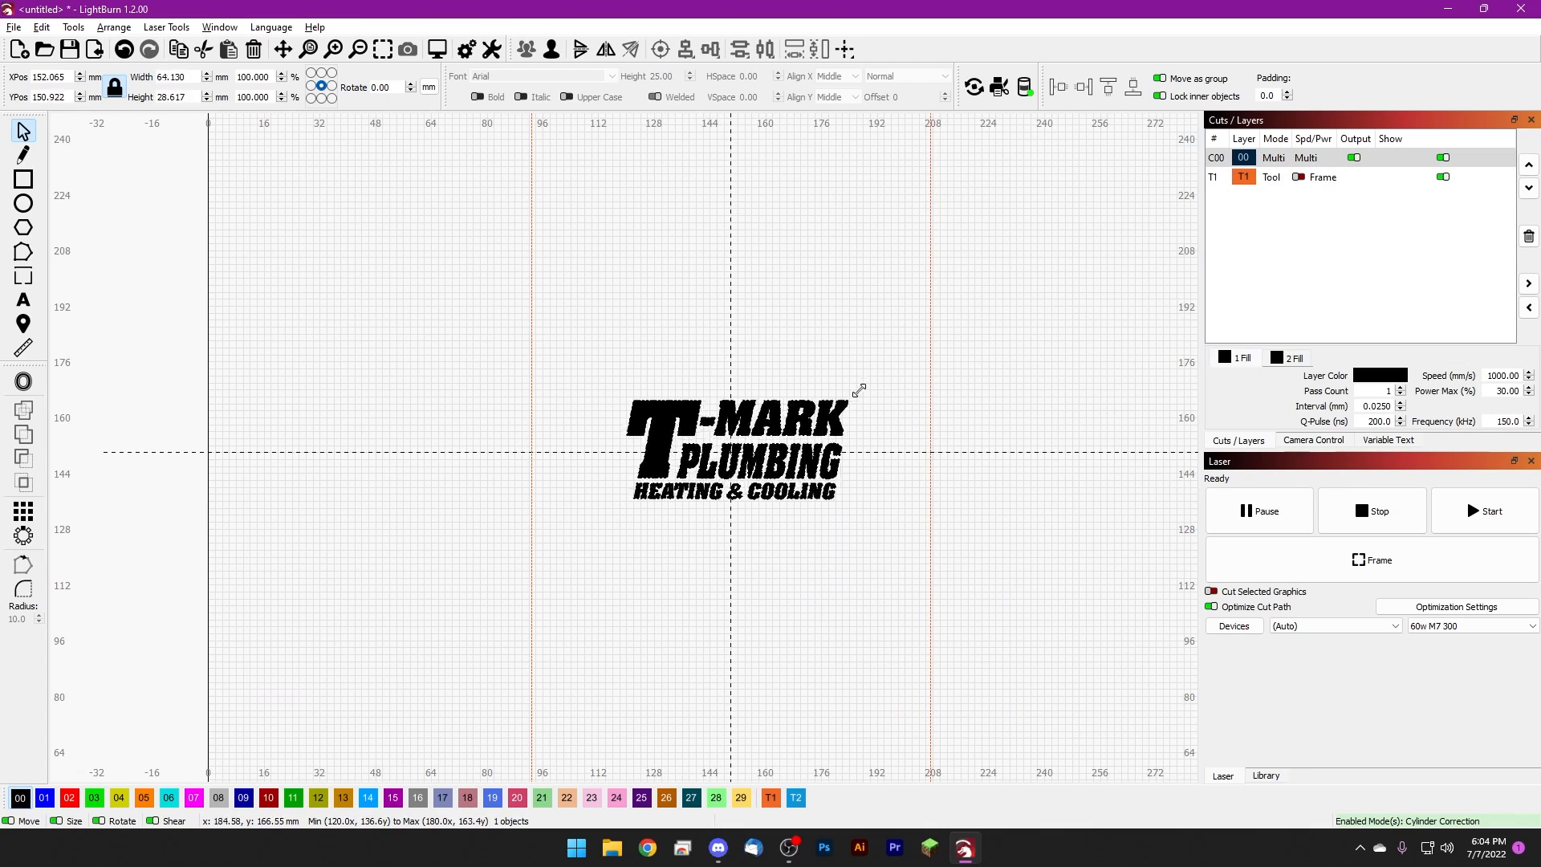
- Scale the logo up by its corner handle, ending back at 60 by 26.8 mm
left_click_drag(855, 390, 968, 337)
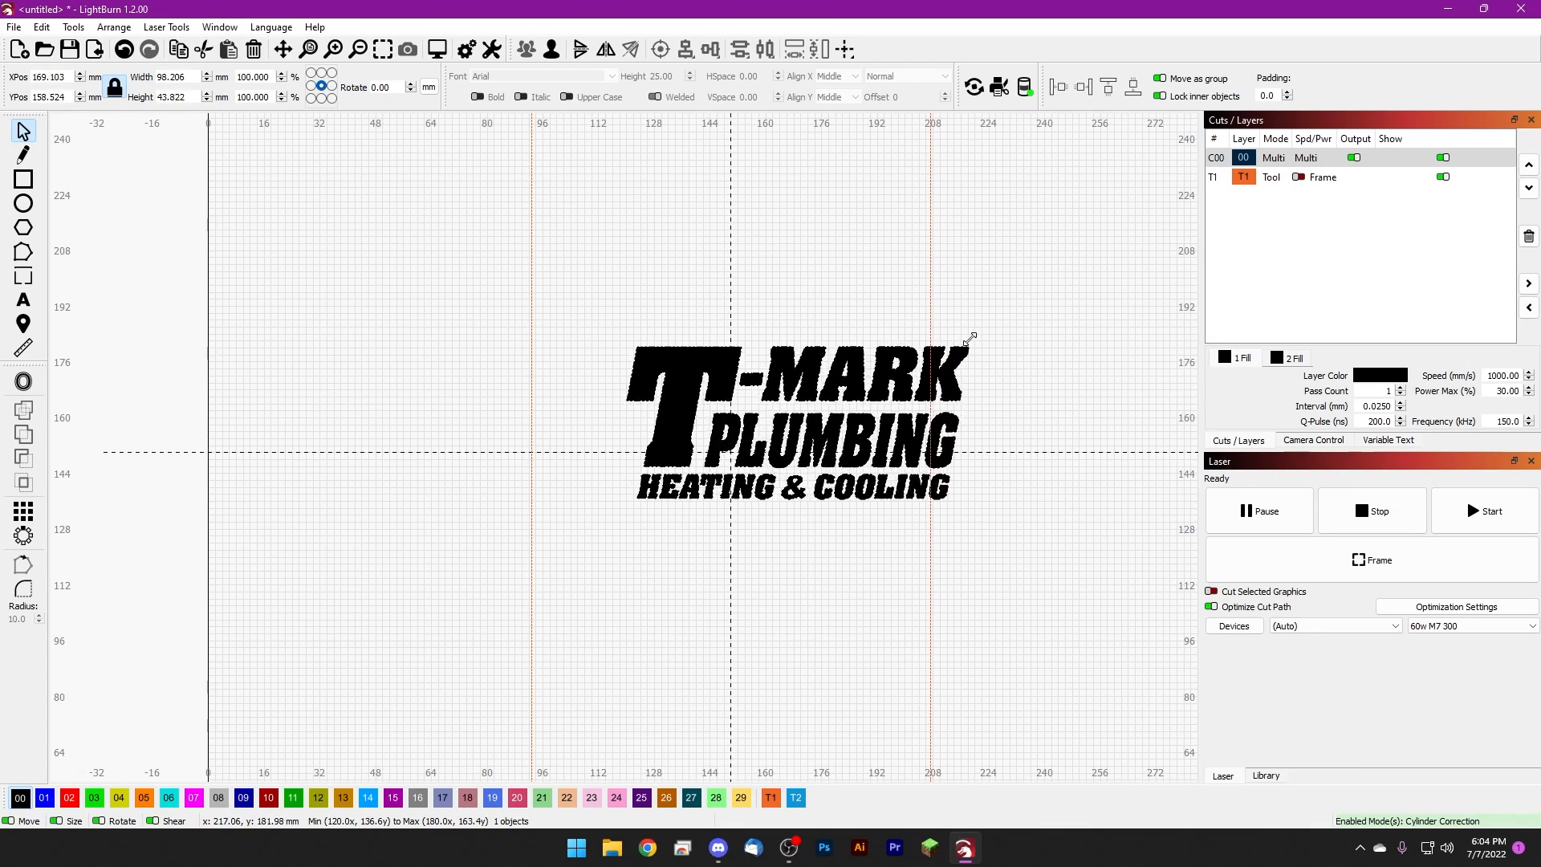
left_click_drag(969, 337, 997, 324)
type("60.000")
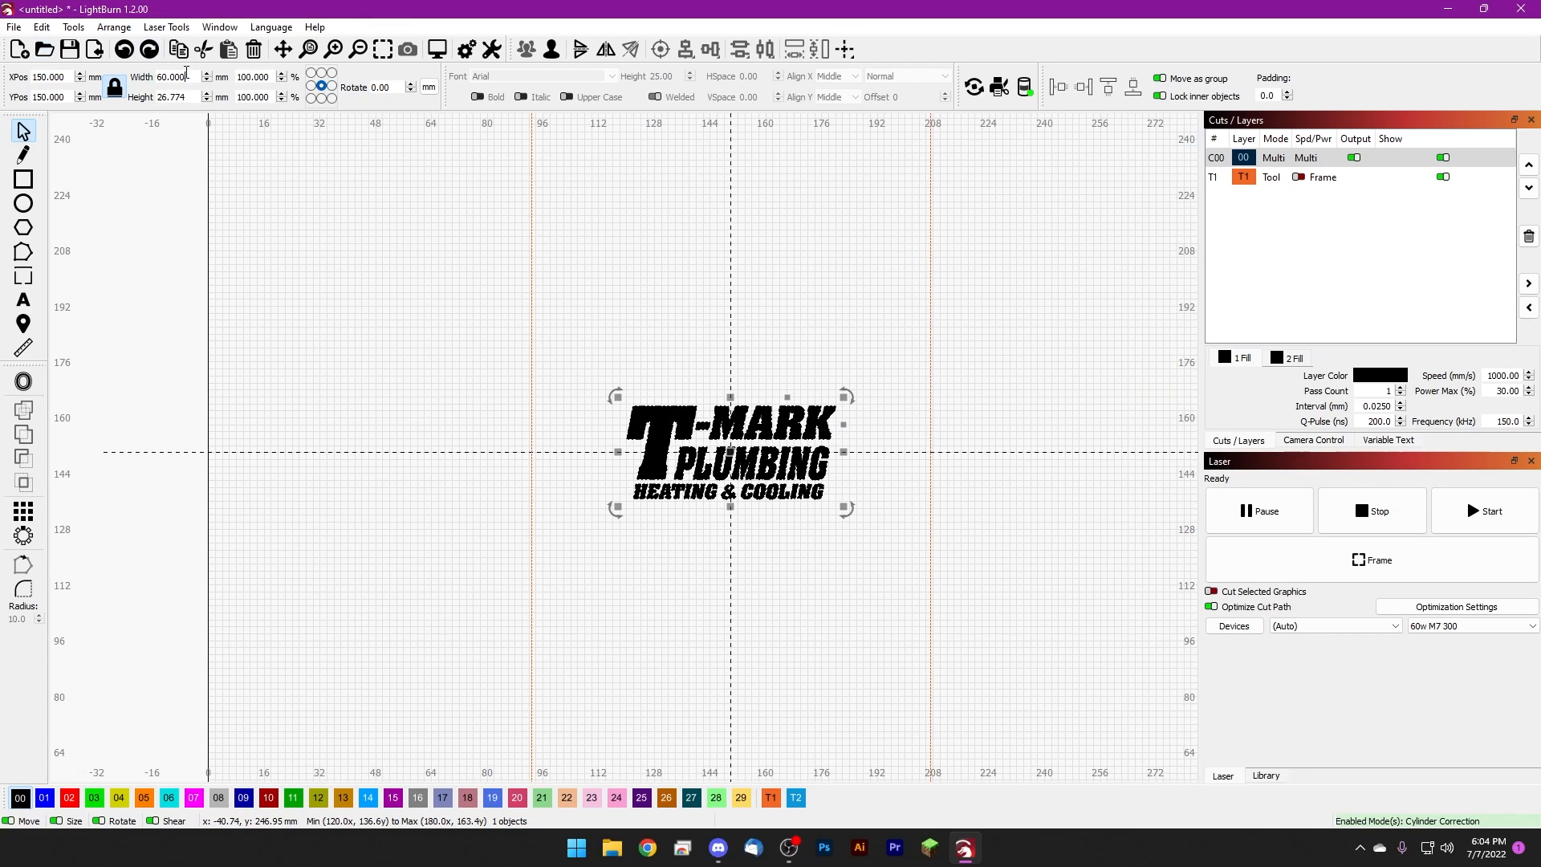
triple_click(177, 75)
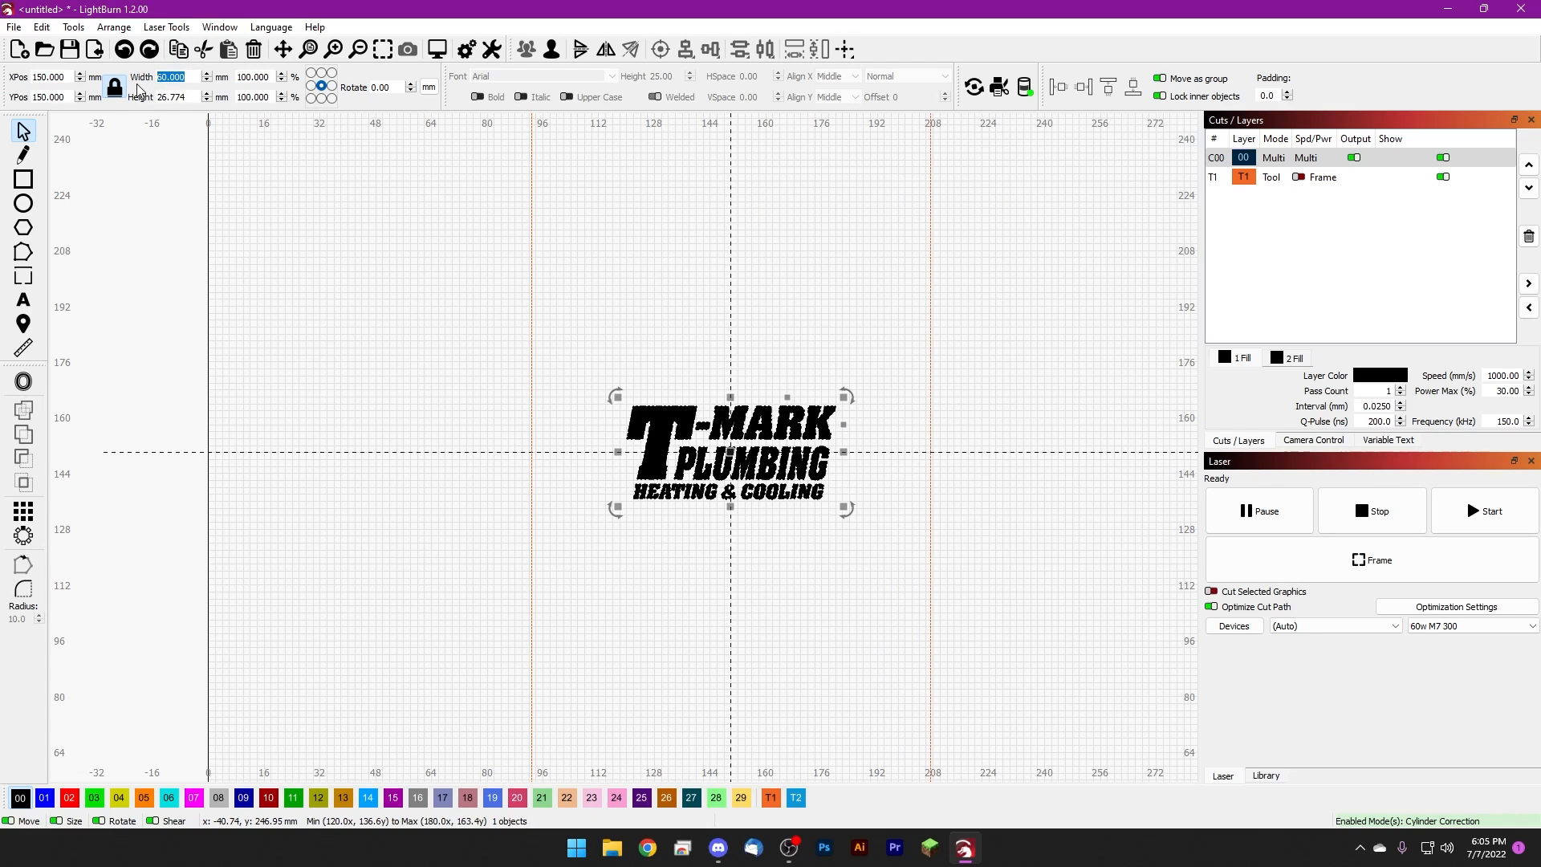
mouse_move(640, 373)
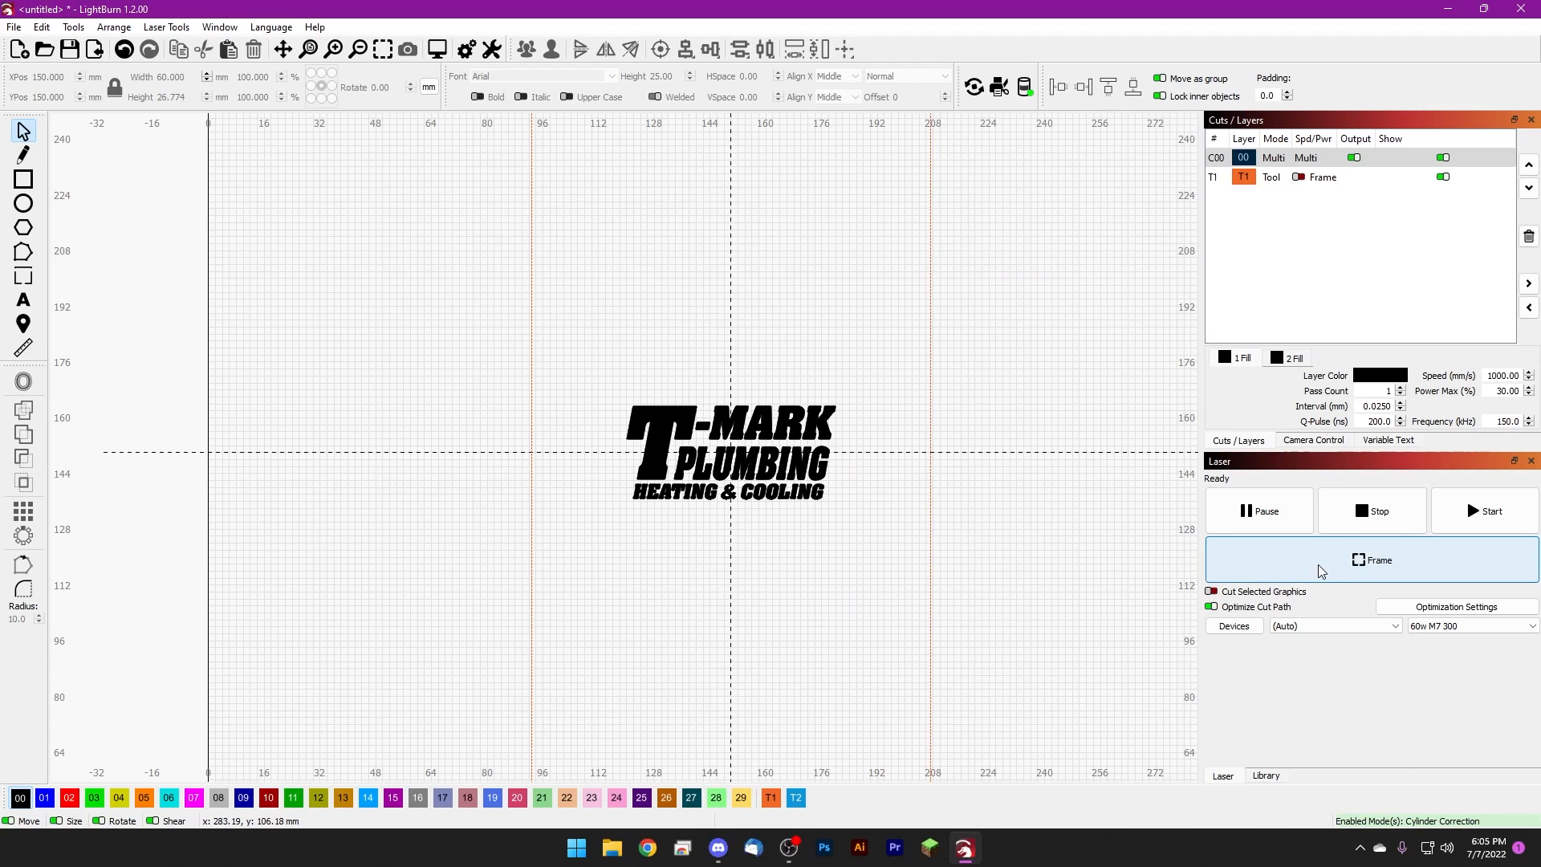
mouse_move(1359, 575)
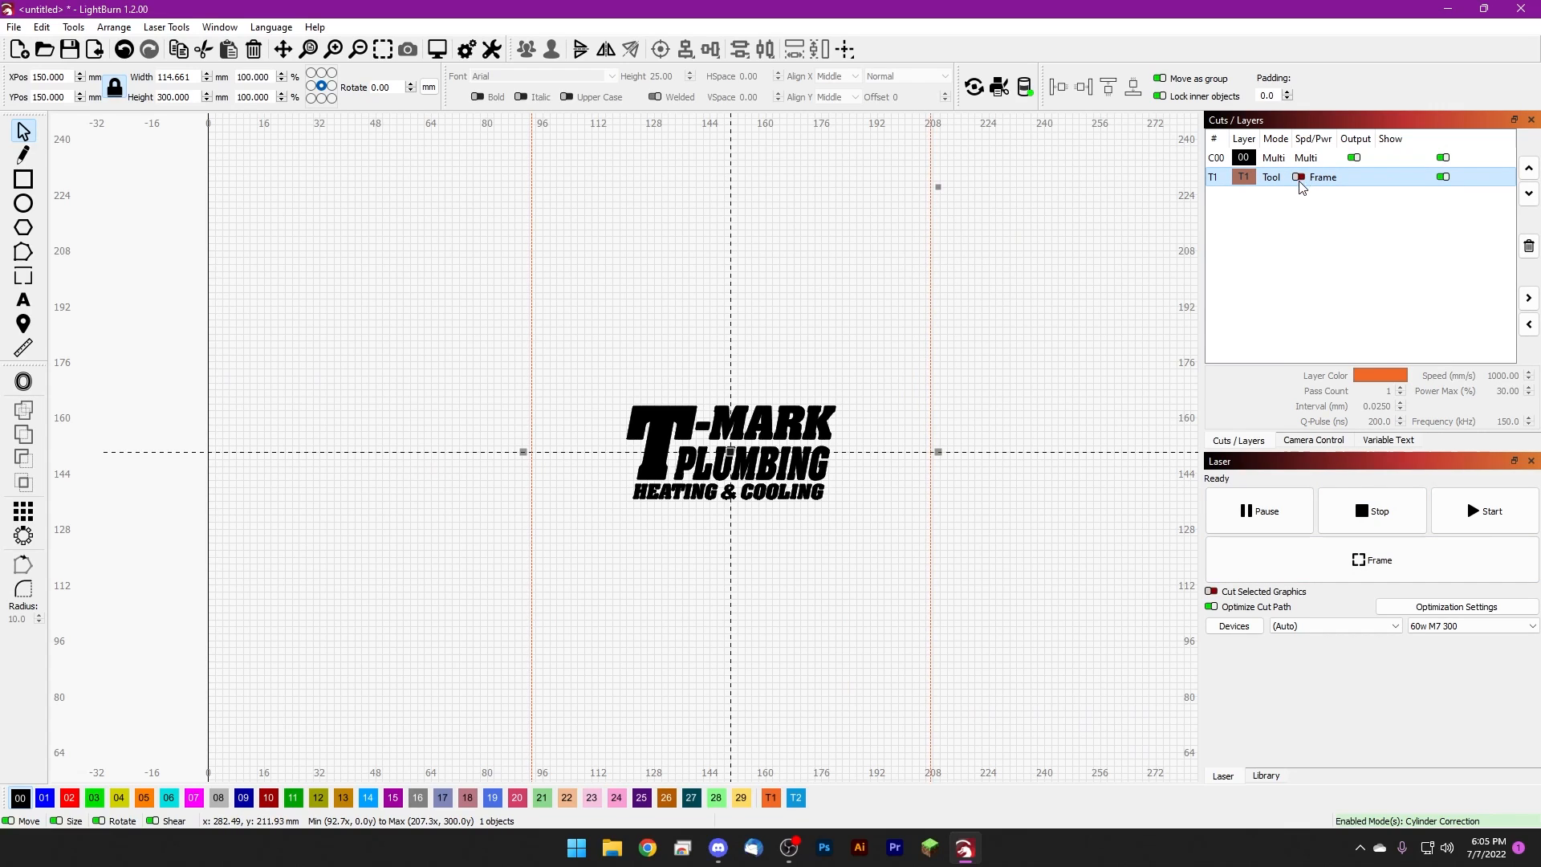
mouse_move(1299, 183)
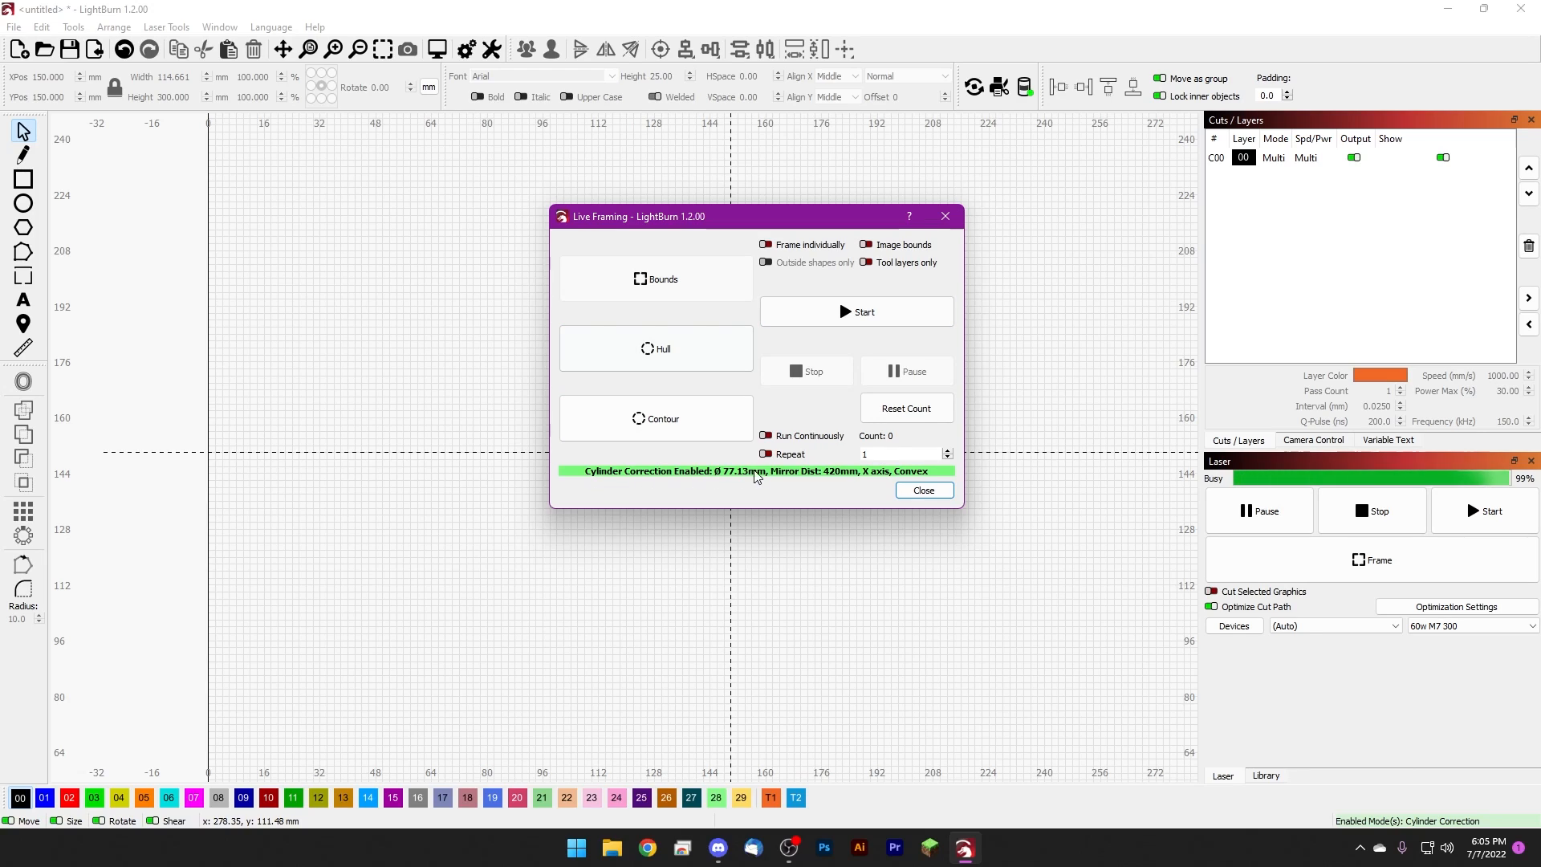
mouse_move(865, 478)
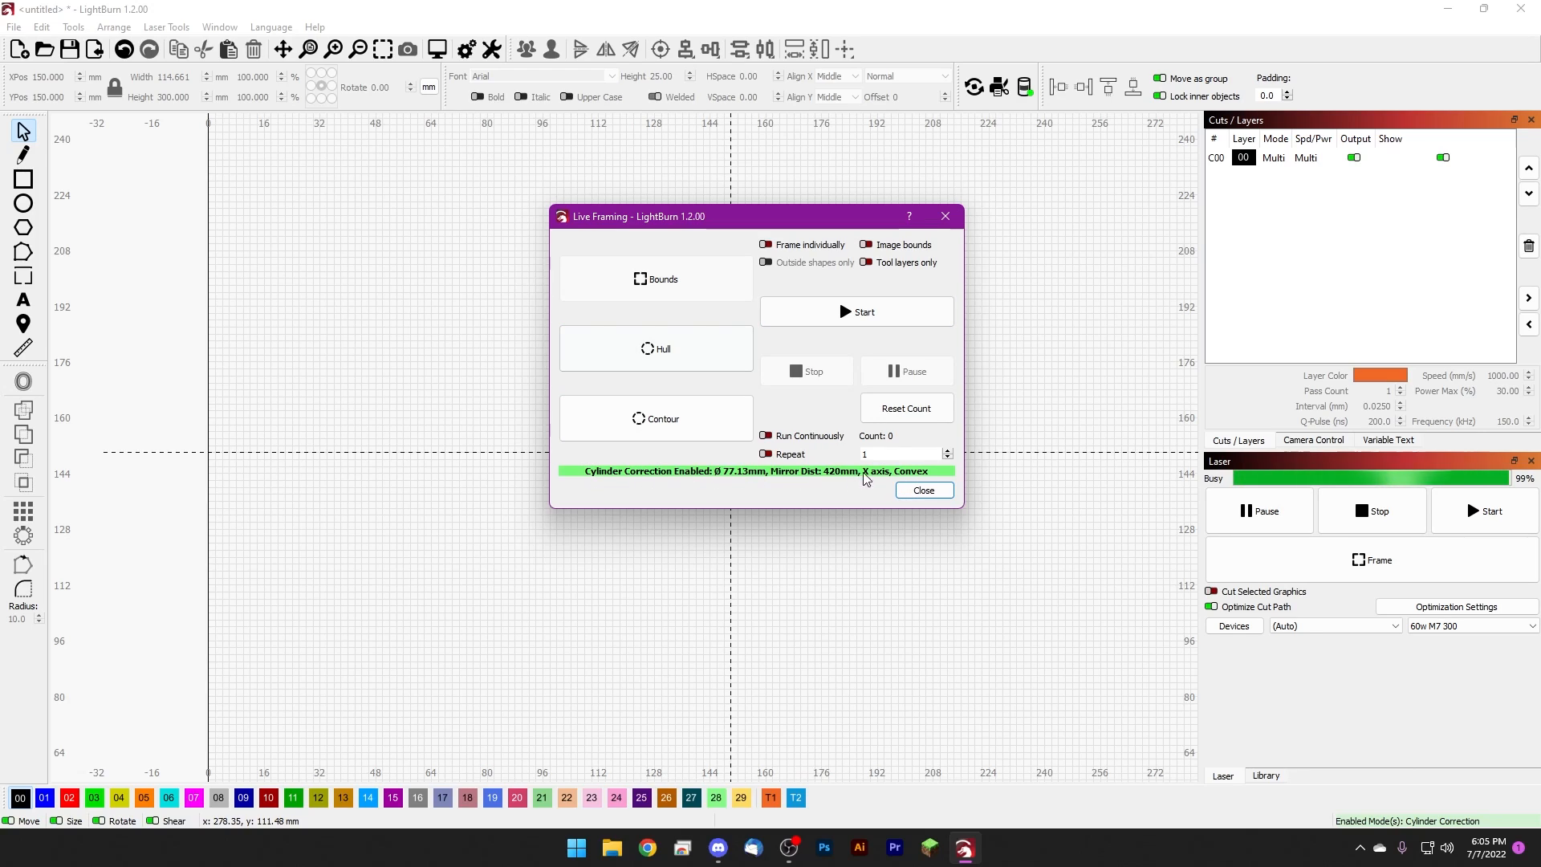